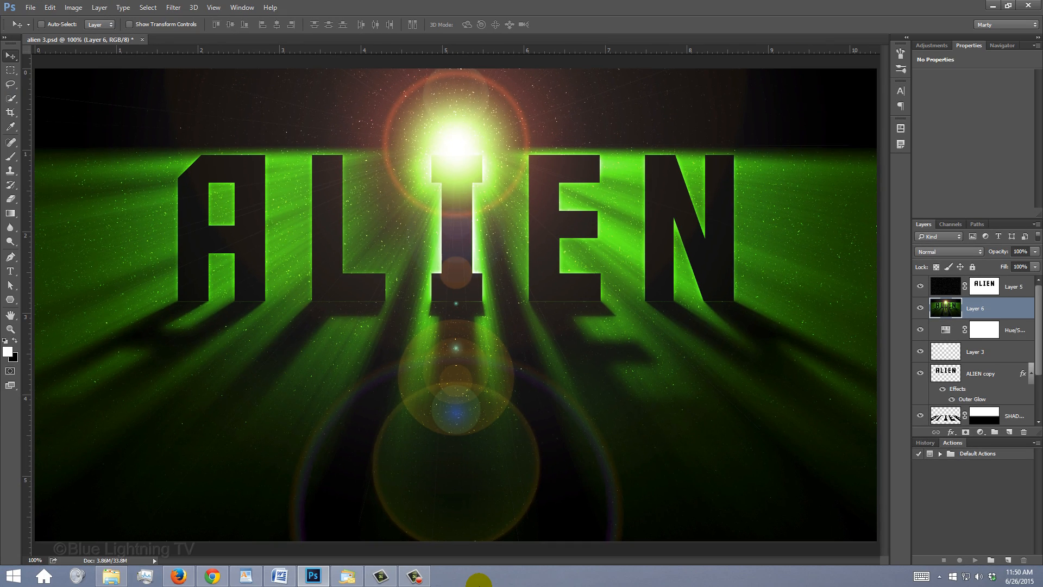
Create a new 1550 × 870 px, 150 ppi white document named Alien Space Text
key(ctrl+n)
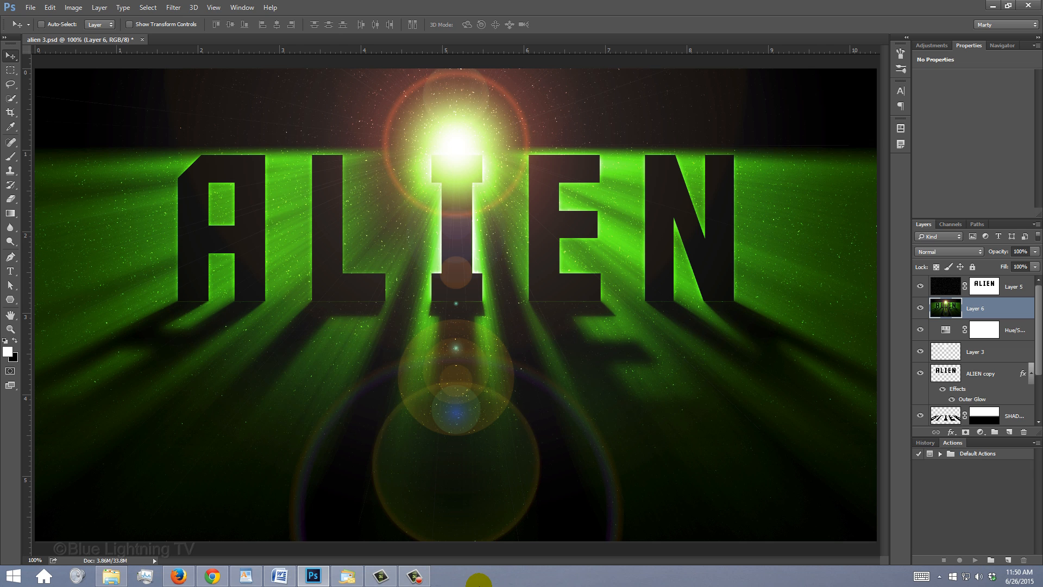
click(30, 7)
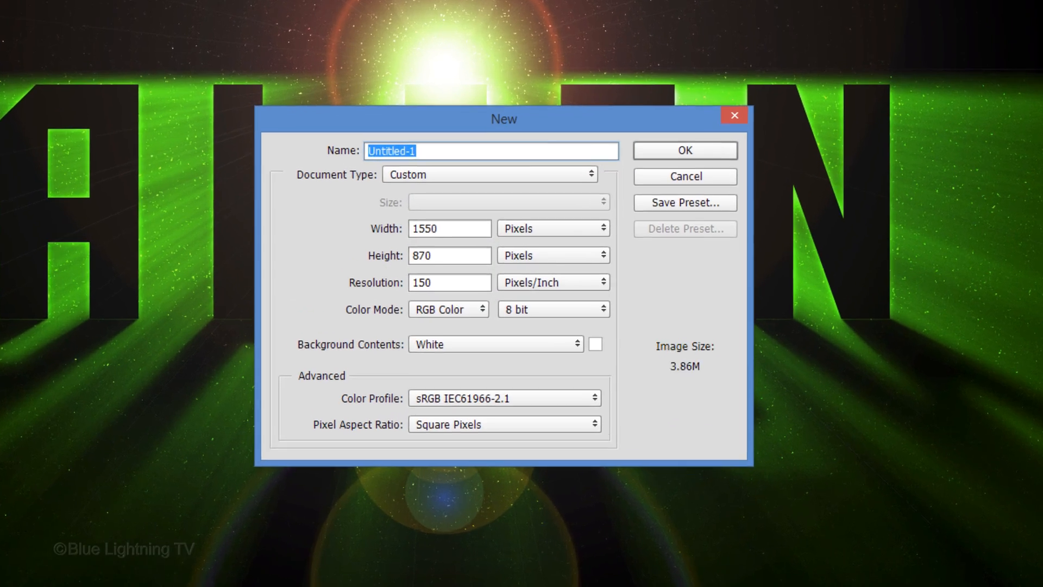
text(Alien Space Text)
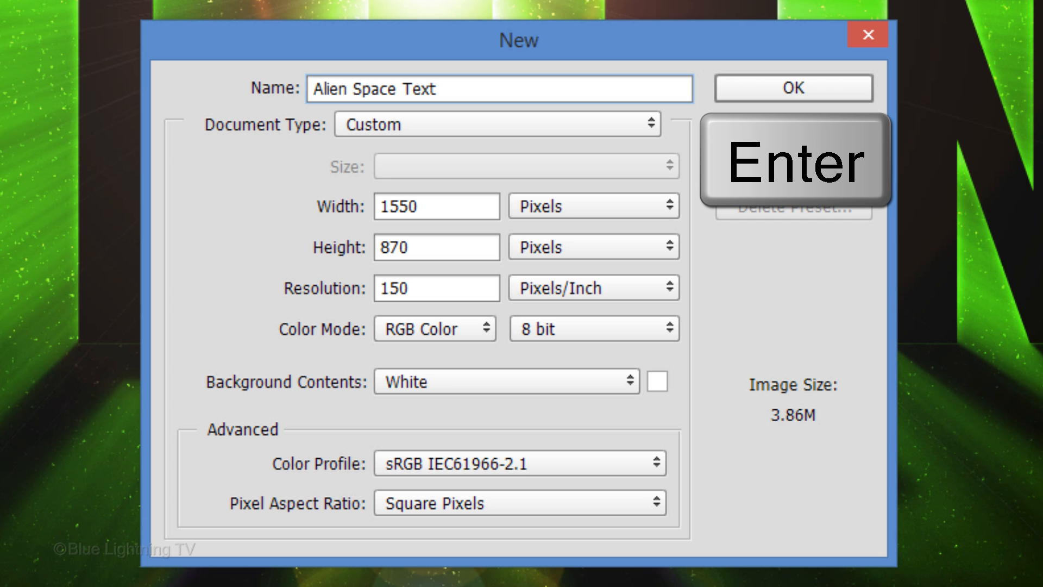
click(792, 87)
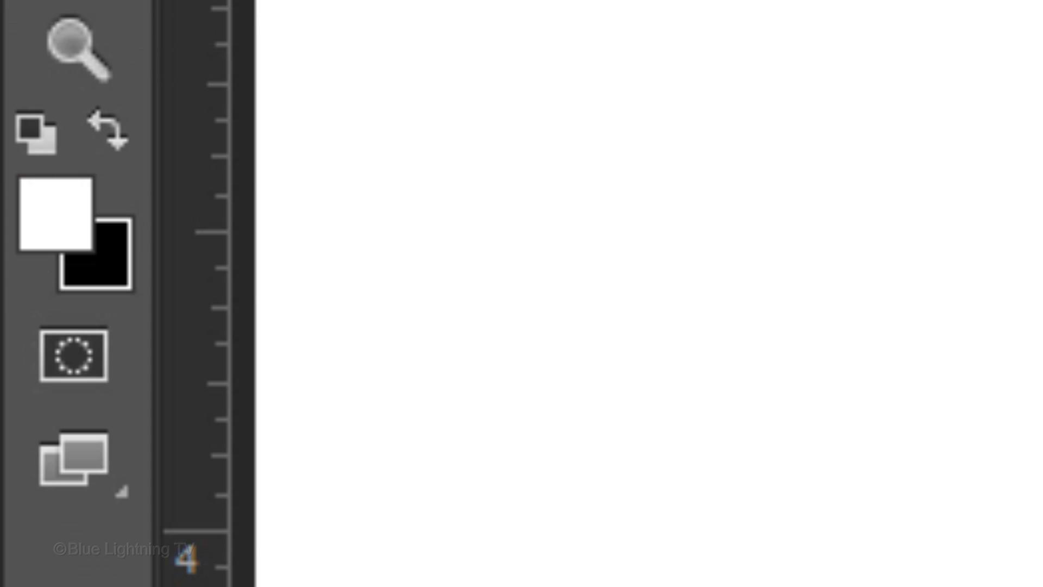
Swap the default colours and fill the Background layer solid black
key(x)
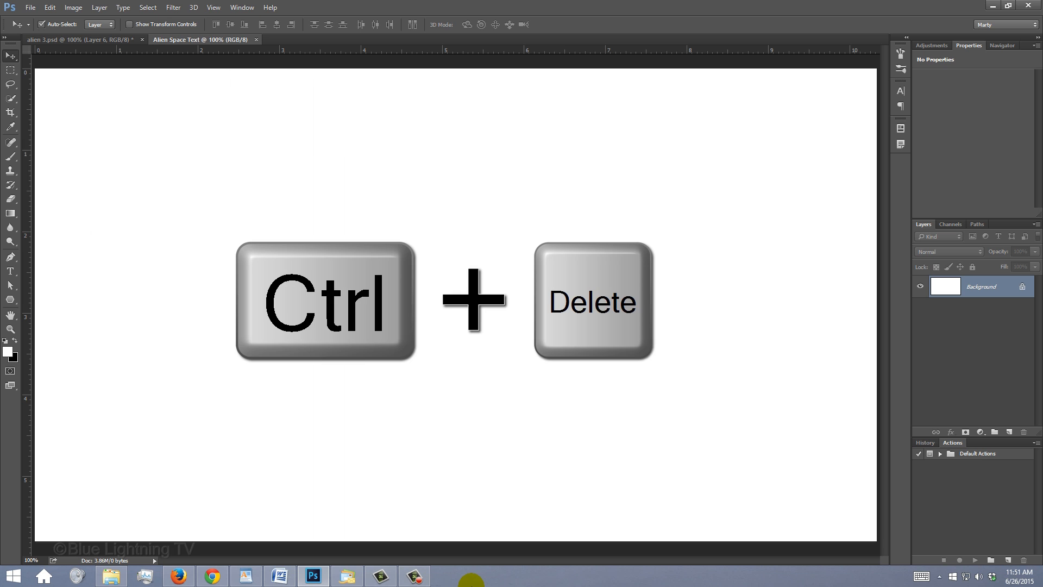
key(Ctrl+Delete)
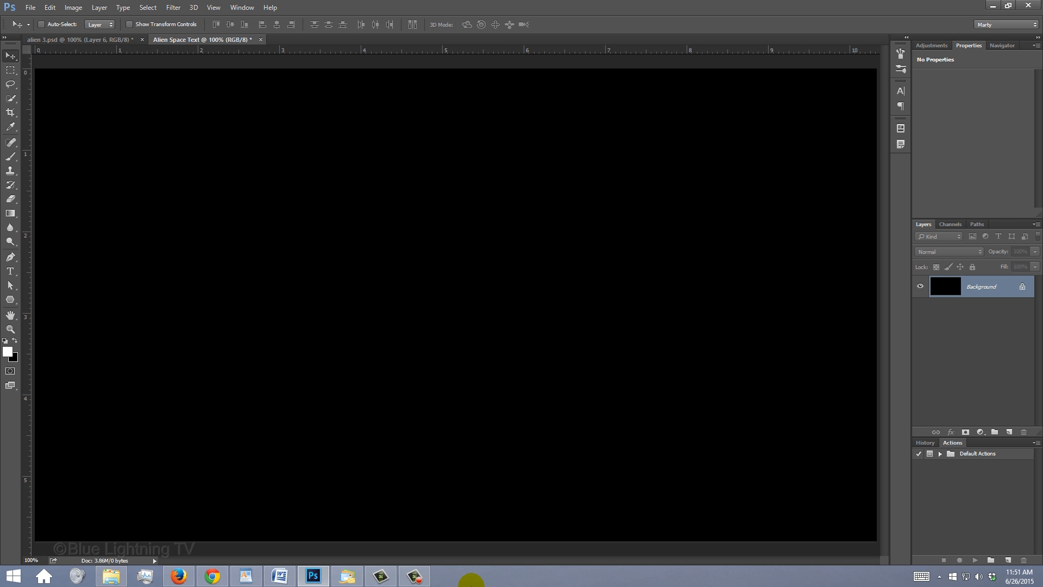
click(11, 271)
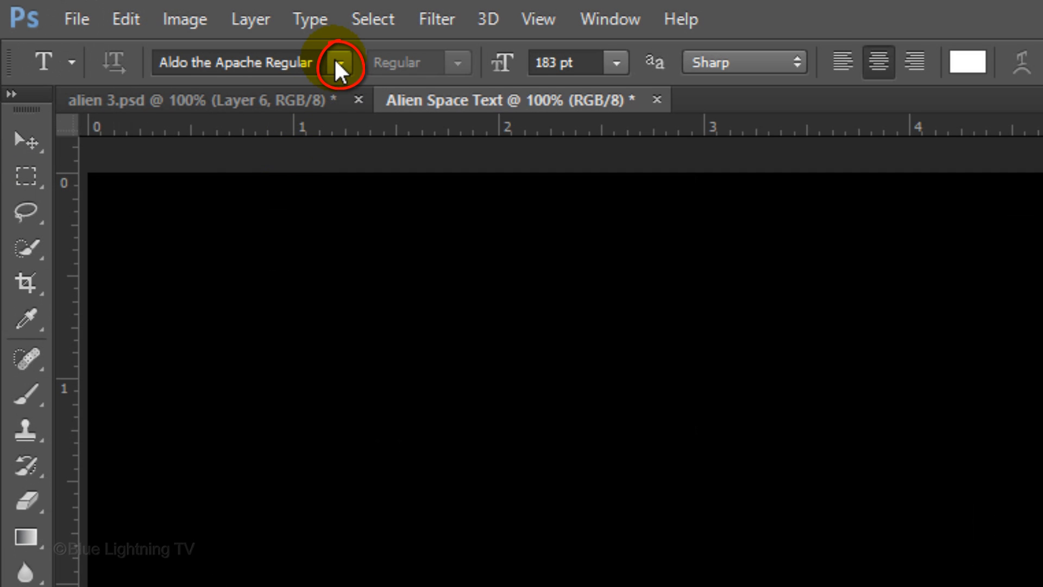
Set the Type tool to Aldo the Apache at 183 pt with white colour
click(340, 63)
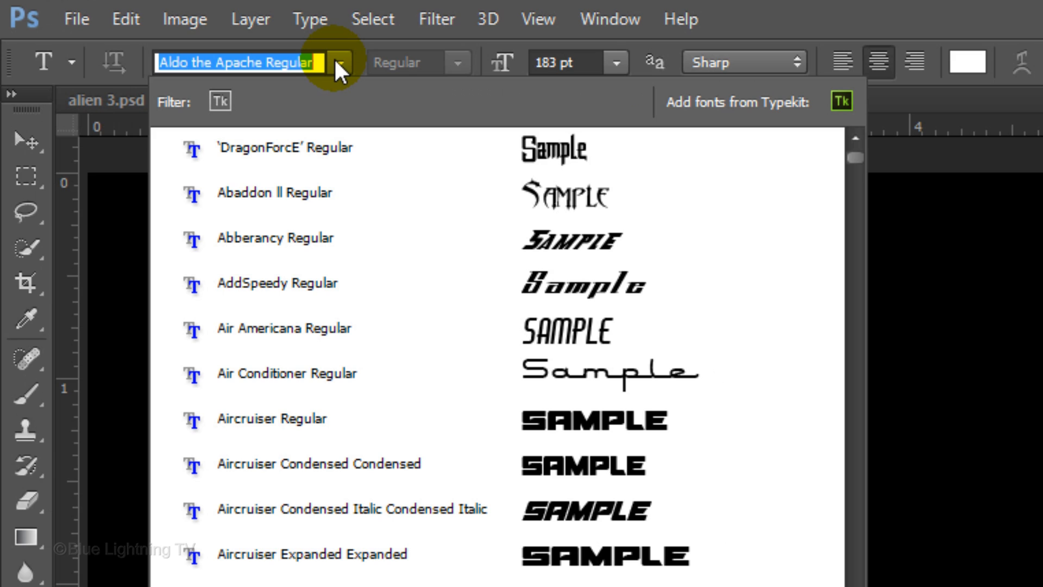
text(aldo)
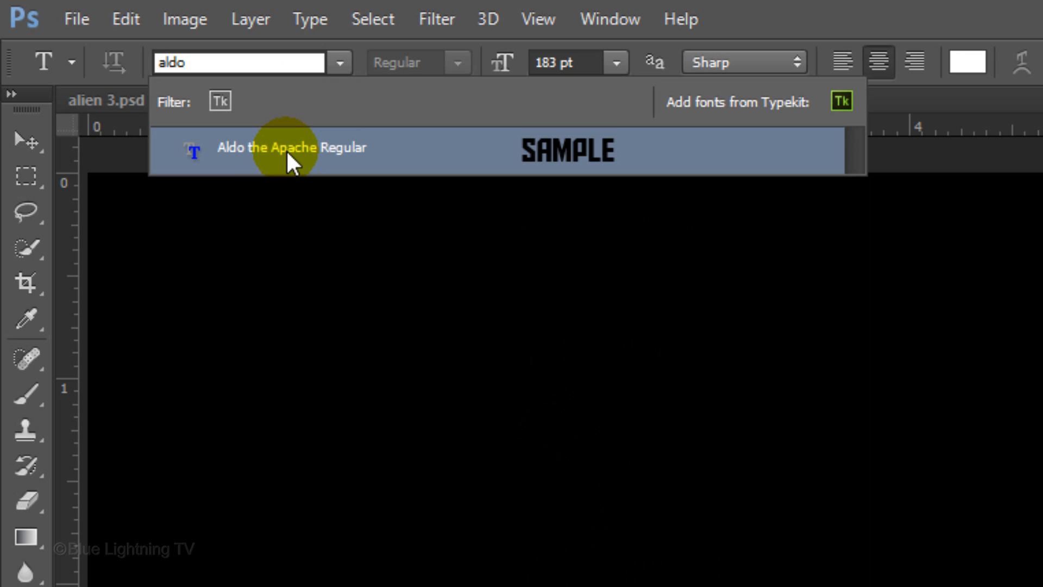
click(292, 146)
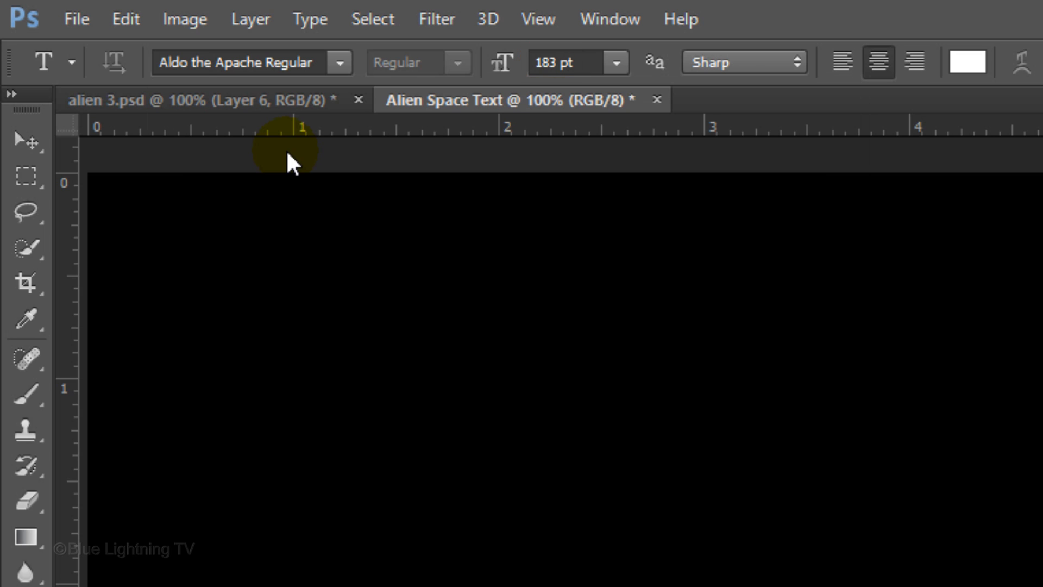
click(878, 62)
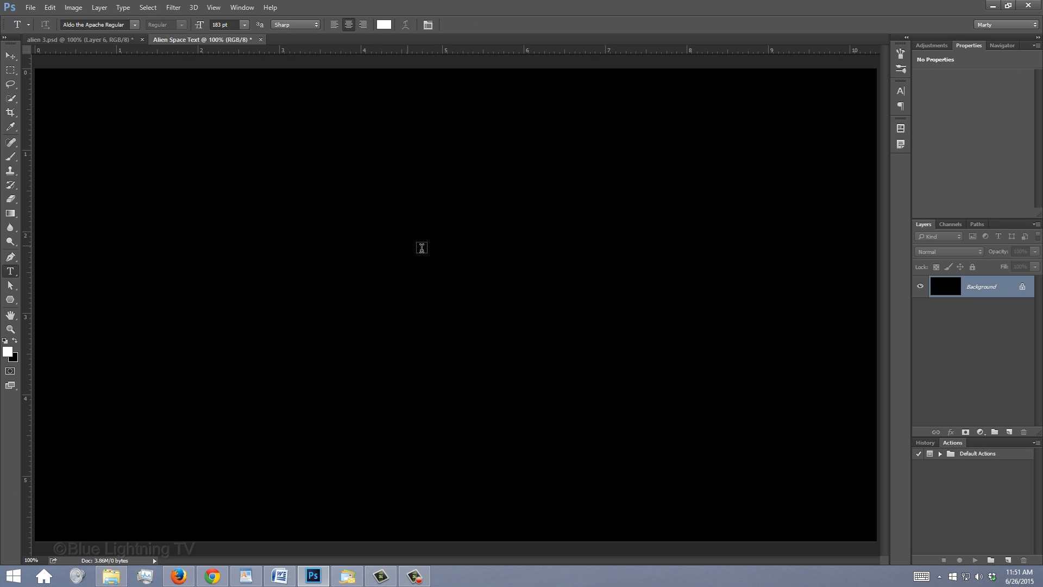
Type ALIEN on the canvas and tighten its letter spacing with Alt+Left
text(ALIEN)
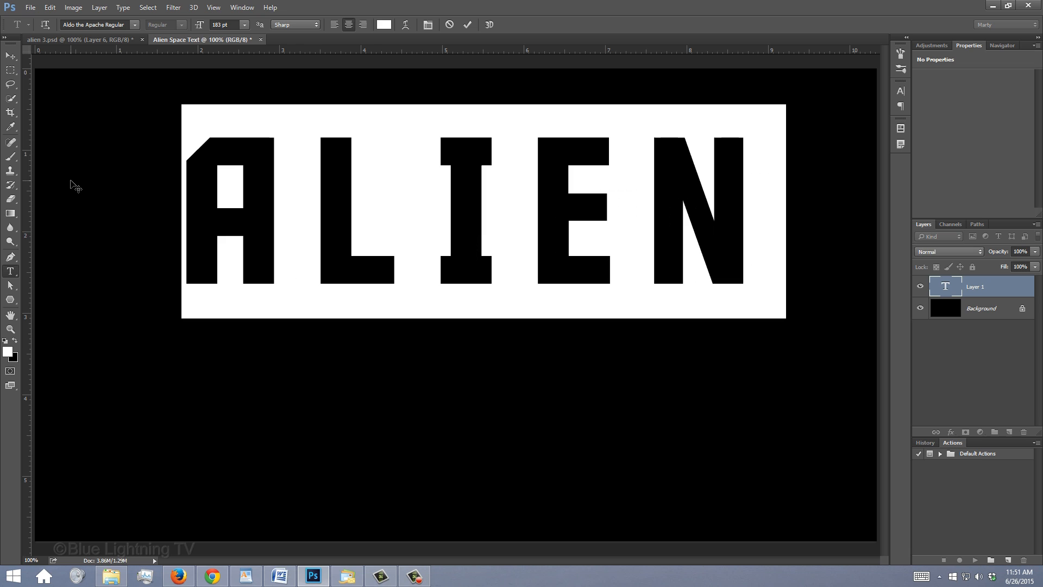
key(alt)
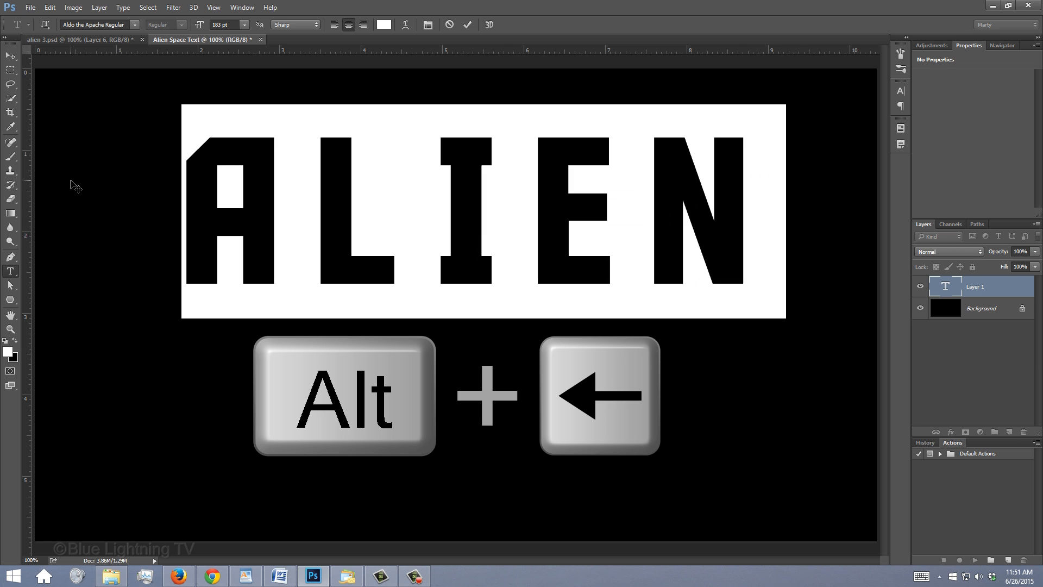
key(alt+Left)
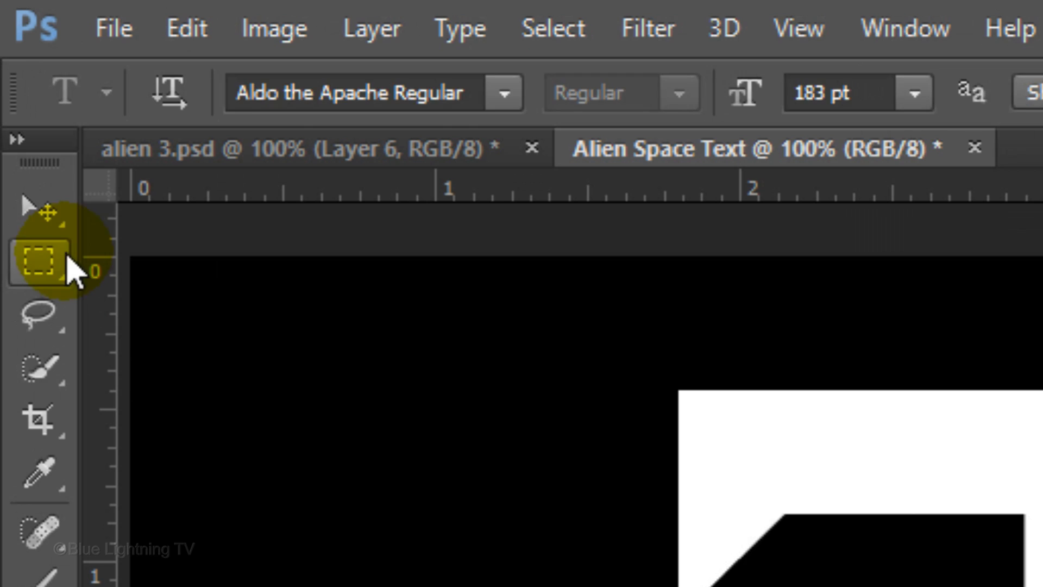
Align the ALIEN layer to the canvas's horizontal centre and clear the selection
click(39, 205)
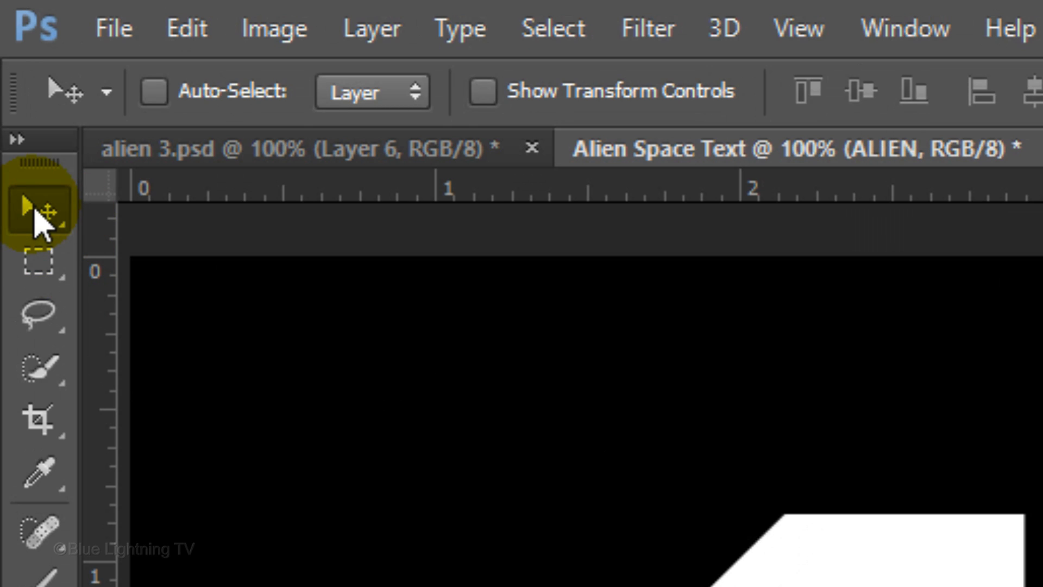
key(ctrl+a)
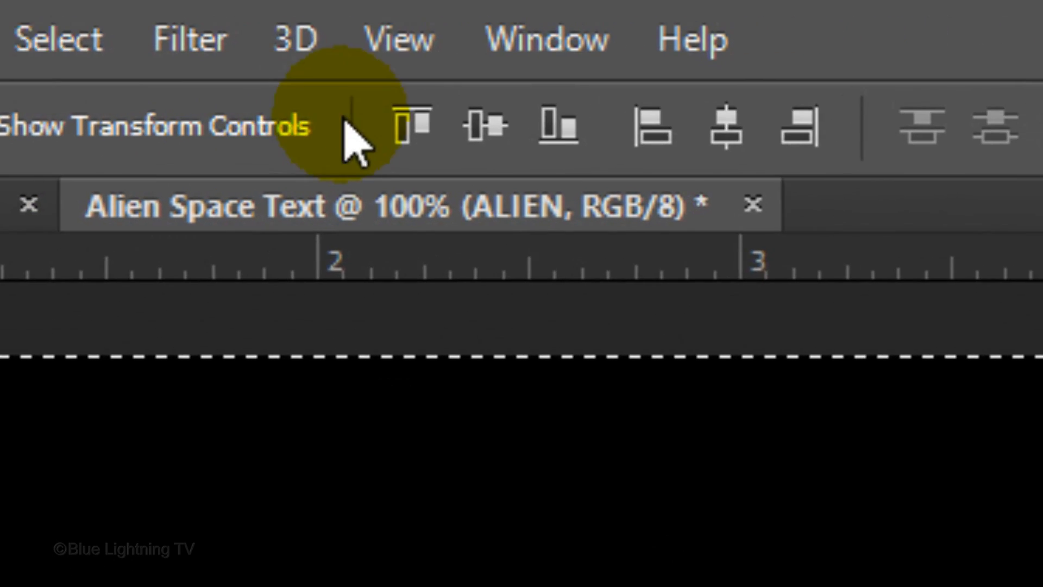
click(591, 140)
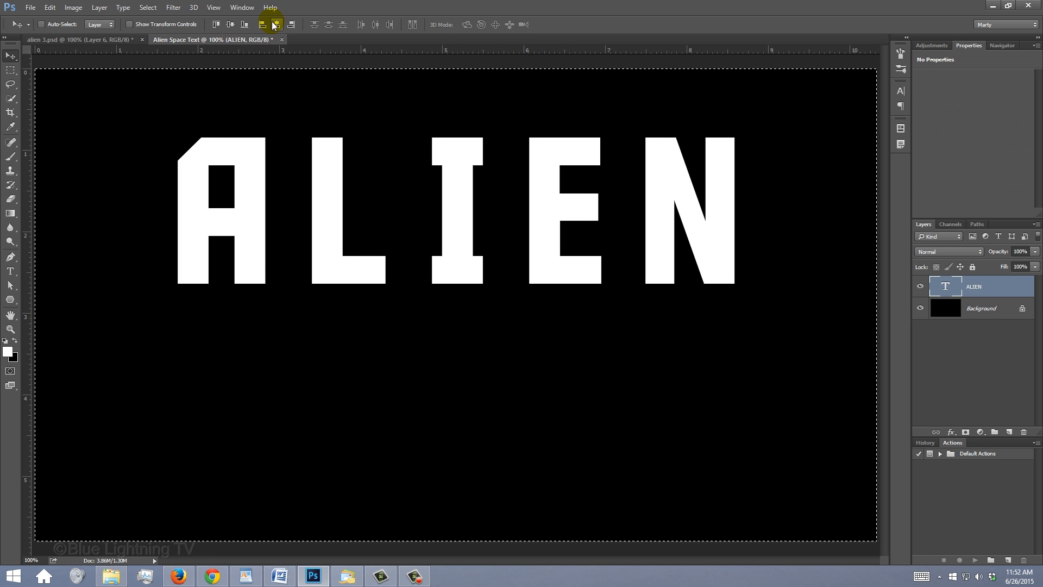
key(ctrl+d)
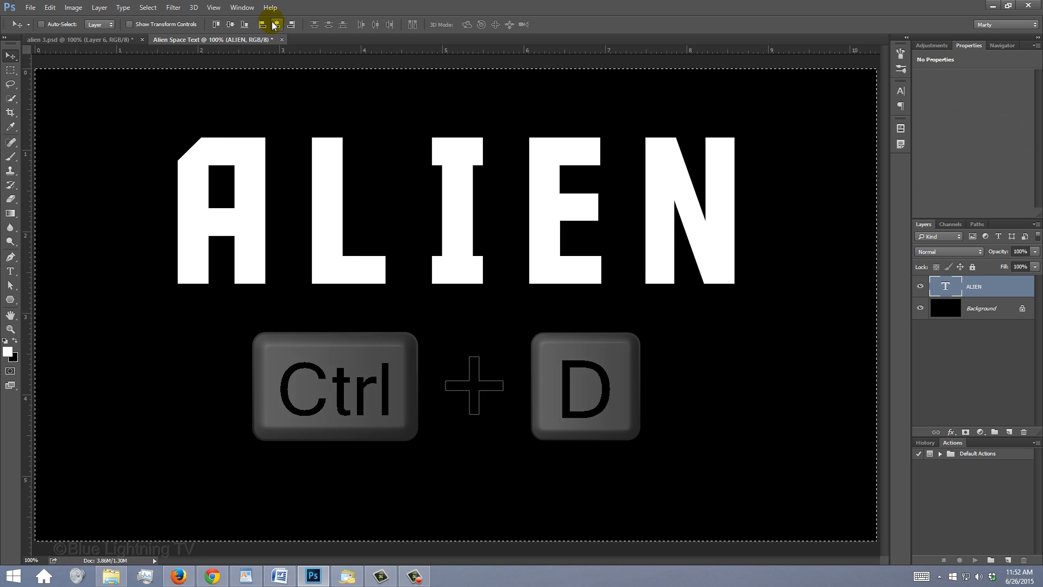
key(ctrl+d)
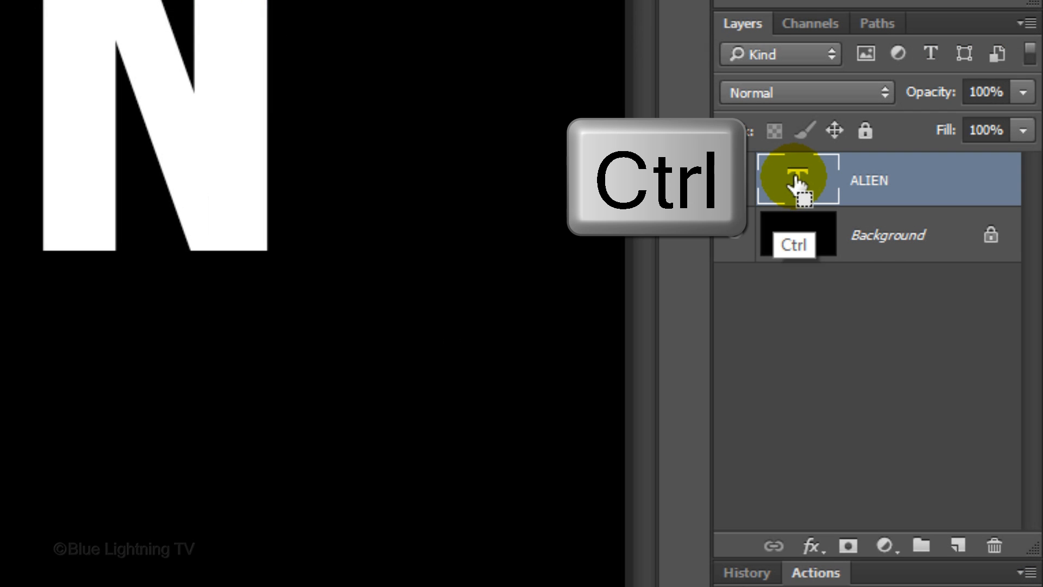
Load the ALIEN letter shapes as a selection and add an empty Layer 1 beneath the text
click(796, 179)
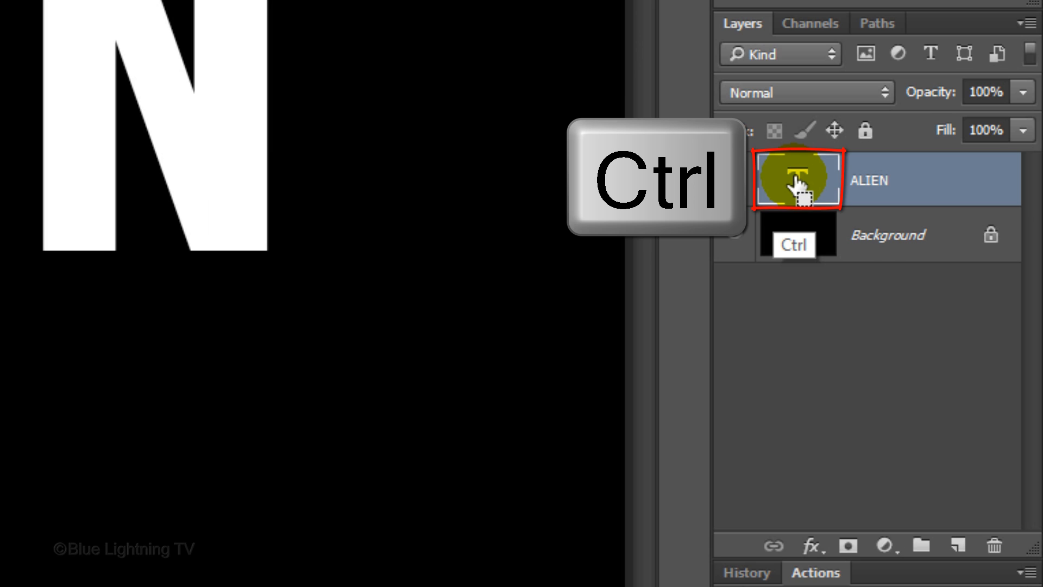
click(796, 178)
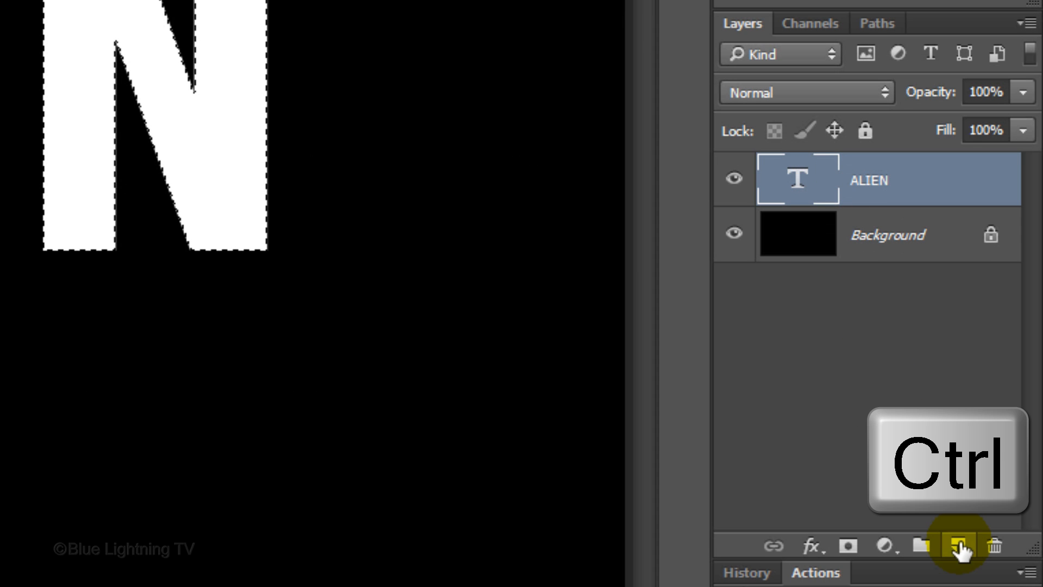
click(960, 546)
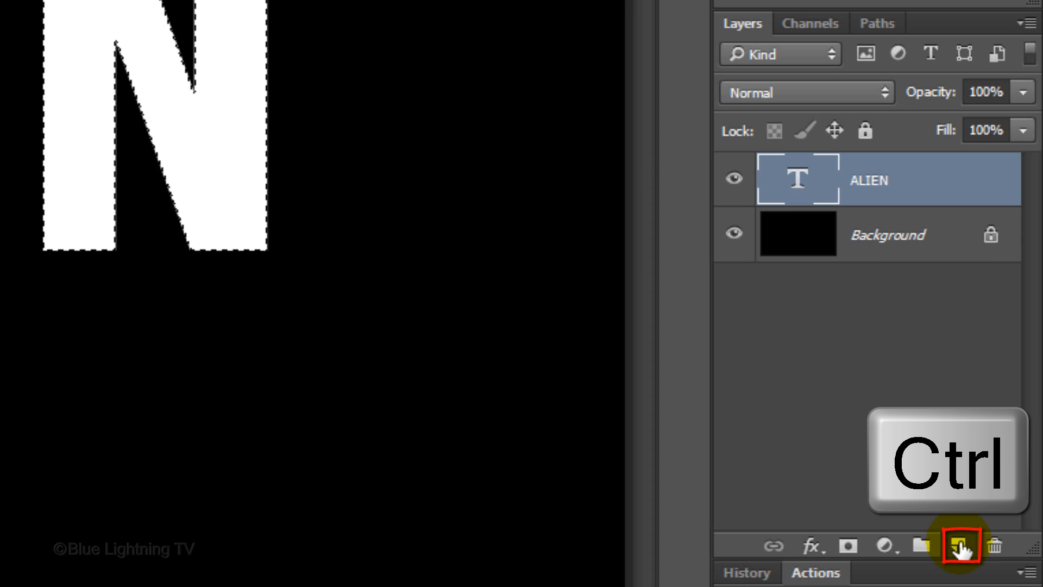
click(958, 545)
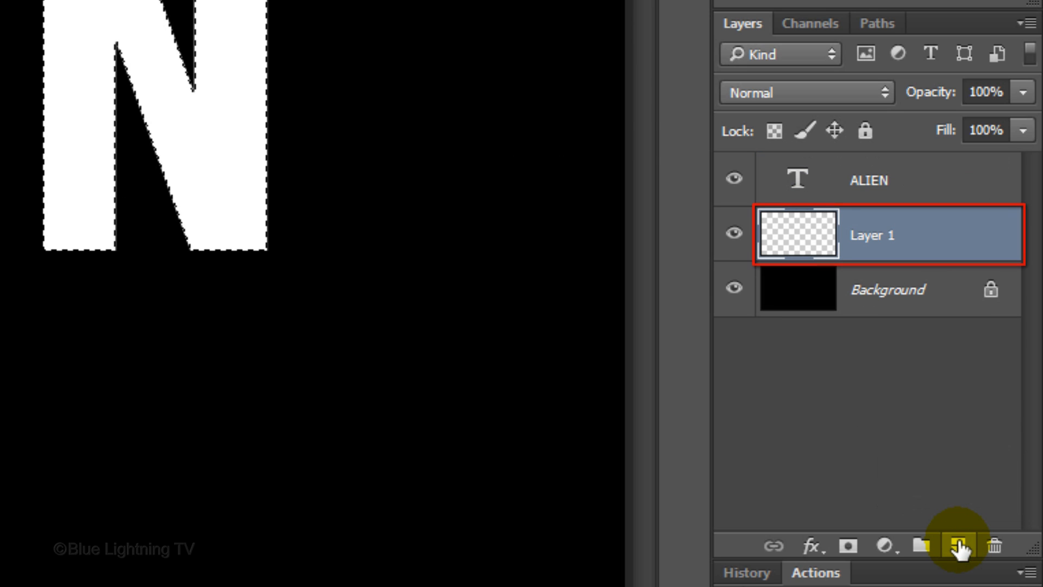
click(341, 16)
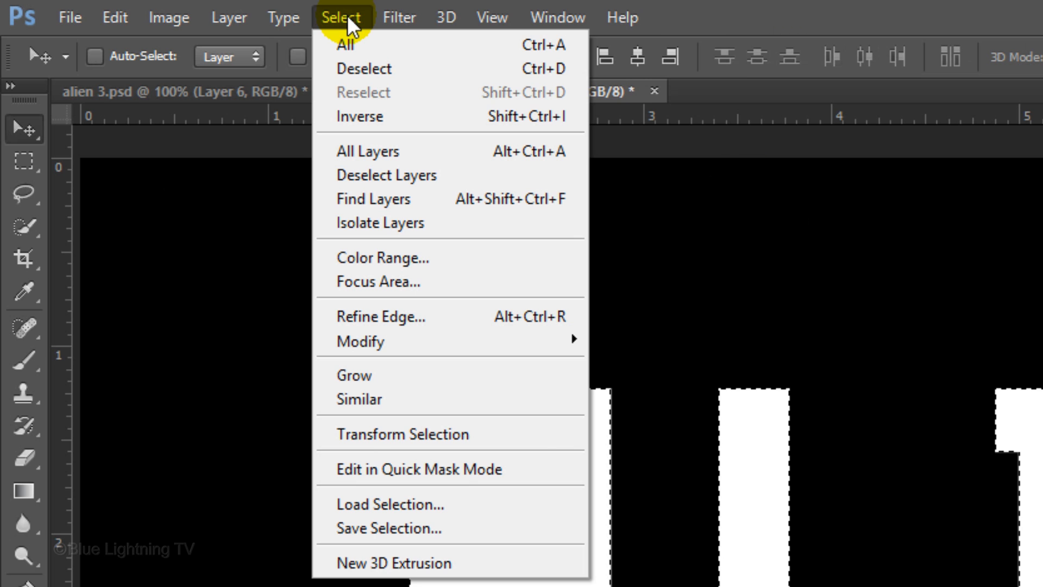
mouse_move(388, 342)
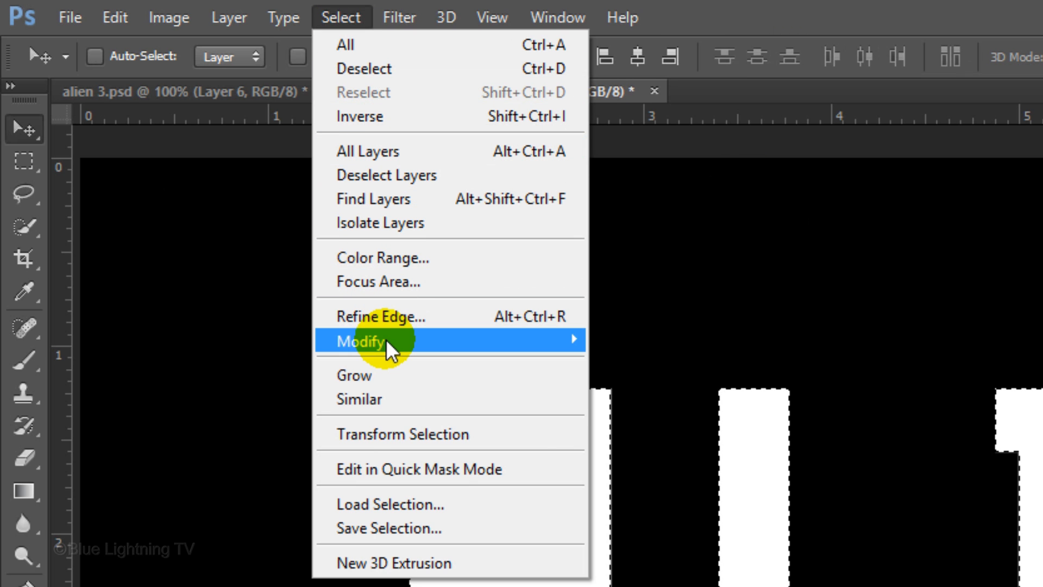
mouse_move(363, 341)
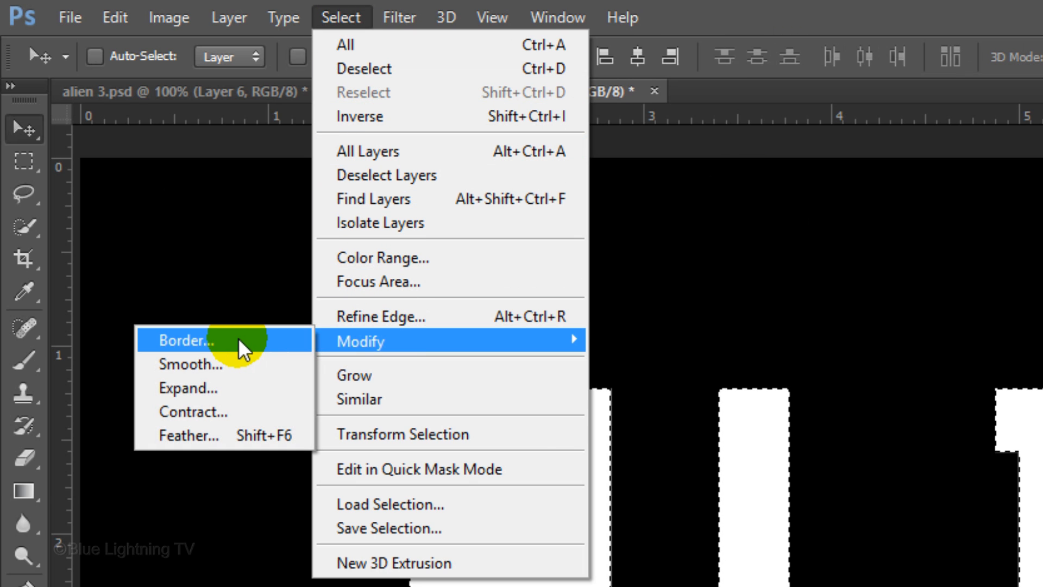
Convert the letter selection into a 25-pixel border band via Select > Modify > Border
click(186, 340)
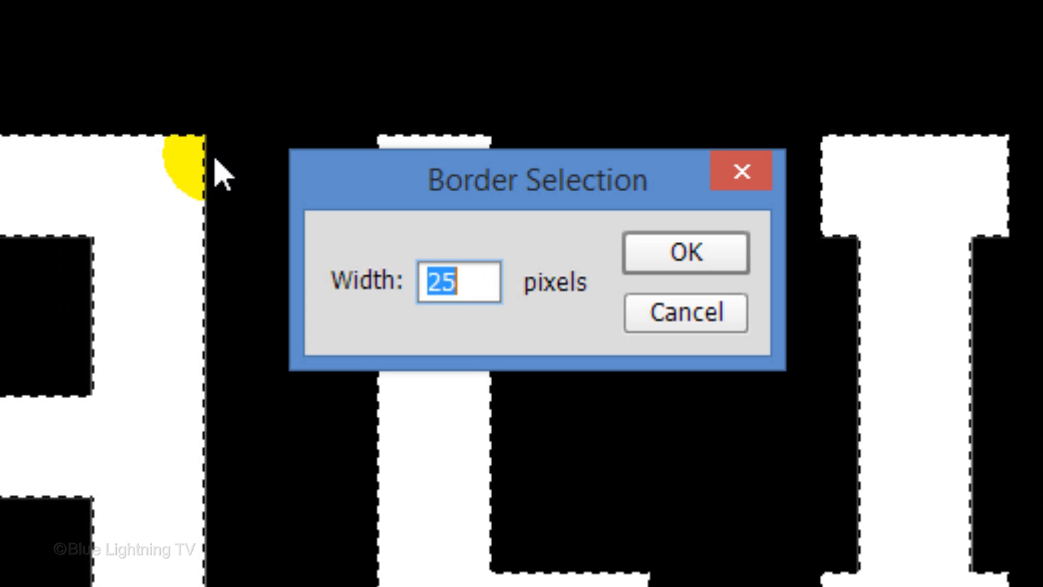
click(684, 253)
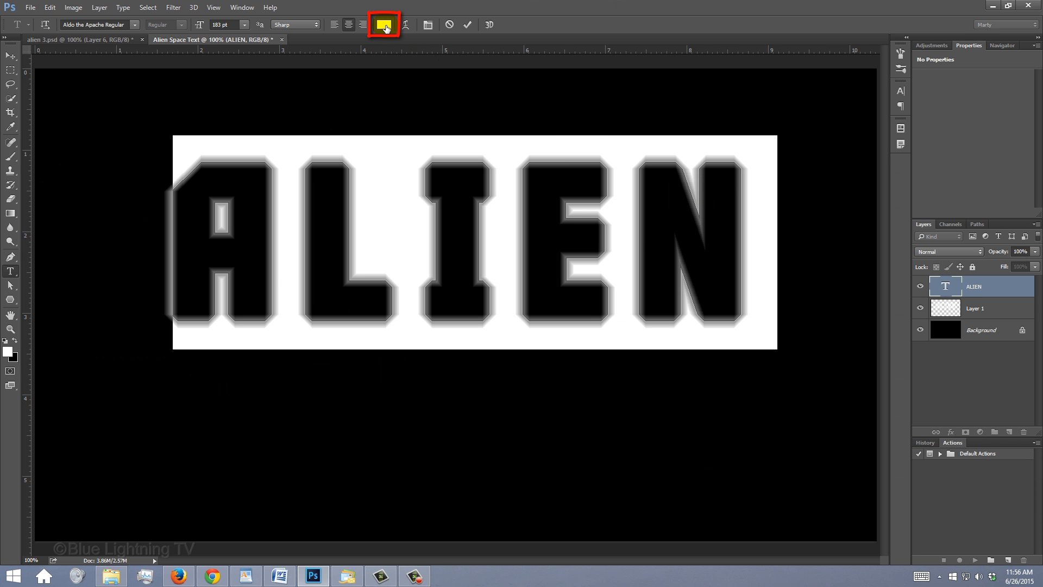
Change the ALIEN text colour to black (000000) in the Color Picker
click(384, 25)
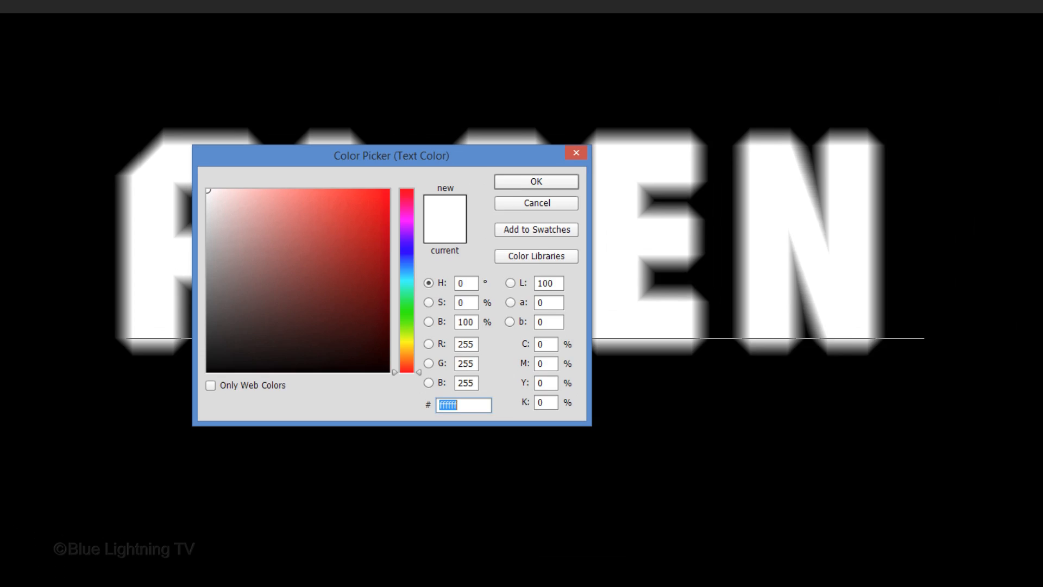
click(165, 416)
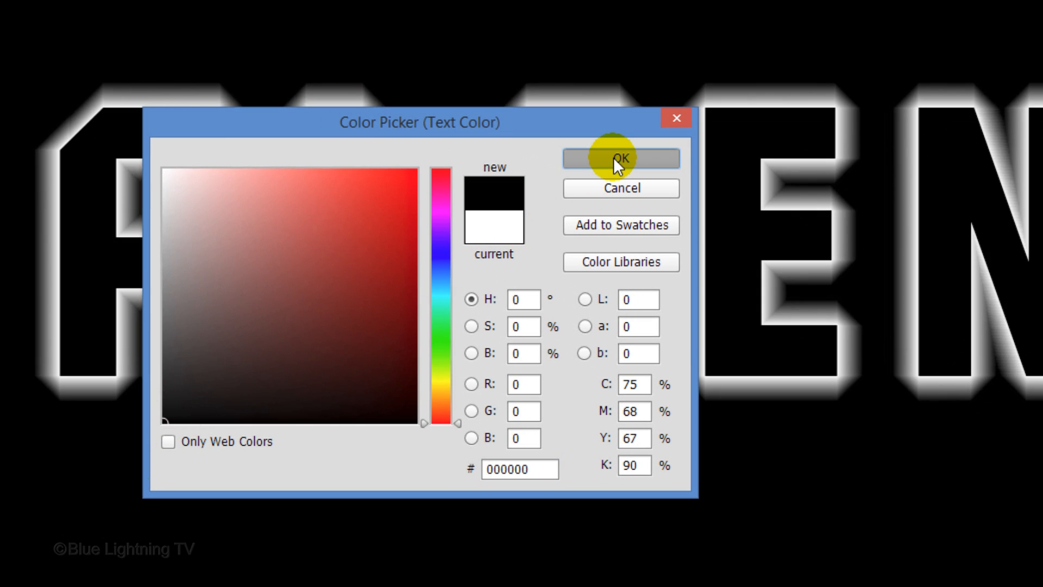
click(620, 159)
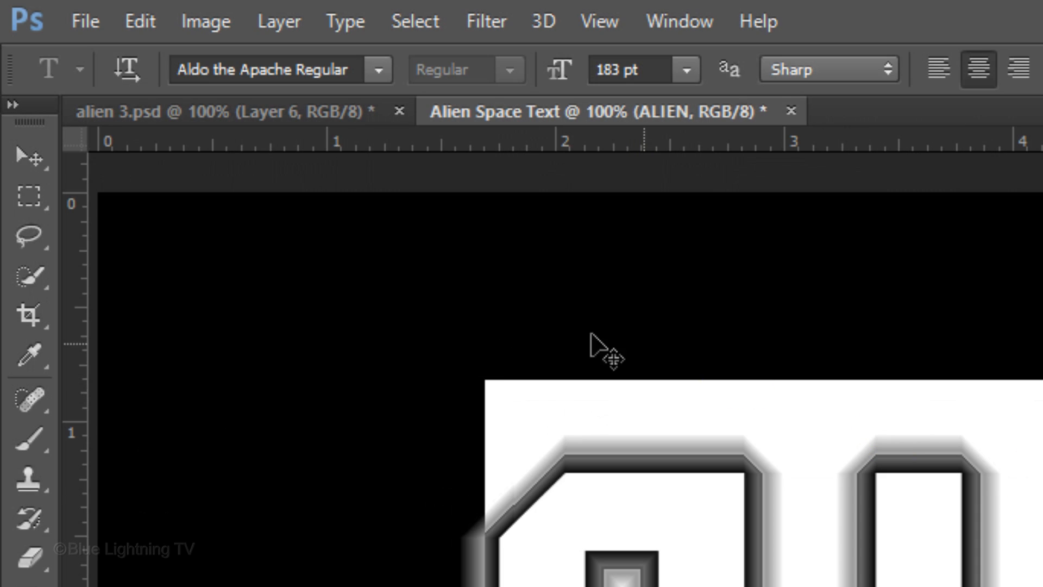
Rasterize the ALIEN type layer into pixels via Layer > Rasterize > Type
click(29, 157)
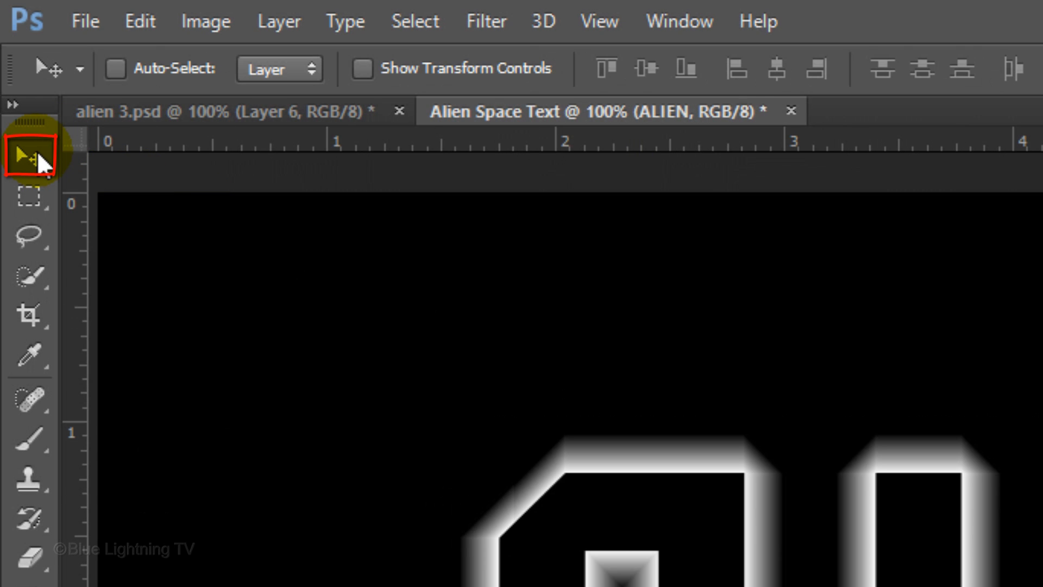
click(277, 20)
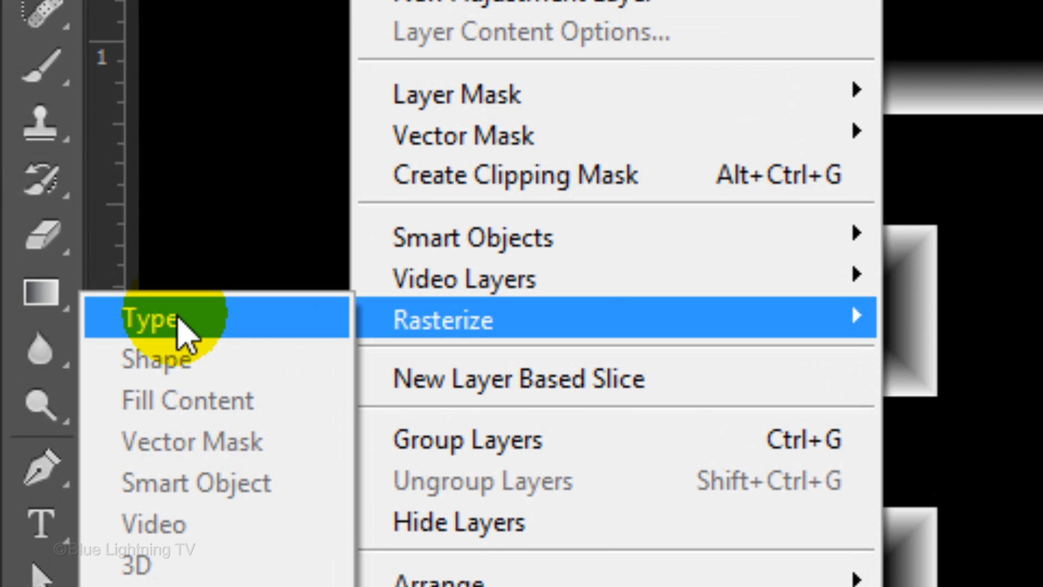
click(152, 317)
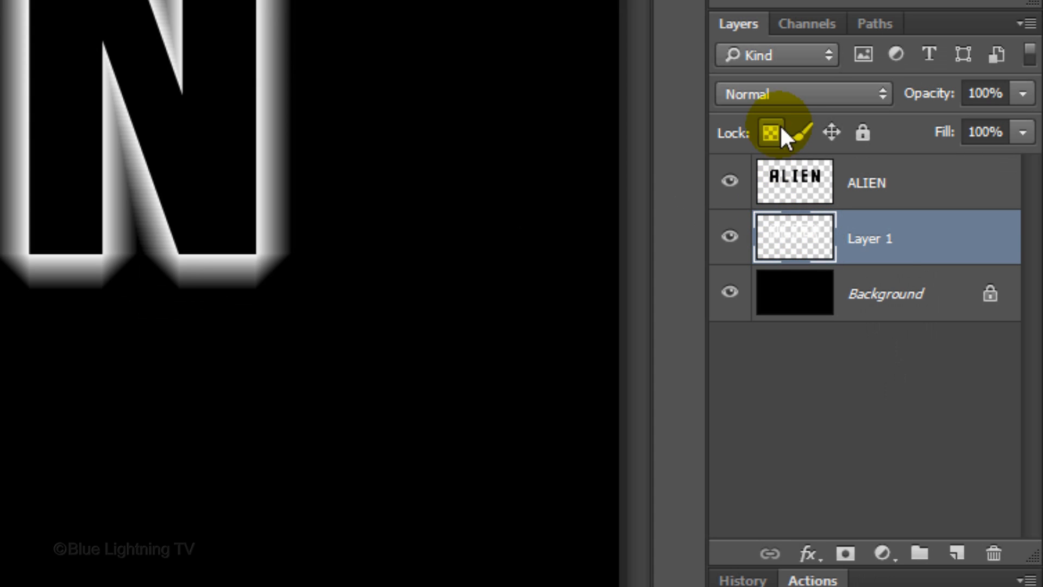
Set Layer 1's blend mode to Dissolve so the glow turns speckled
click(802, 93)
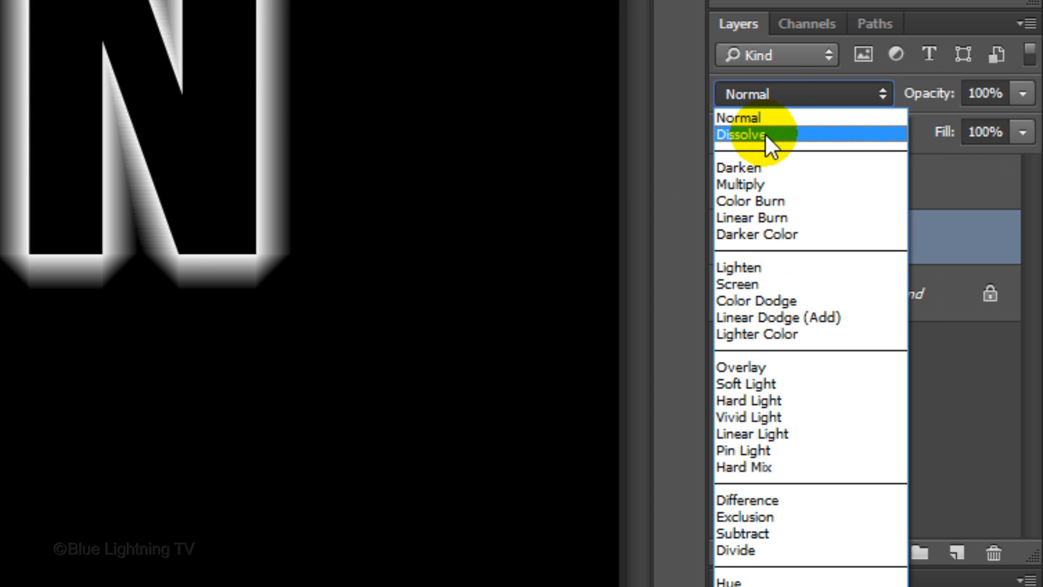
click(744, 135)
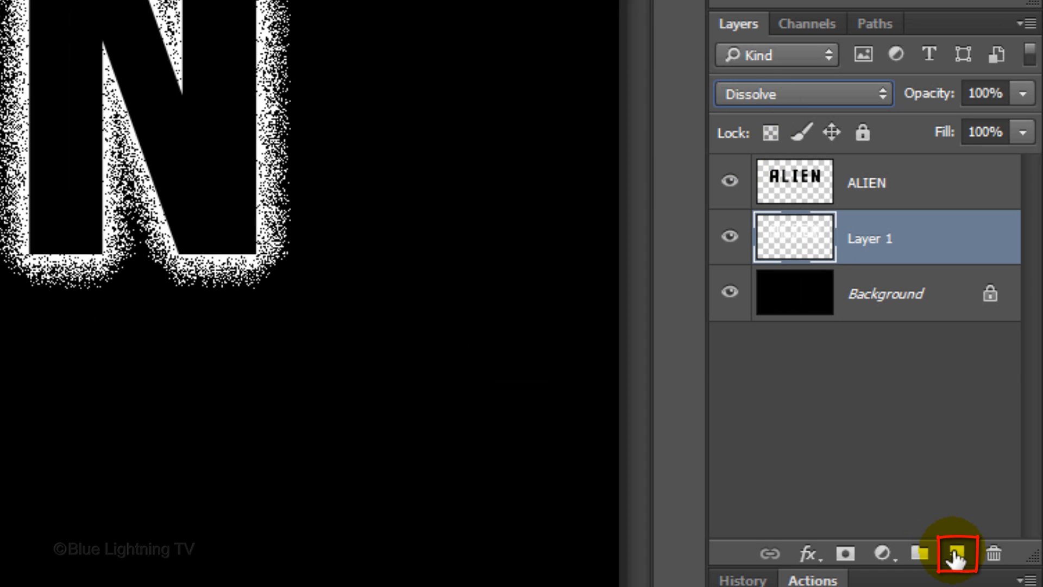
Merge the dissolved glow with an empty layer and rename the result Radial blur
click(953, 553)
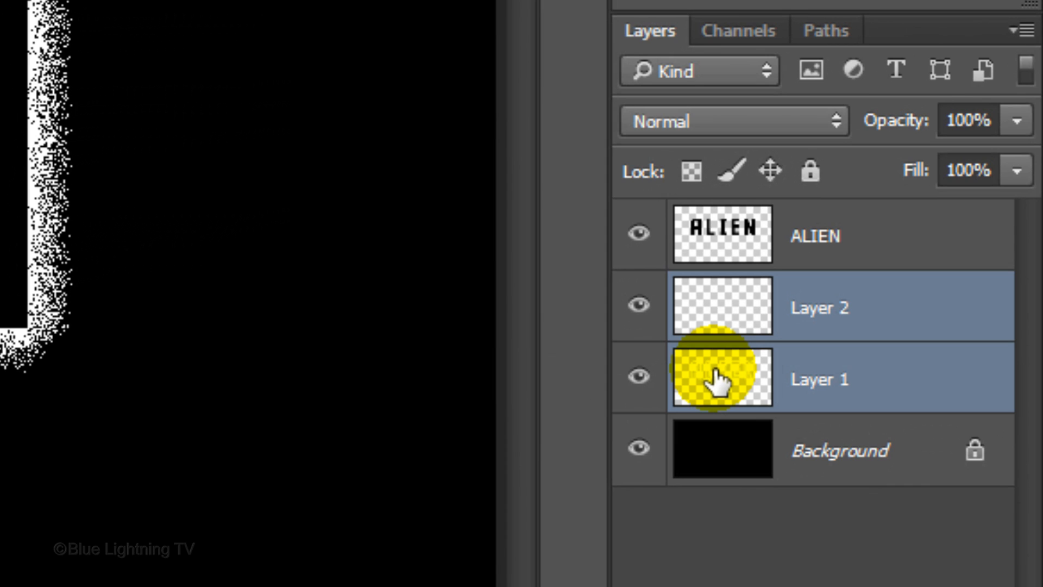
key(Ctrl+e)
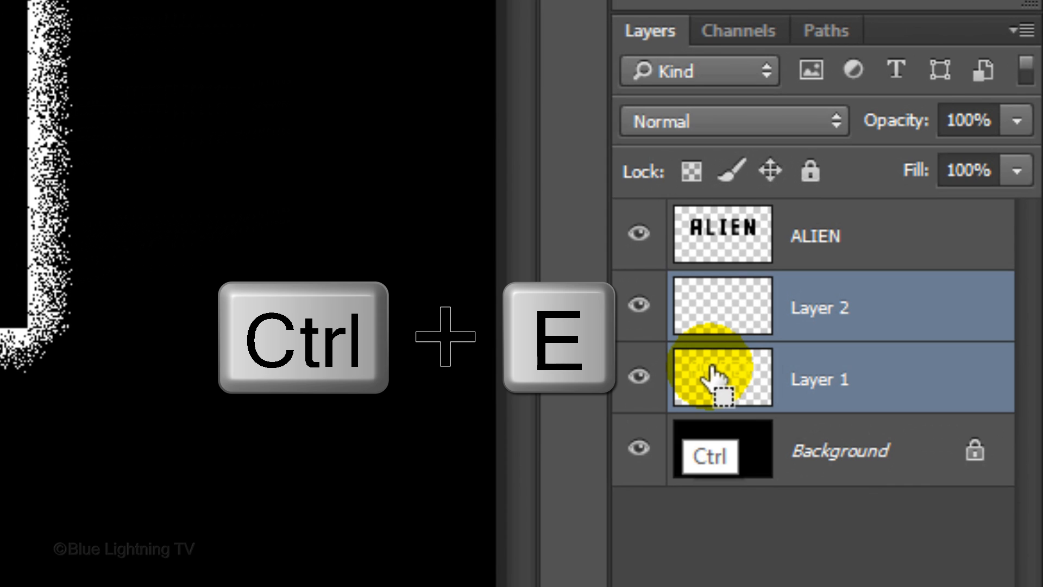
key(ctrl+e)
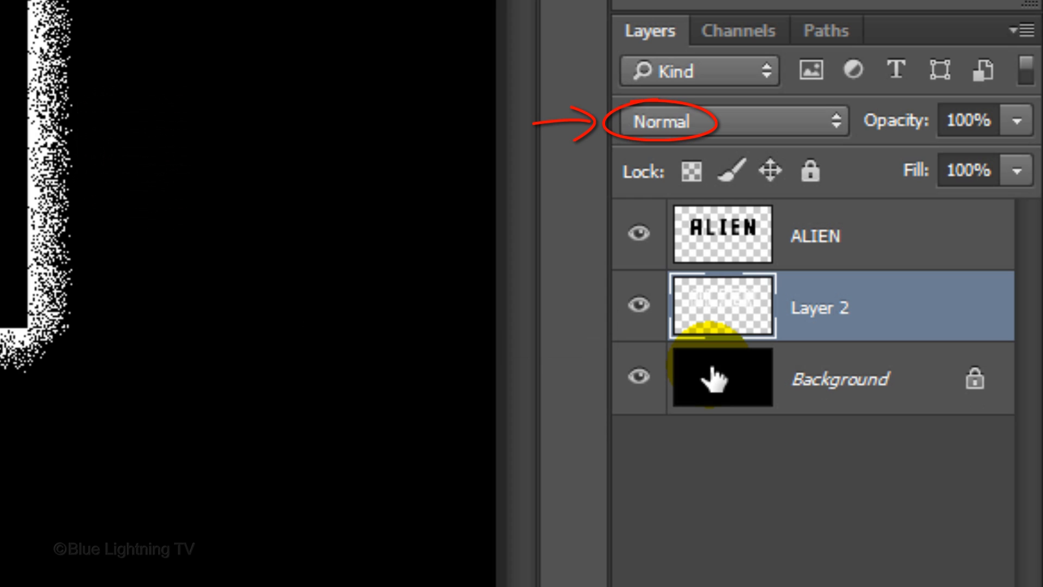
double_click(821, 307)
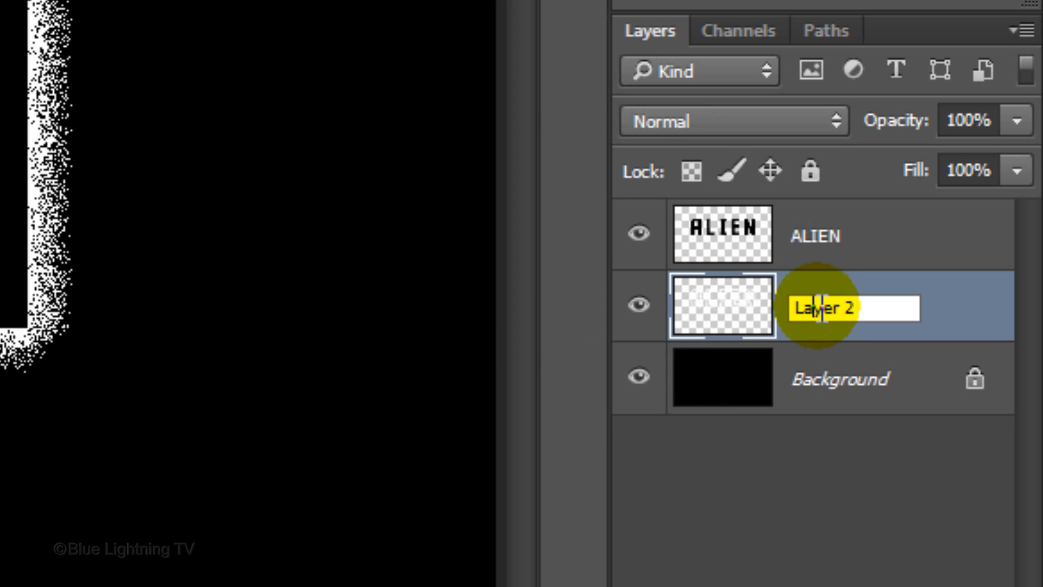
text(Radial blur)
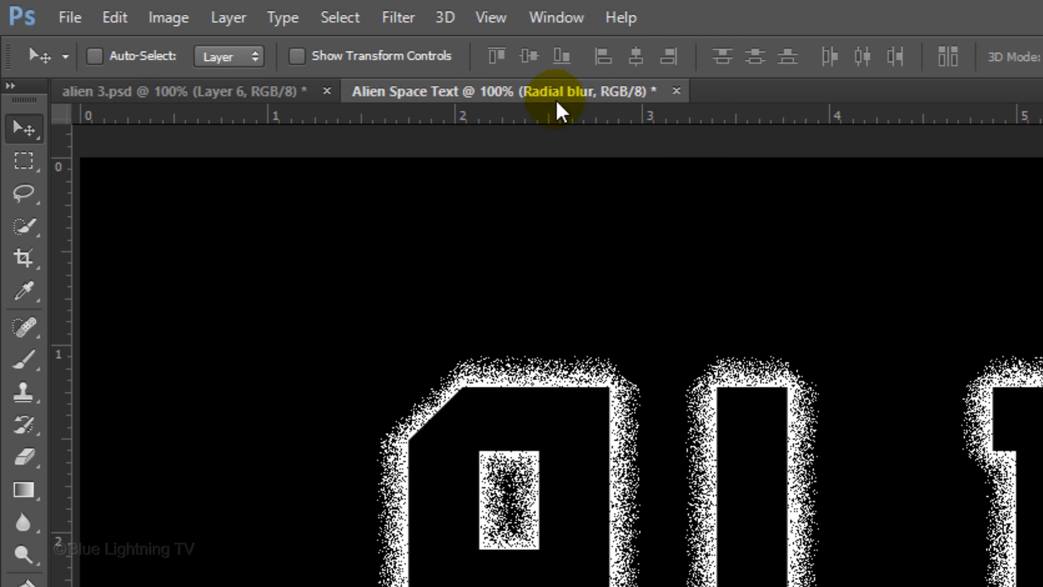
Apply a Radial Blur at amount 100, Zoom, Good quality, with the centre nudged toward the letters
click(397, 17)
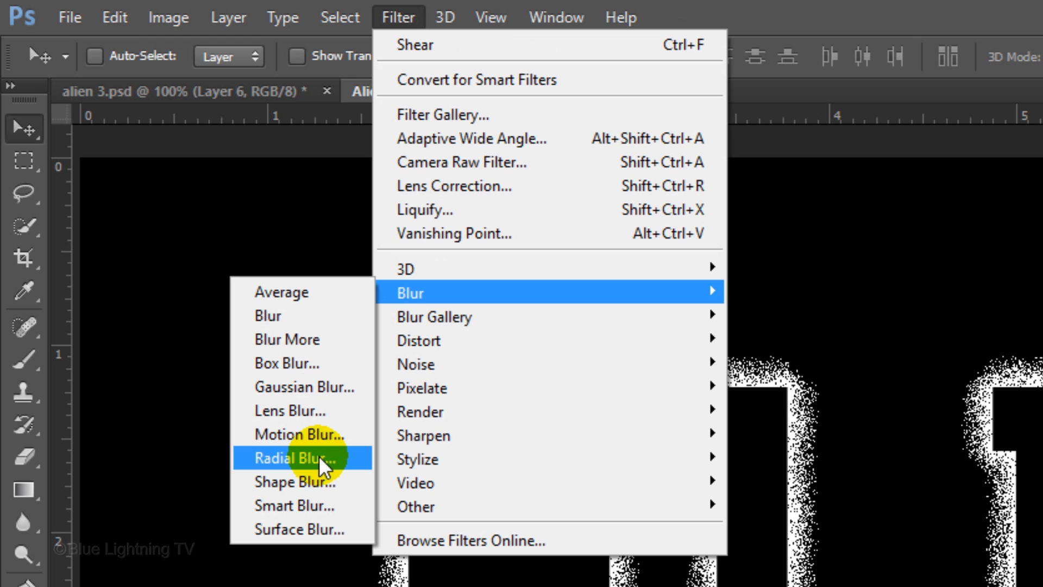
click(294, 458)
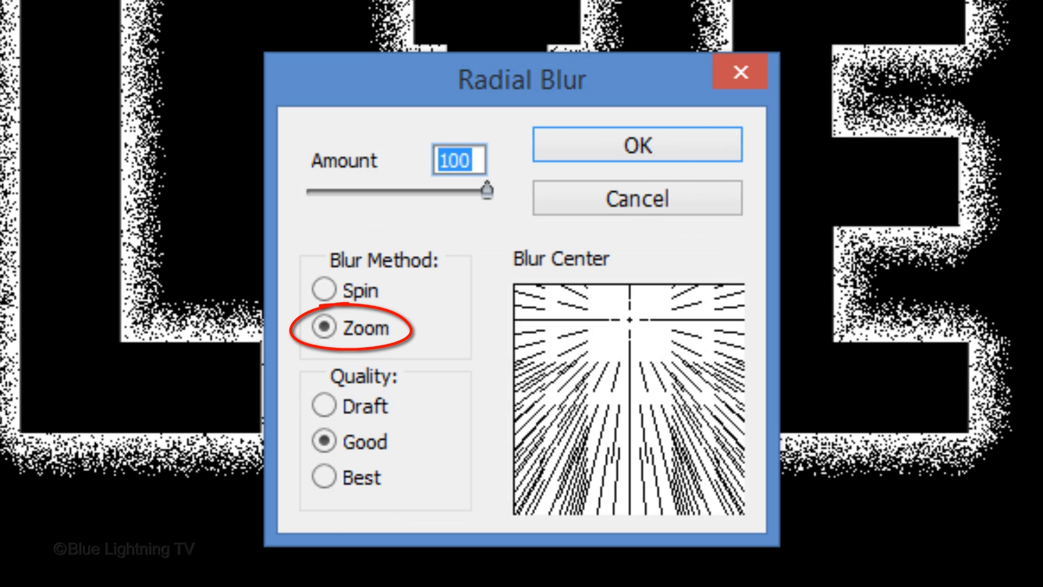
click(323, 440)
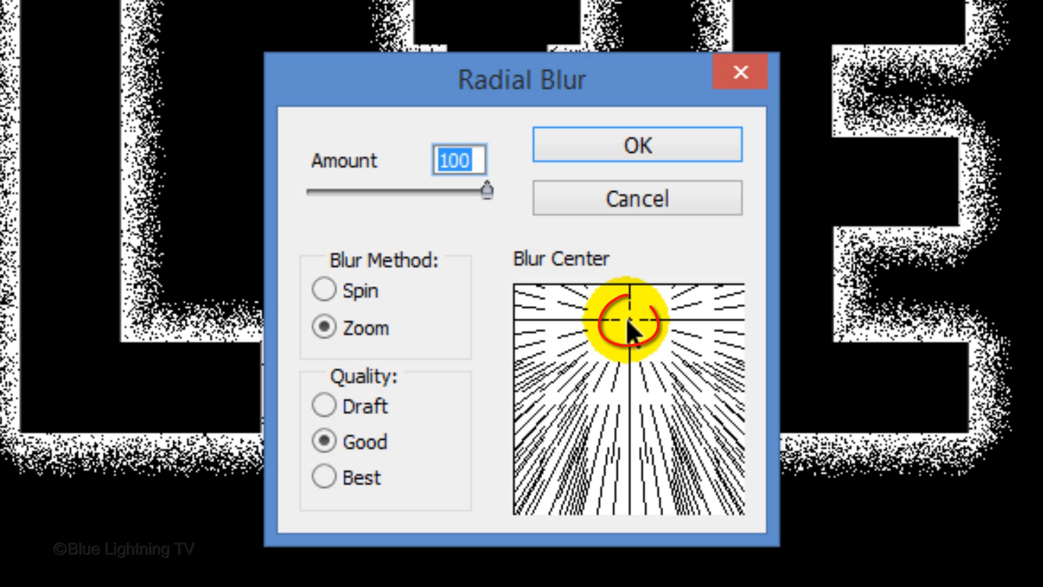
drag(626, 323, 678, 352)
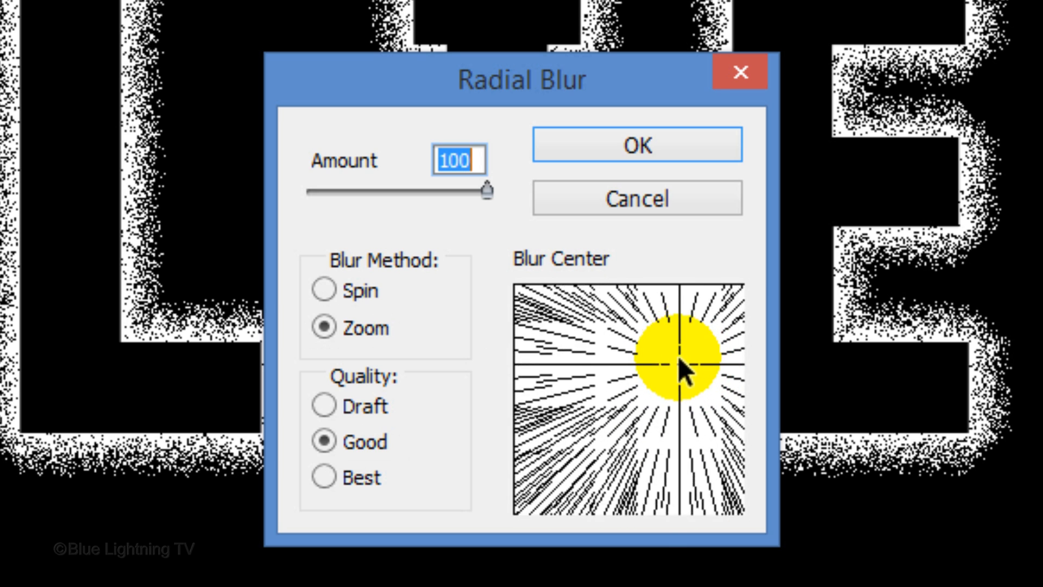
drag(678, 354, 625, 320)
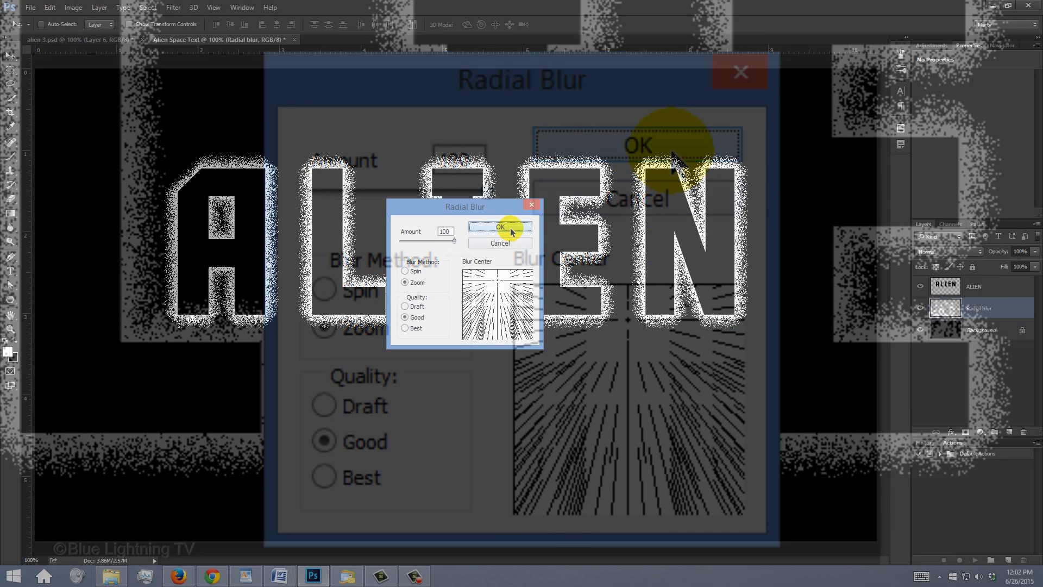
click(499, 227)
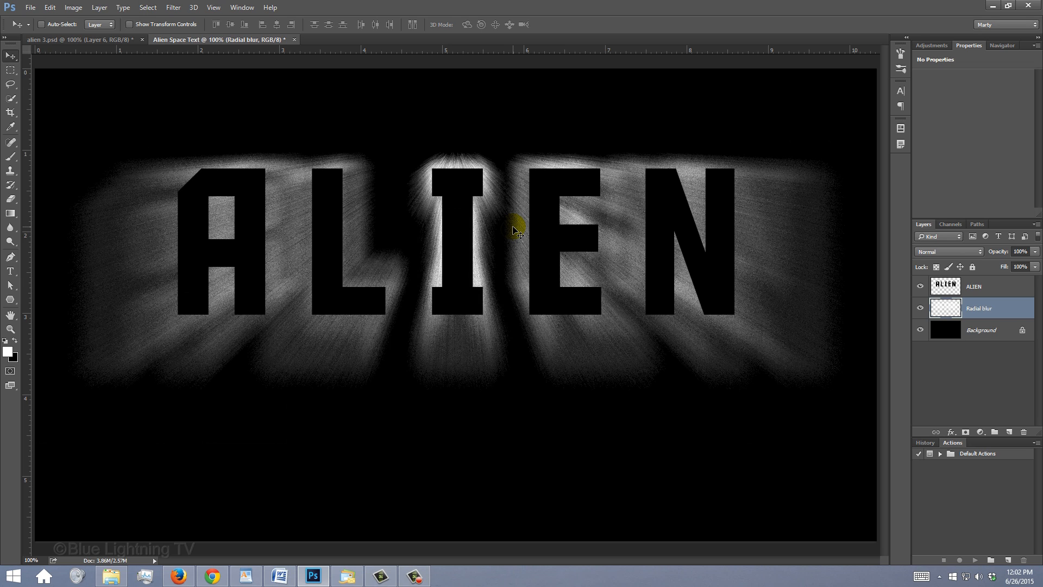
Compare before/after with undo, then repeat the radial blur (Ctrl+F) to smooth the rays
key(ctrl+z)
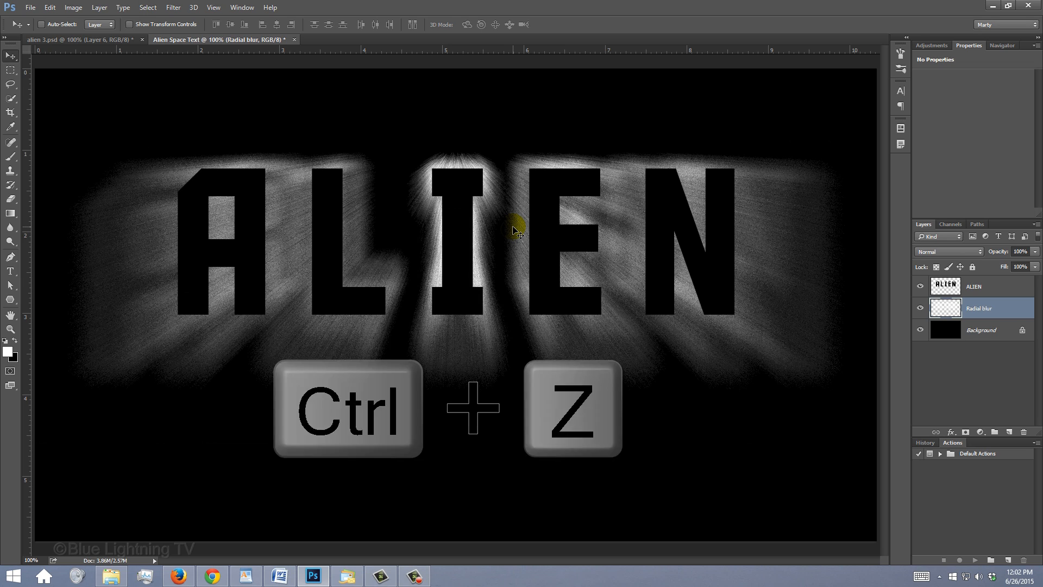
key(ctrl+z)
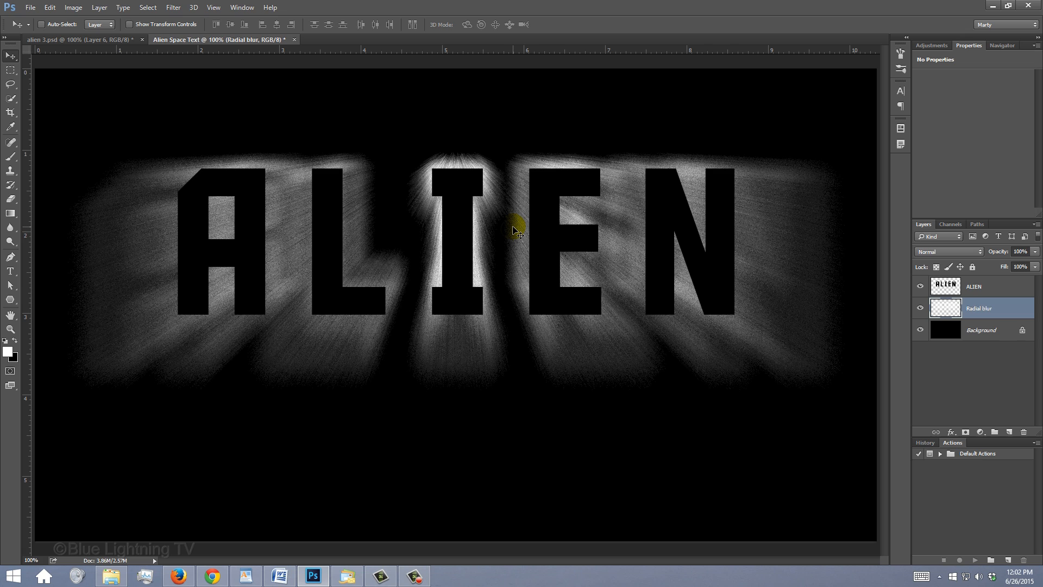
key(ctrl+f)
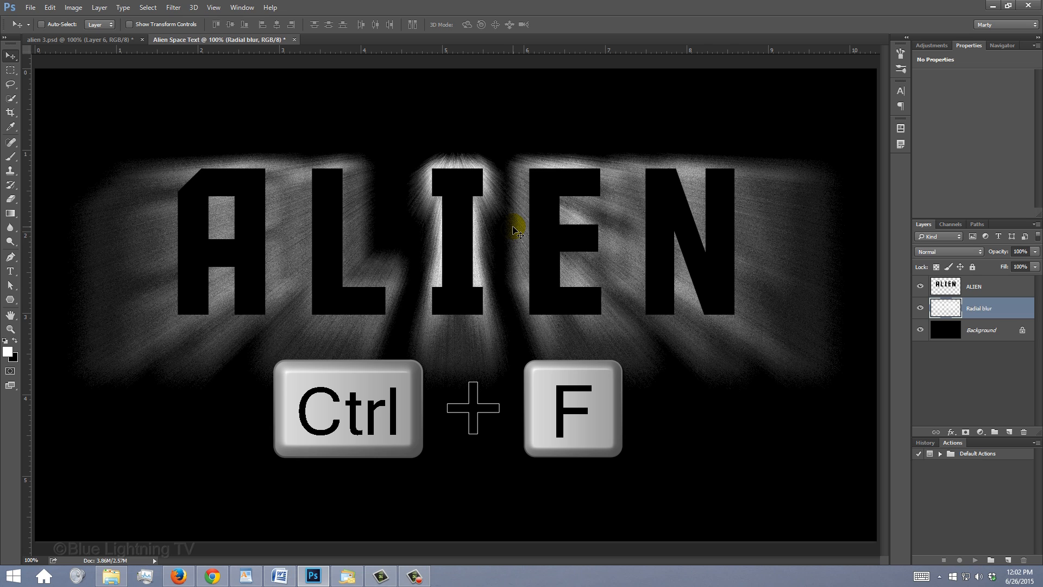
key(ctrl+f)
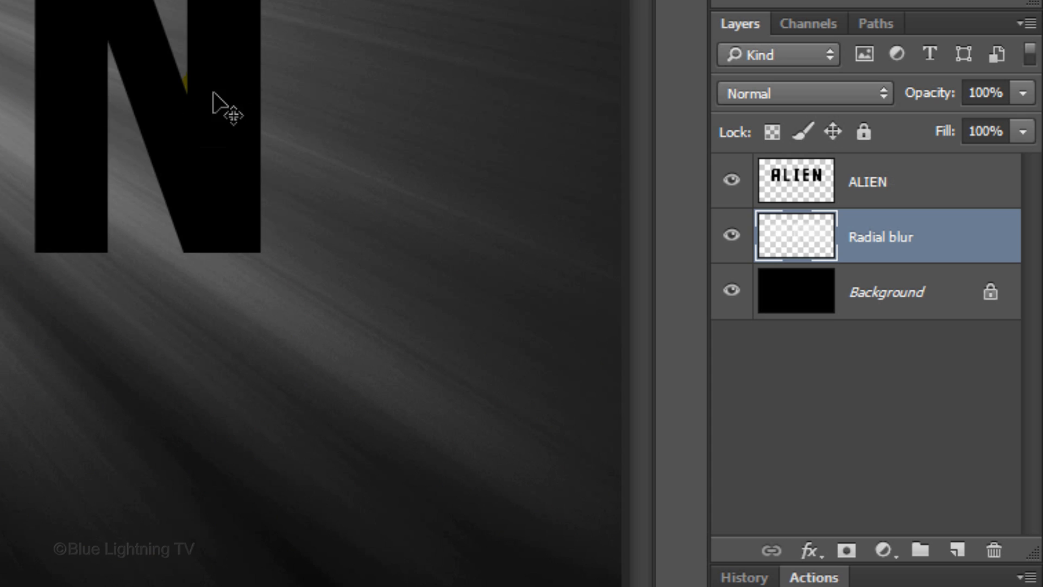
Add a colorized Hue/Saturation adjustment above ALIEN at saturation 25, hue 111 for green rays
click(795, 180)
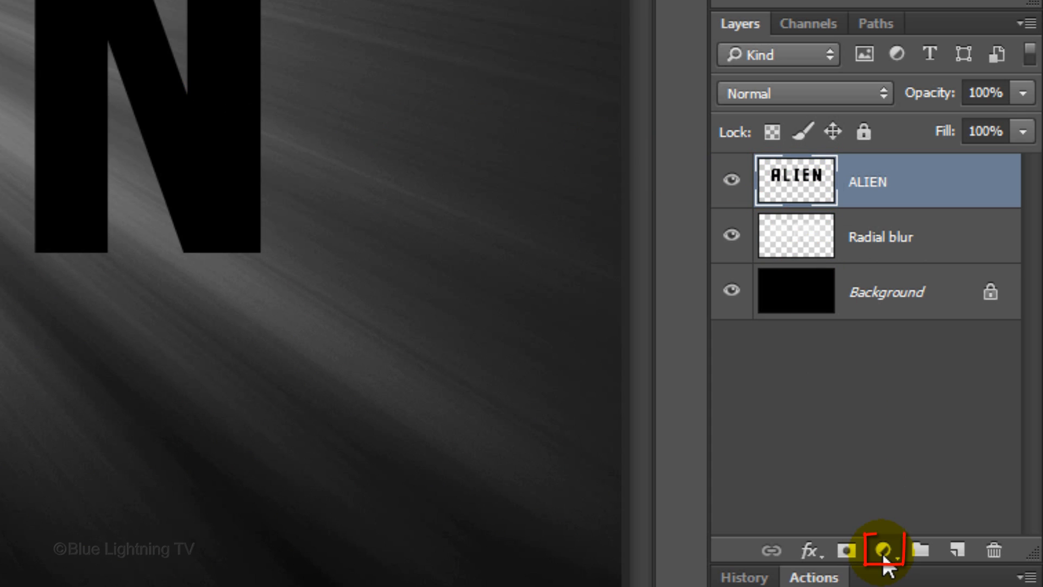
click(881, 551)
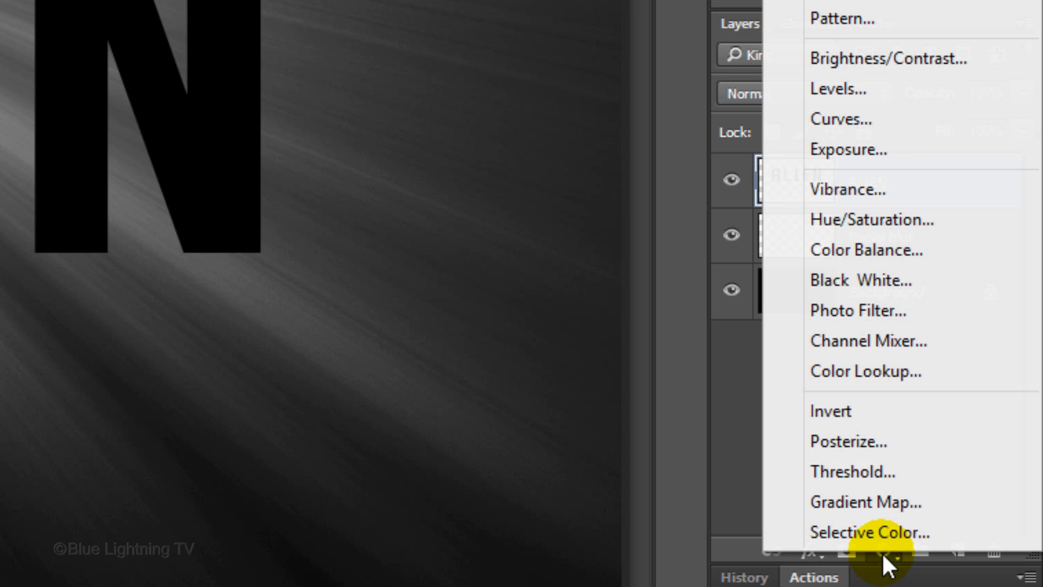
mouse_move(872, 219)
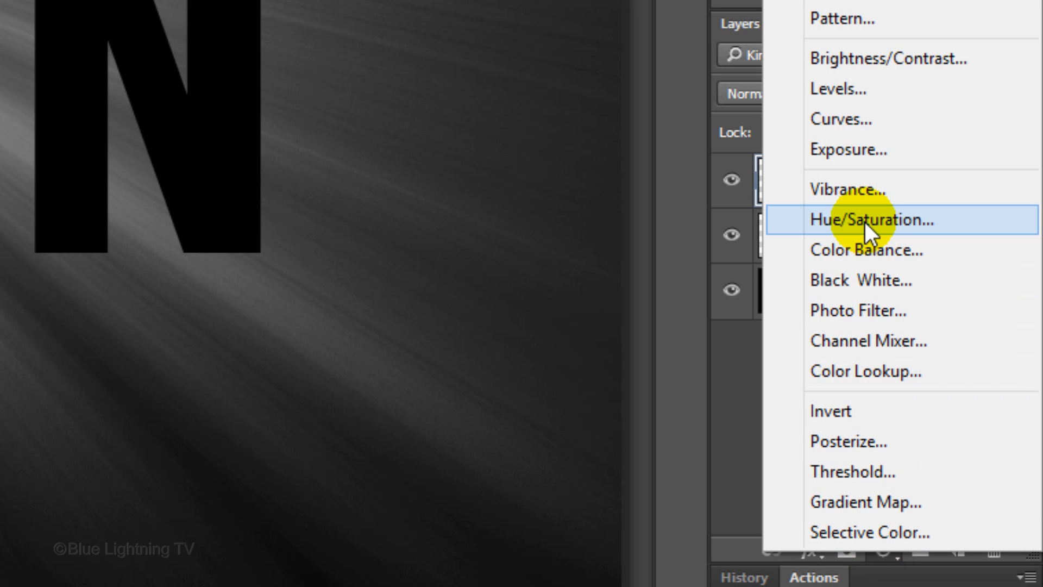
click(871, 219)
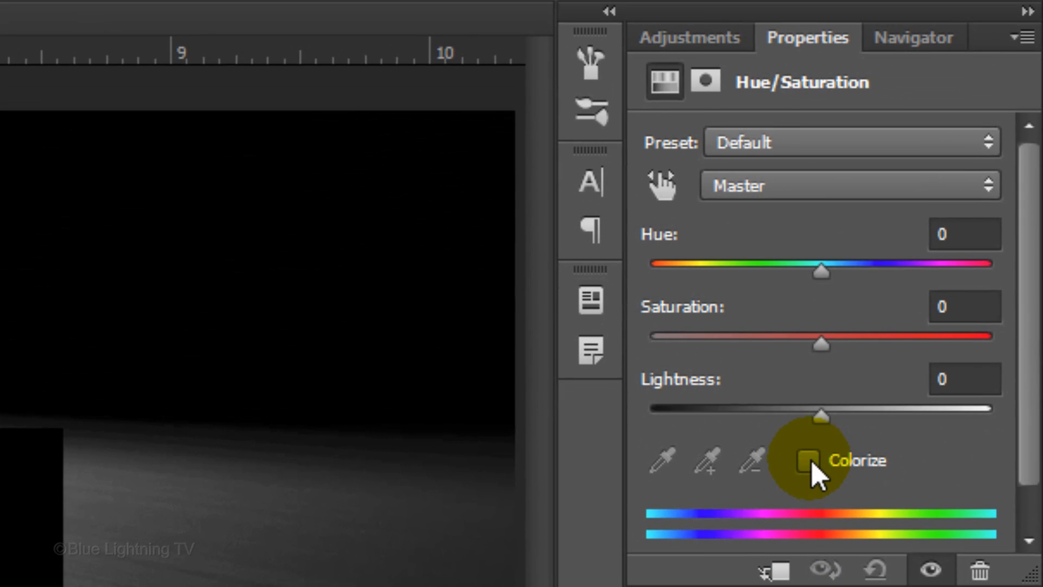
click(809, 461)
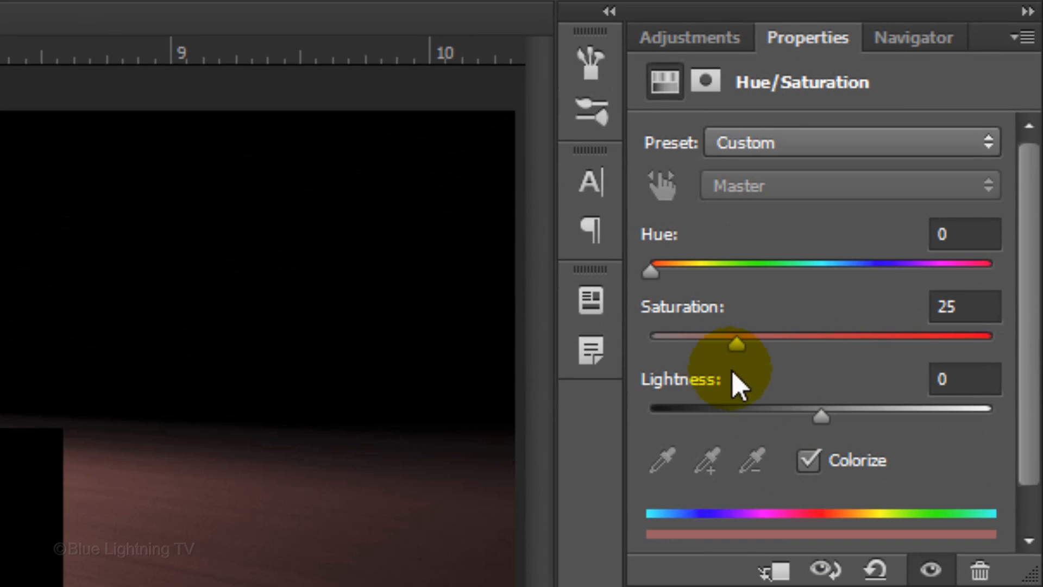
drag(650, 270, 740, 269)
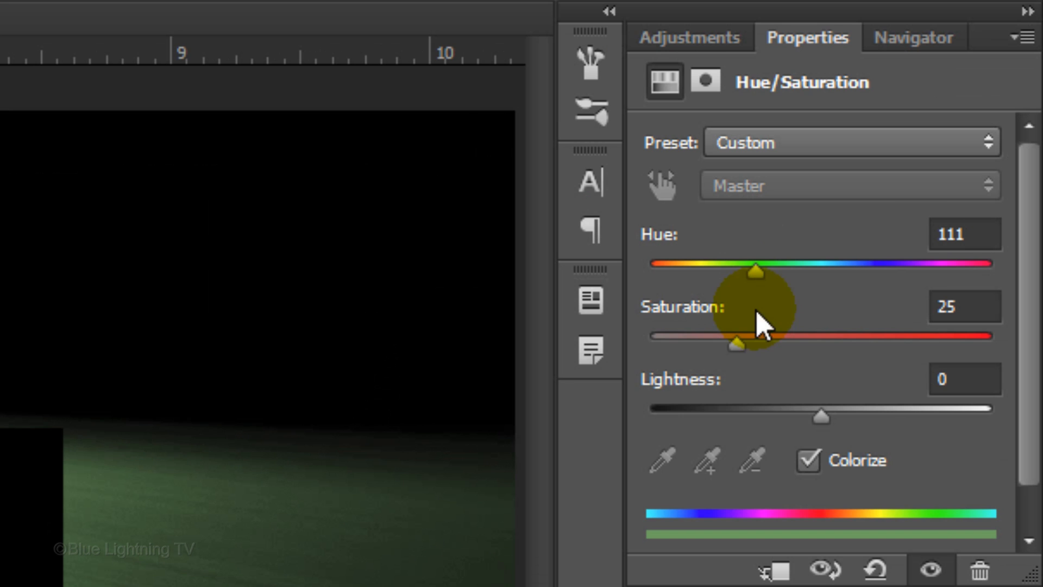
drag(735, 344, 994, 344)
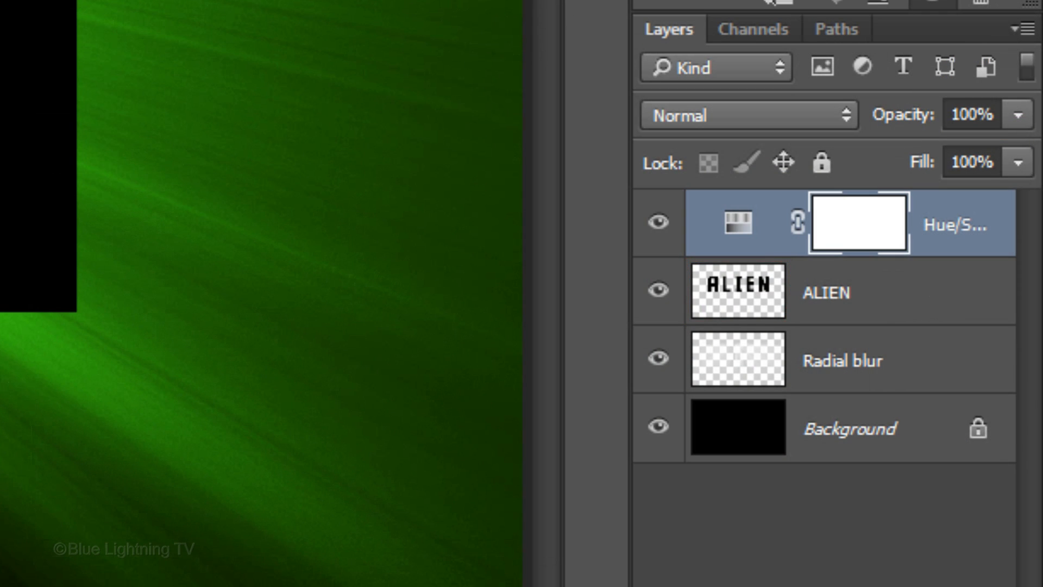
Duplicate the ALIEN layer with Ctrl+J and rename the copy Shadow
click(736, 292)
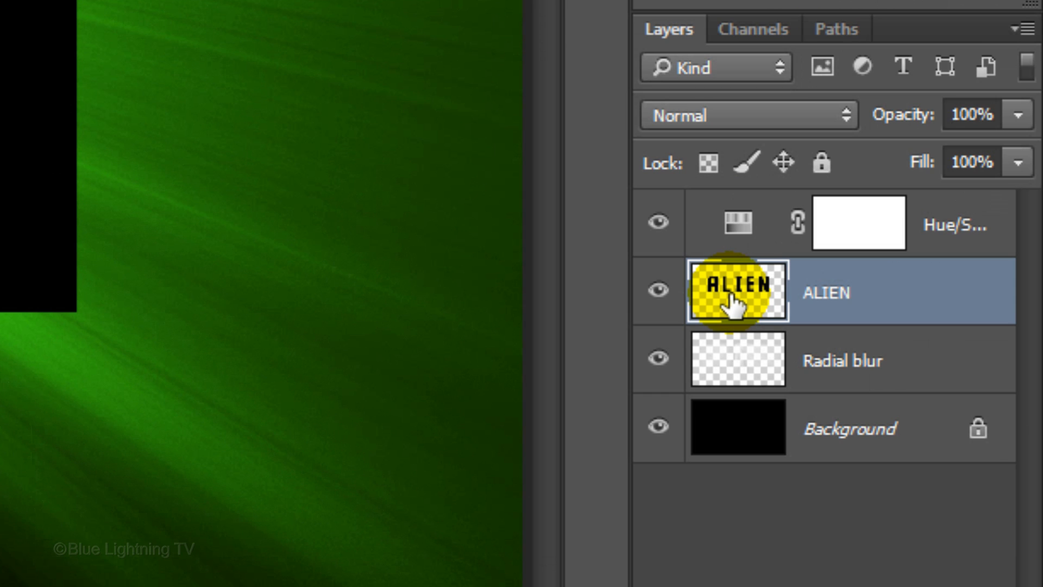
key(Ctrl+J)
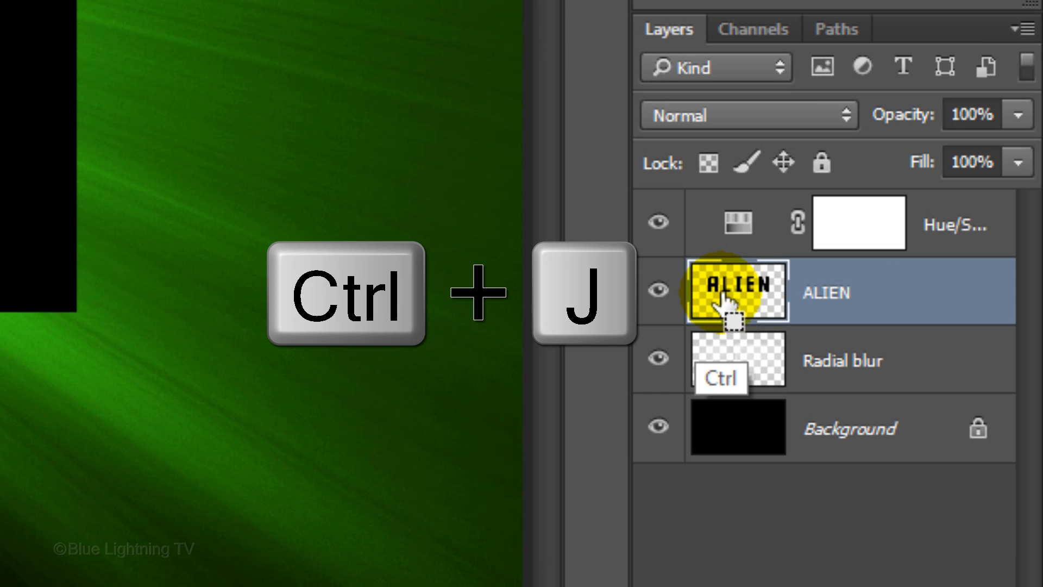
key(ctrl+j)
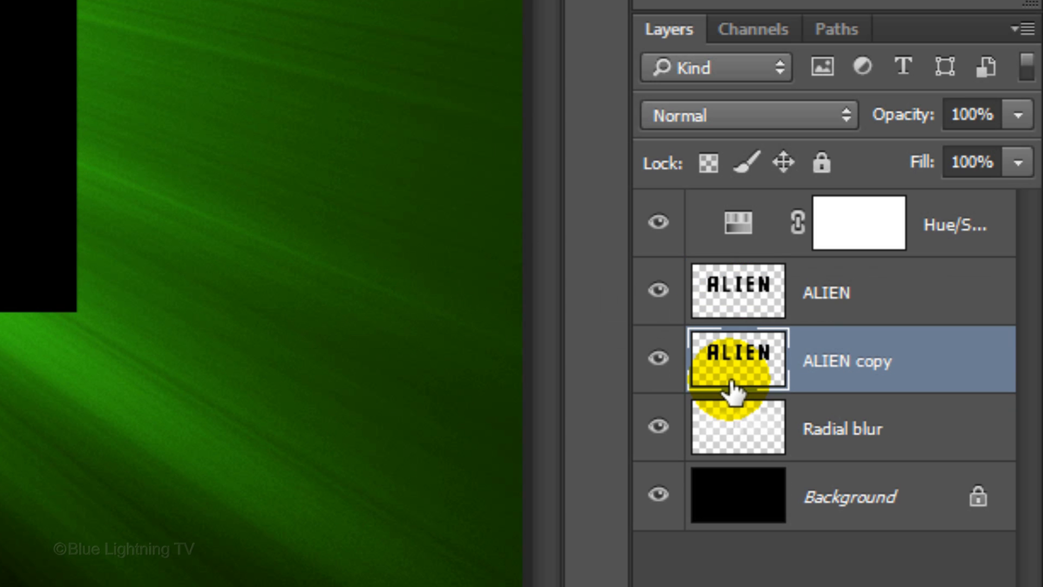
text(Shado)
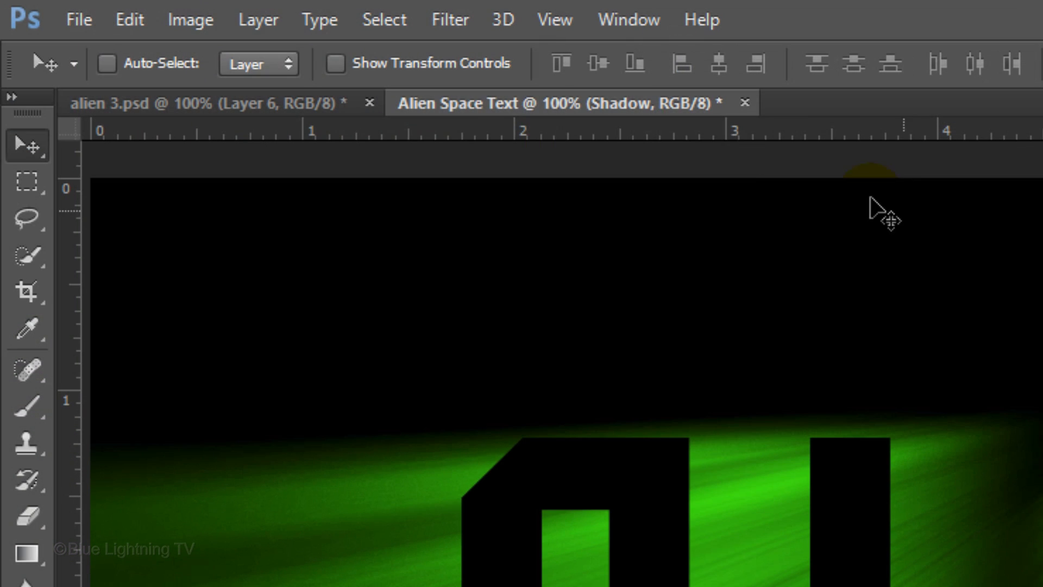
click(130, 20)
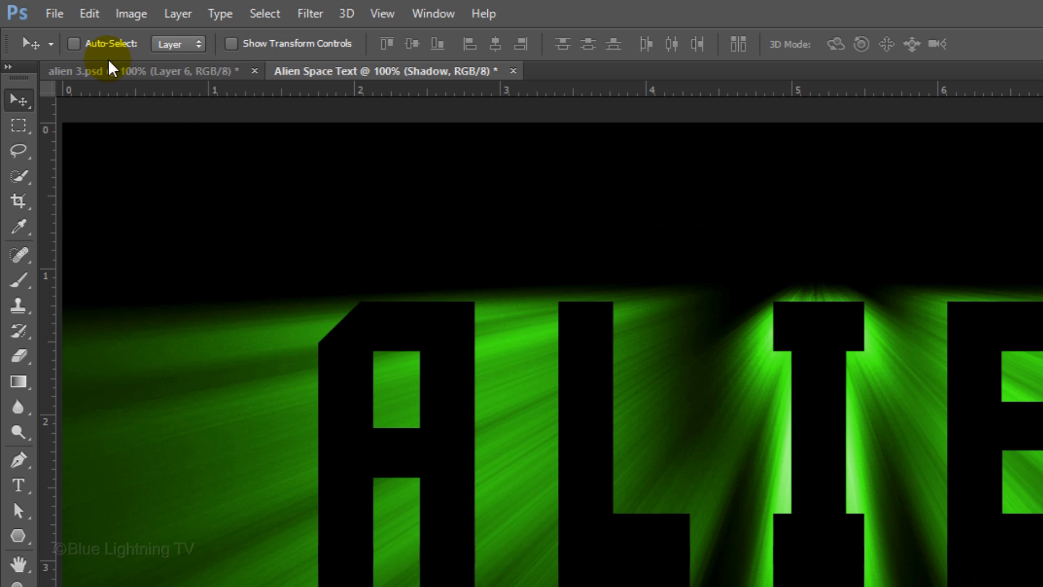
Flip the Shadow layer vertically and widen its bottom edge with a Perspective transform
click(88, 13)
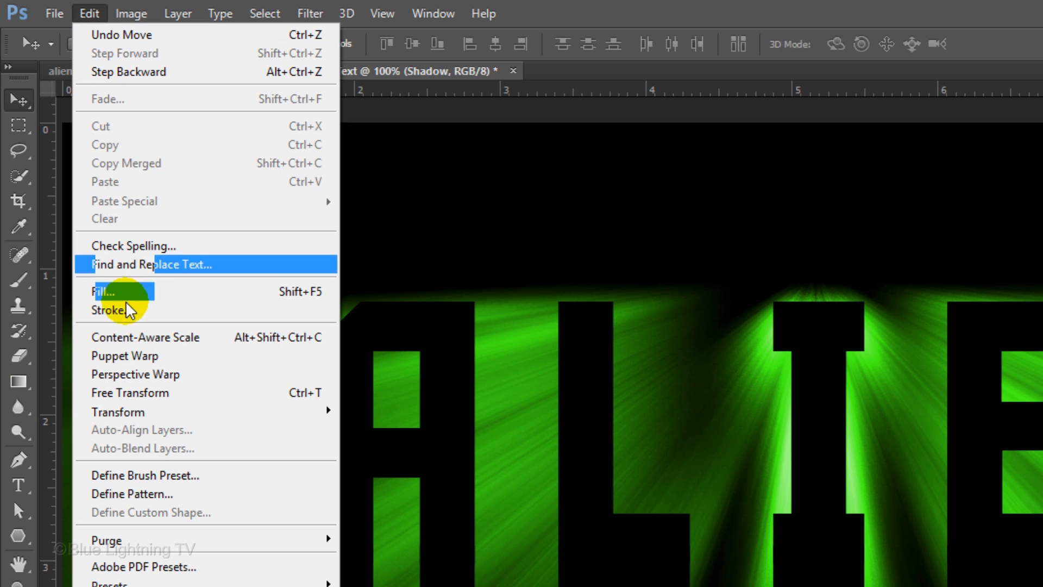
mouse_move(117, 411)
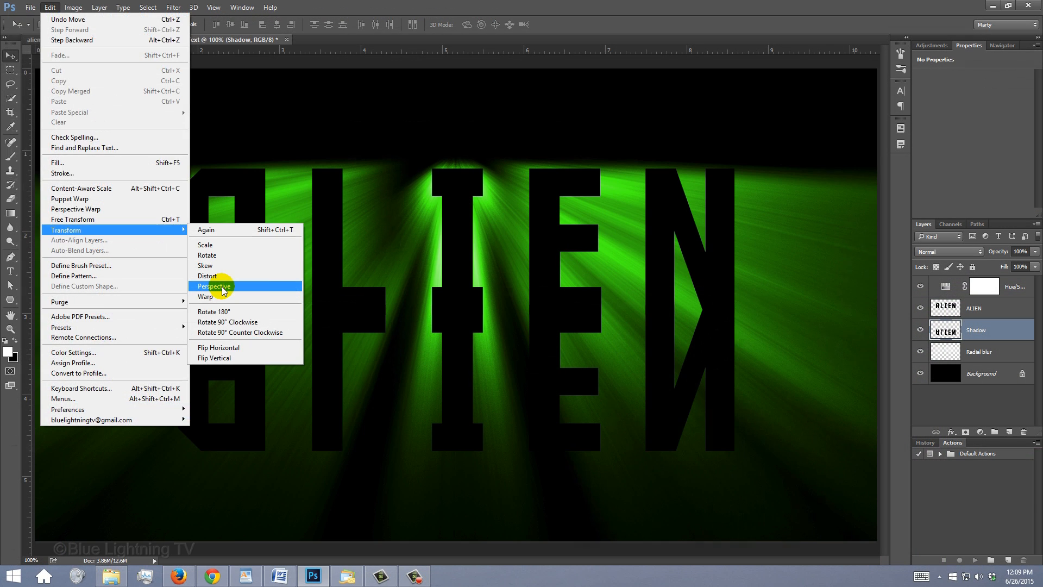
click(214, 286)
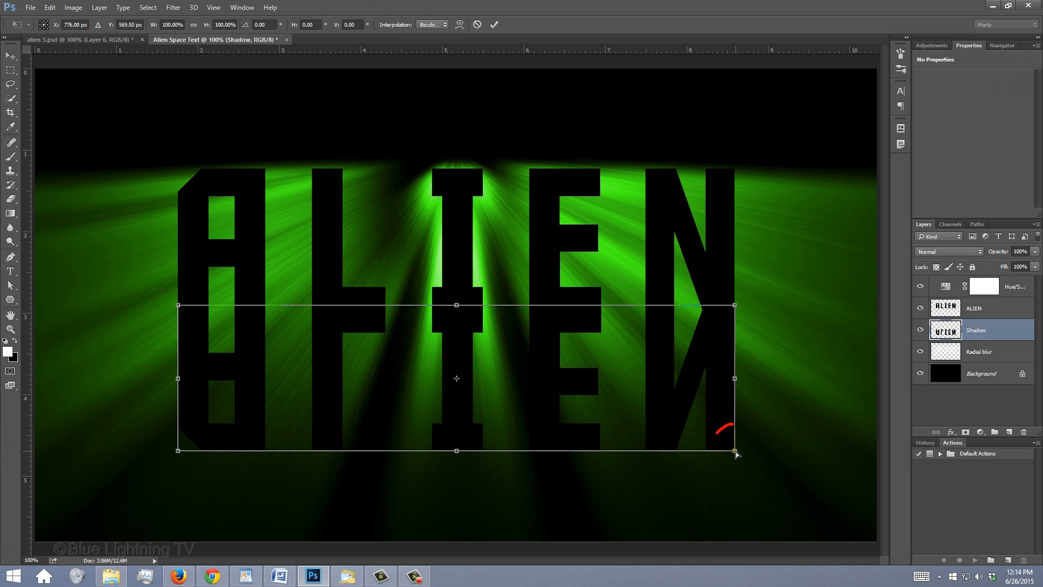
drag(733, 450, 834, 450)
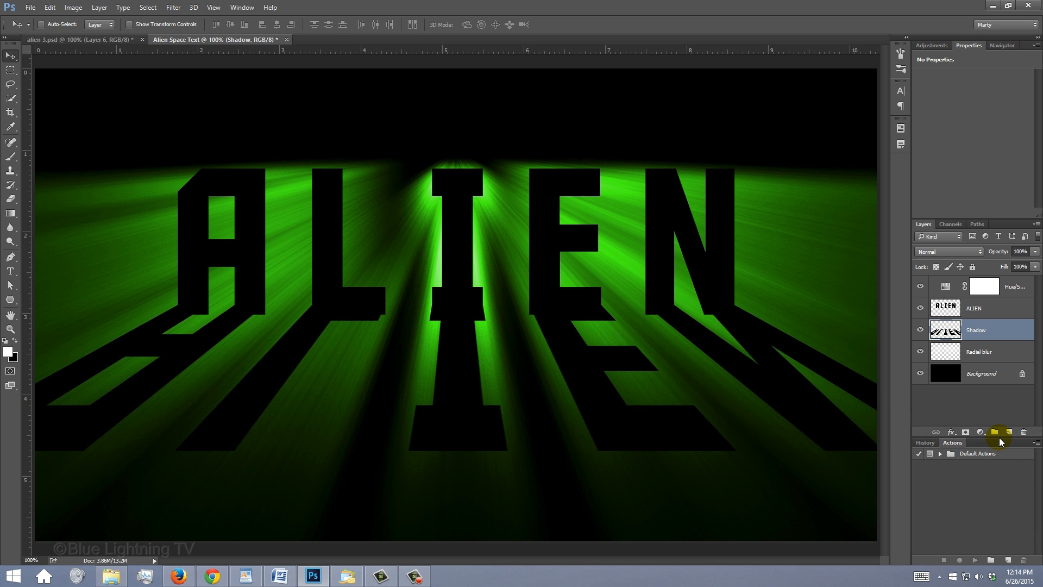
key(ctrl+j)
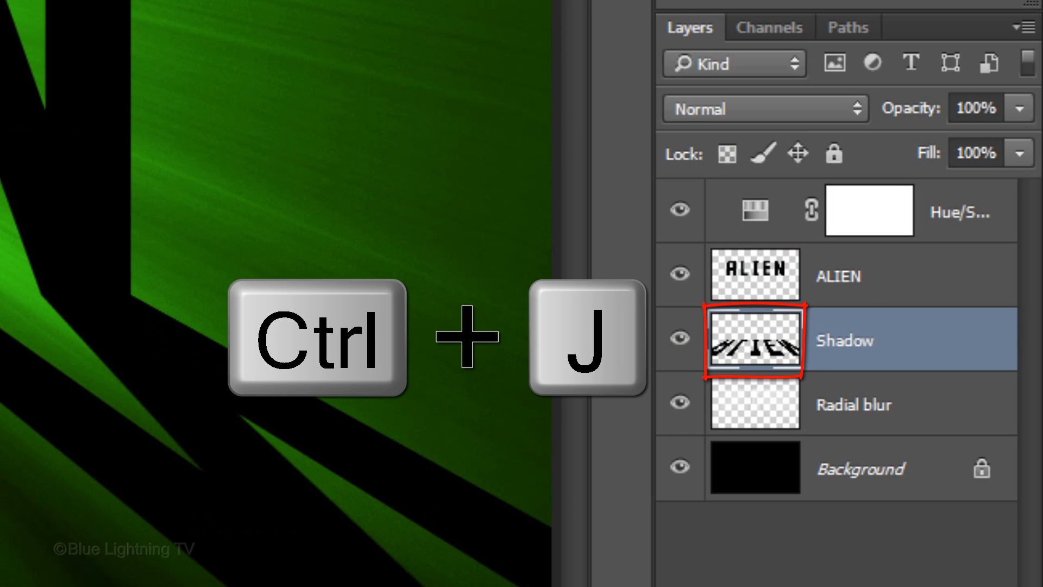
Duplicate the Shadow layer so two shadow layers exist for masking
key(ctrl+j)
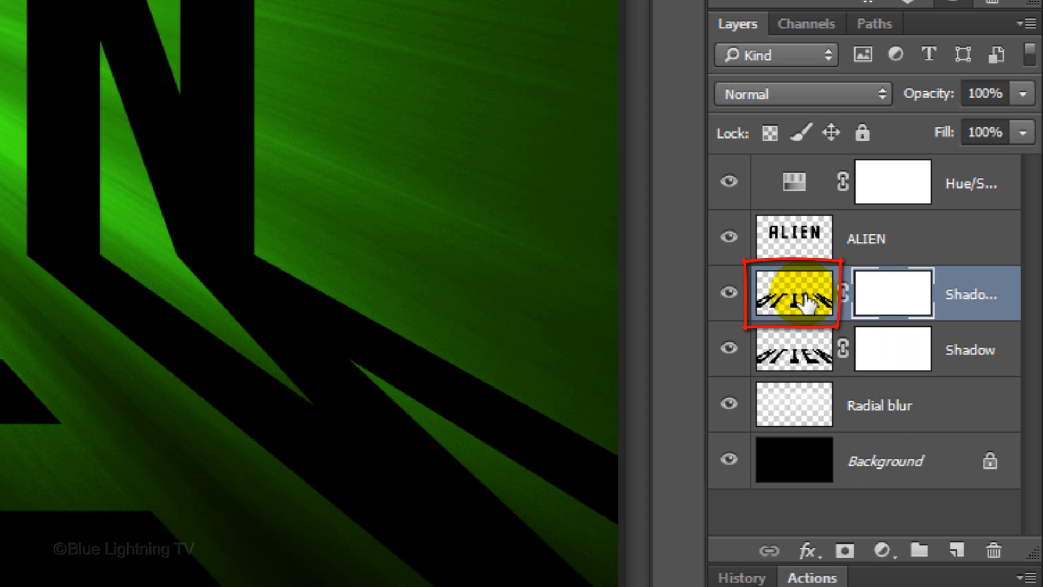
Soften both shadow layers with Gaussian Blur, the second at an 8-pixel radius
click(792, 292)
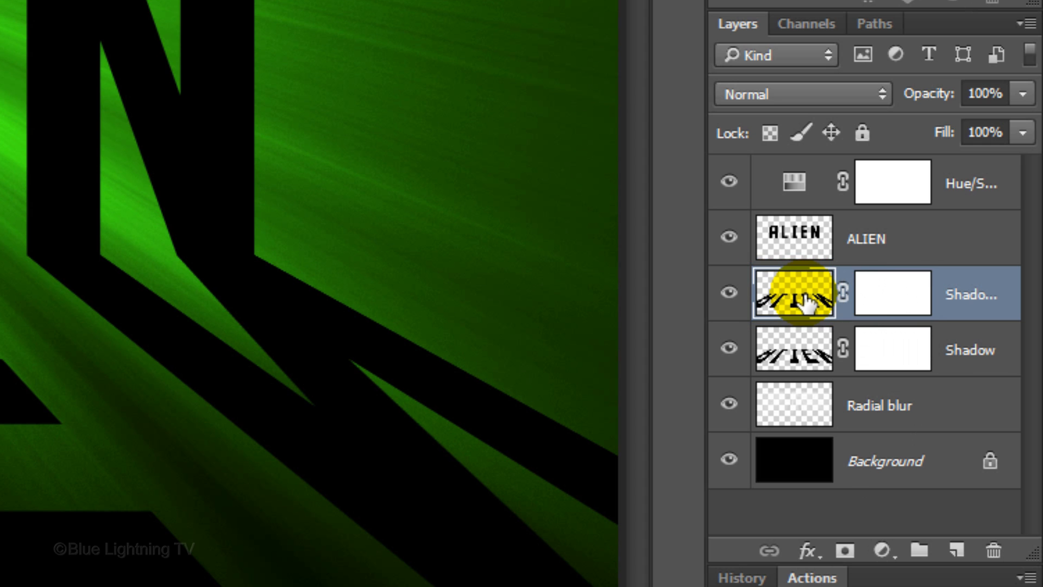
click(411, 17)
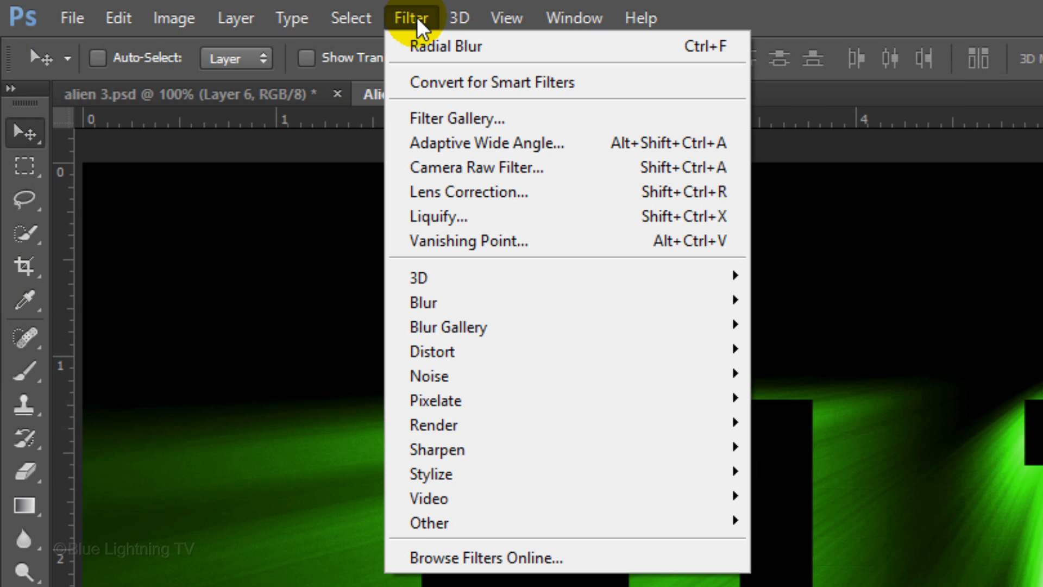
mouse_move(431, 301)
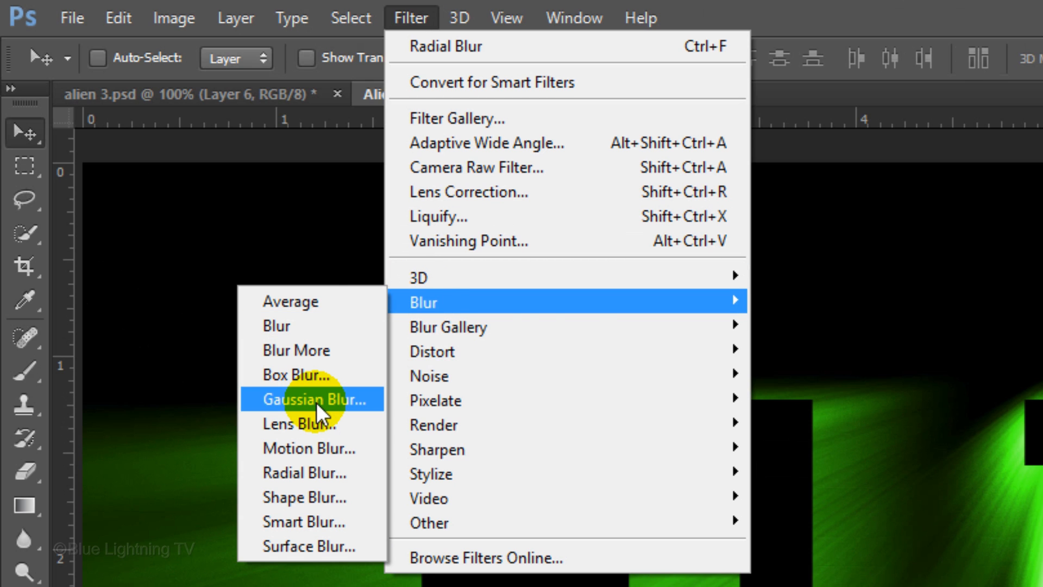
click(311, 399)
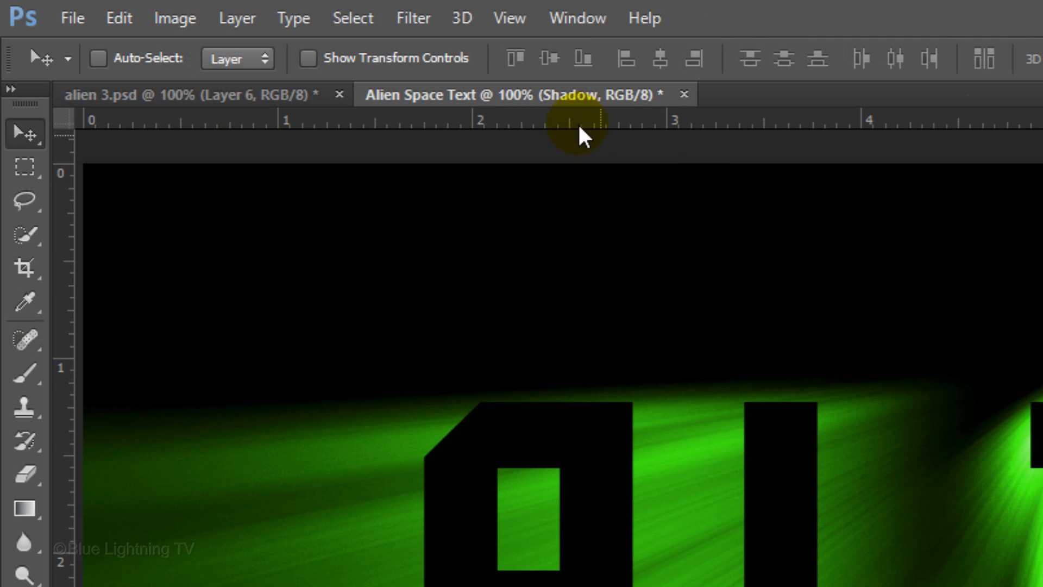
click(413, 19)
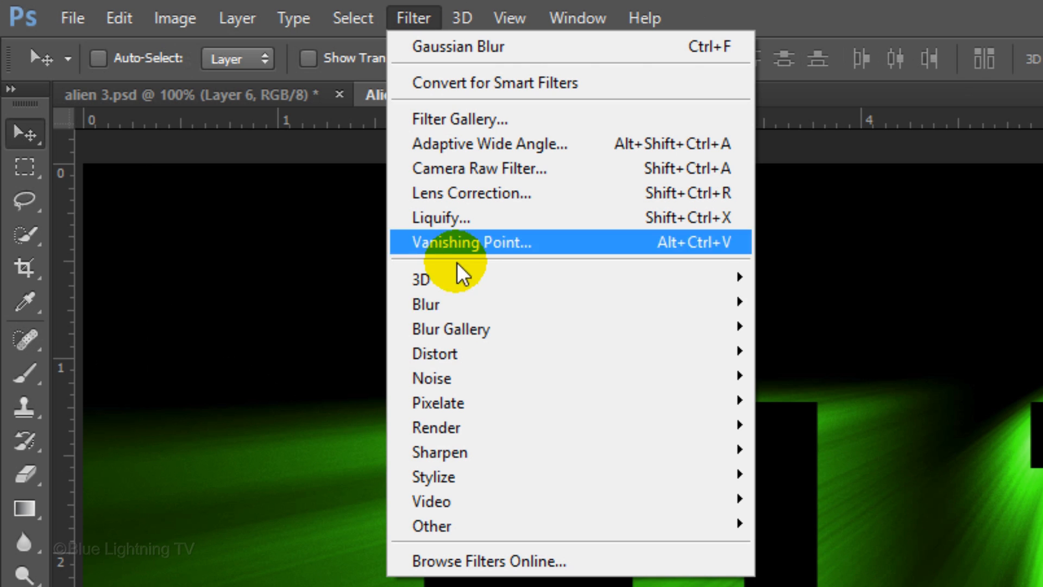
mouse_move(425, 304)
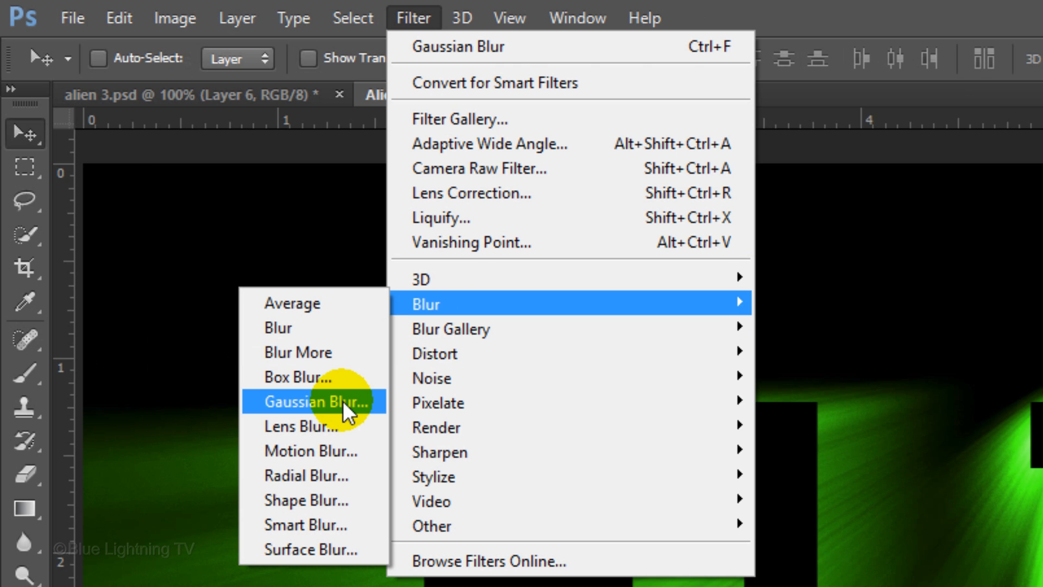
click(314, 400)
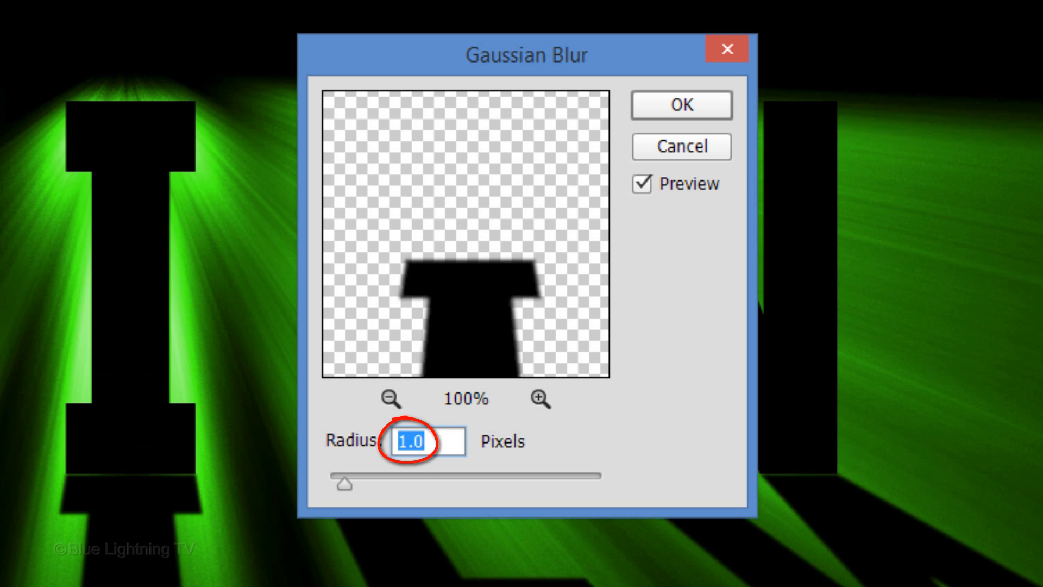
text(8)
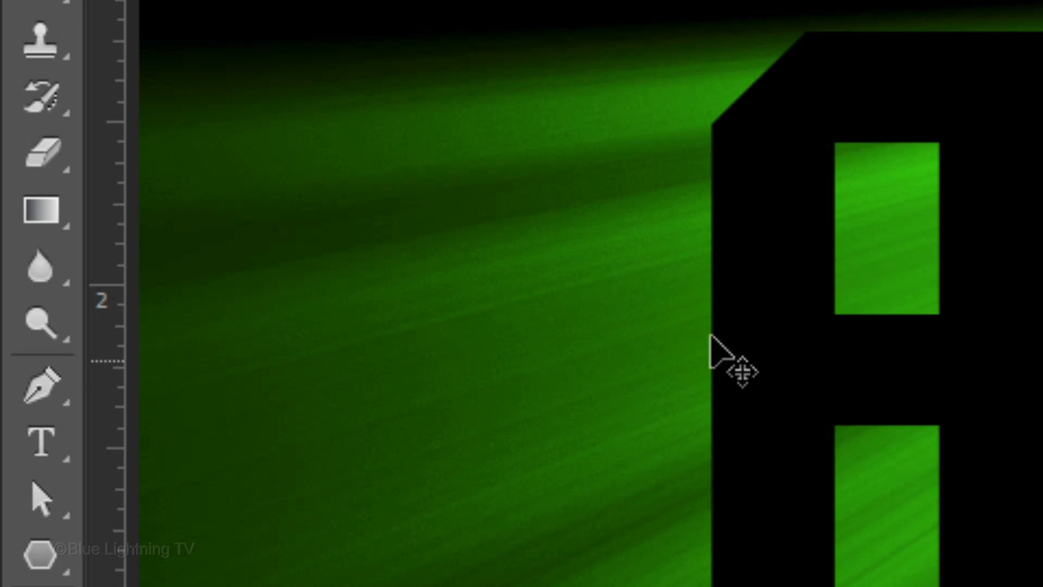
Set up the Gradient Tool with the black-to-transparent preset in Linear mode for the shadow masks
click(40, 210)
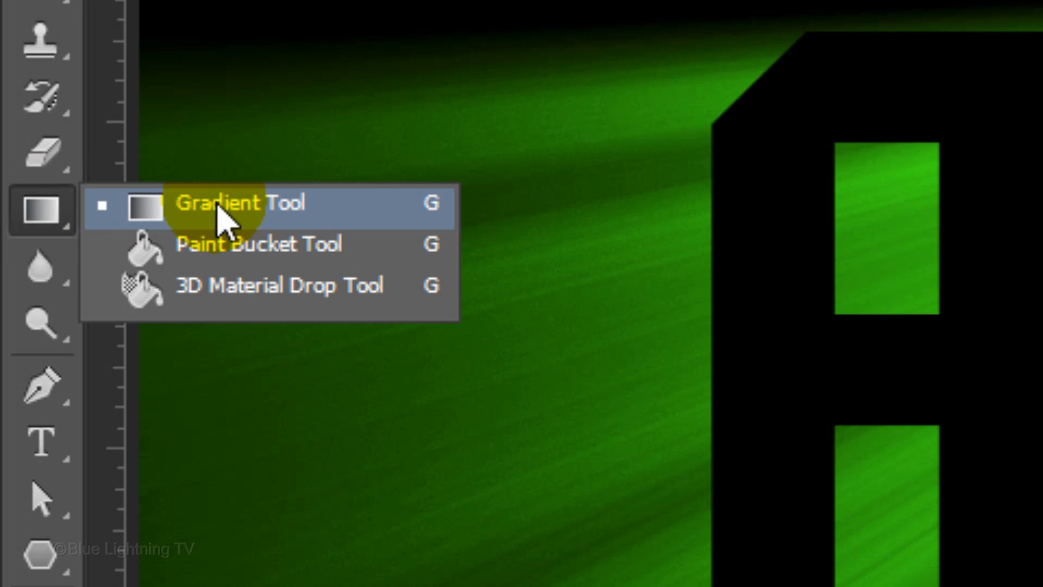
click(219, 203)
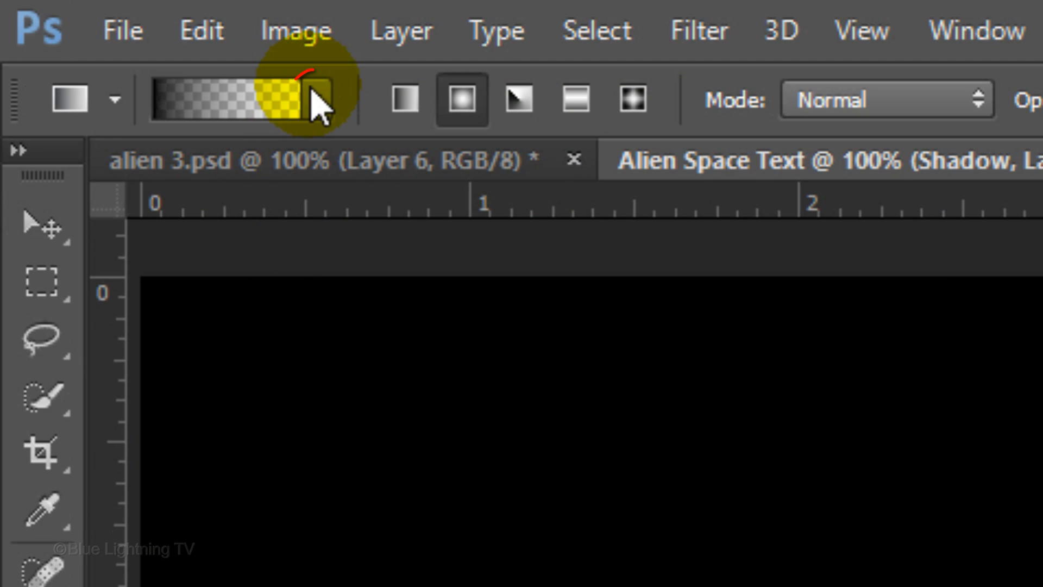
click(313, 100)
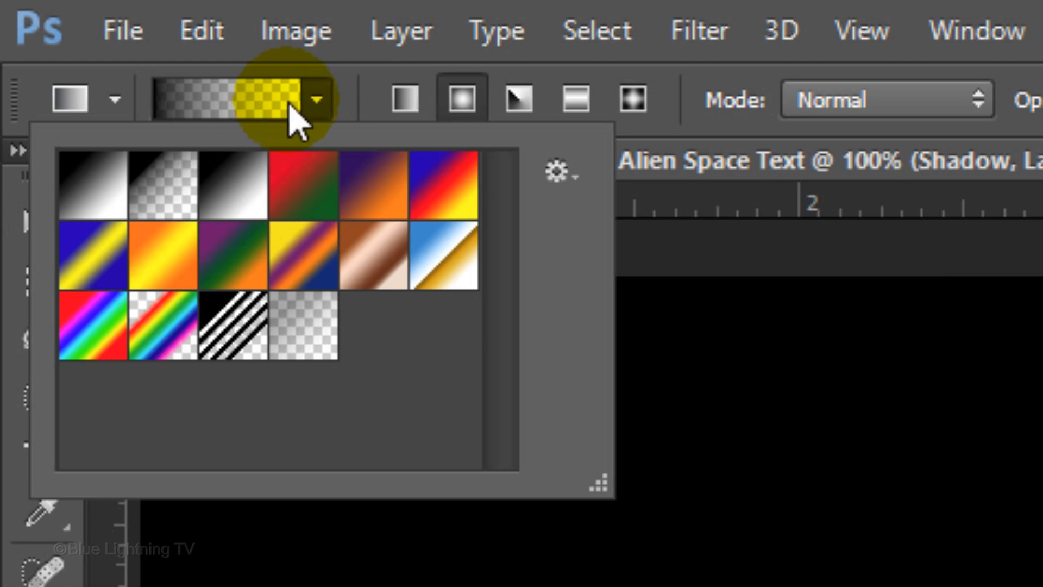
click(163, 186)
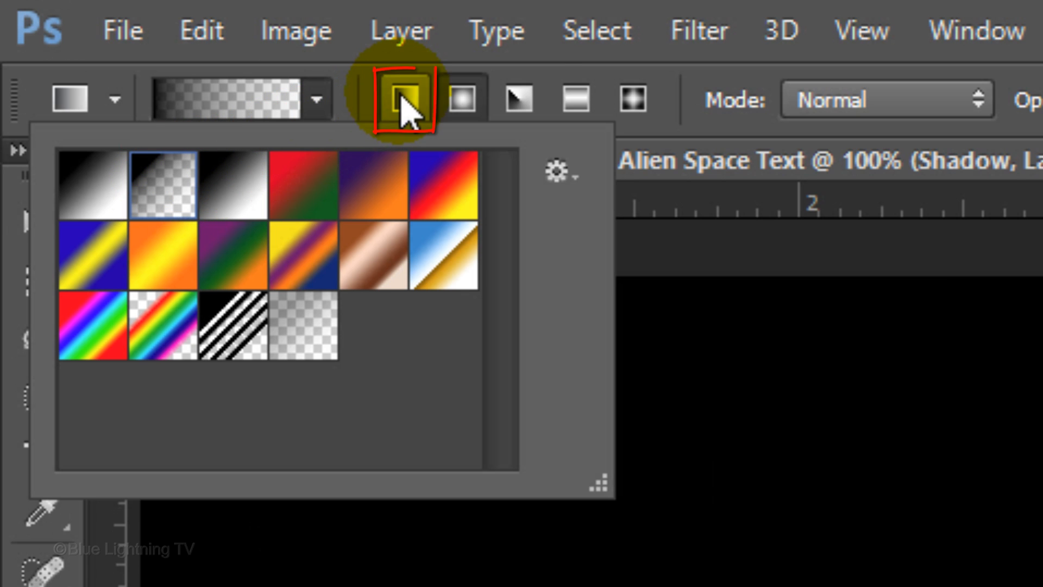
click(409, 98)
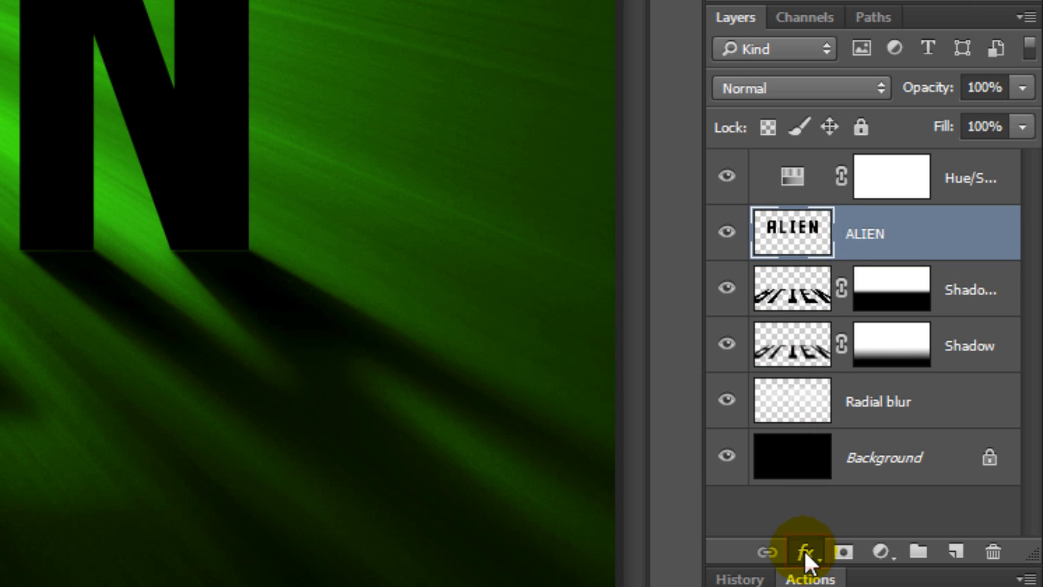
Give ALIEN a white Color Dodge Outer Glow at 35% opacity and 10 px size
click(808, 553)
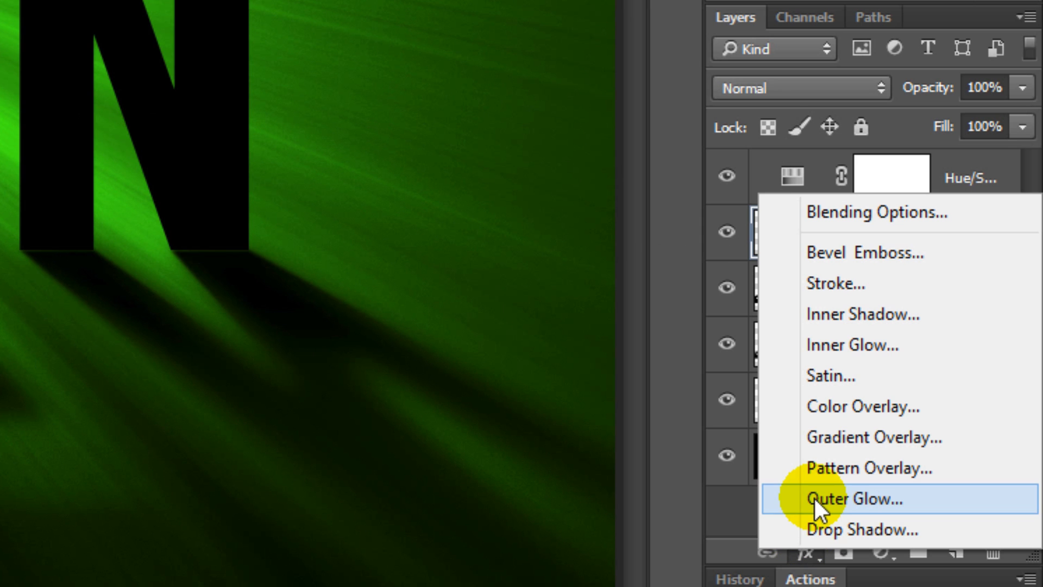
click(855, 498)
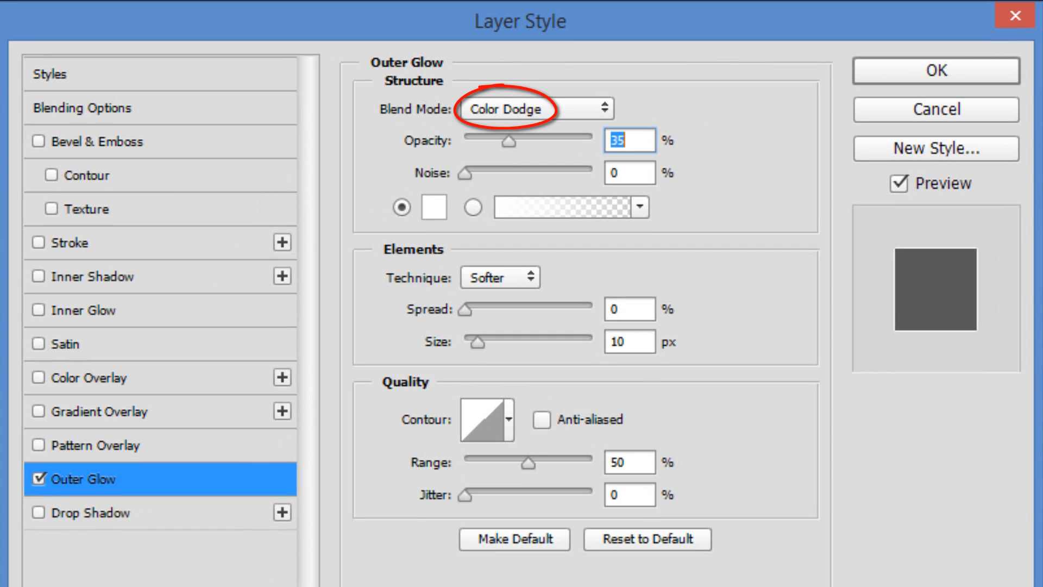
click(628, 140)
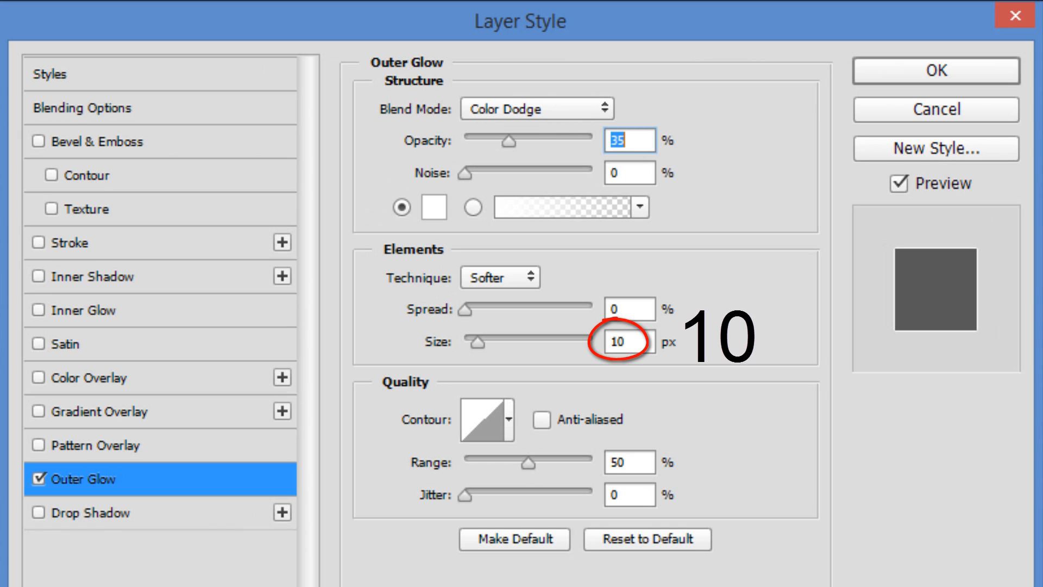
mouse_move(937, 71)
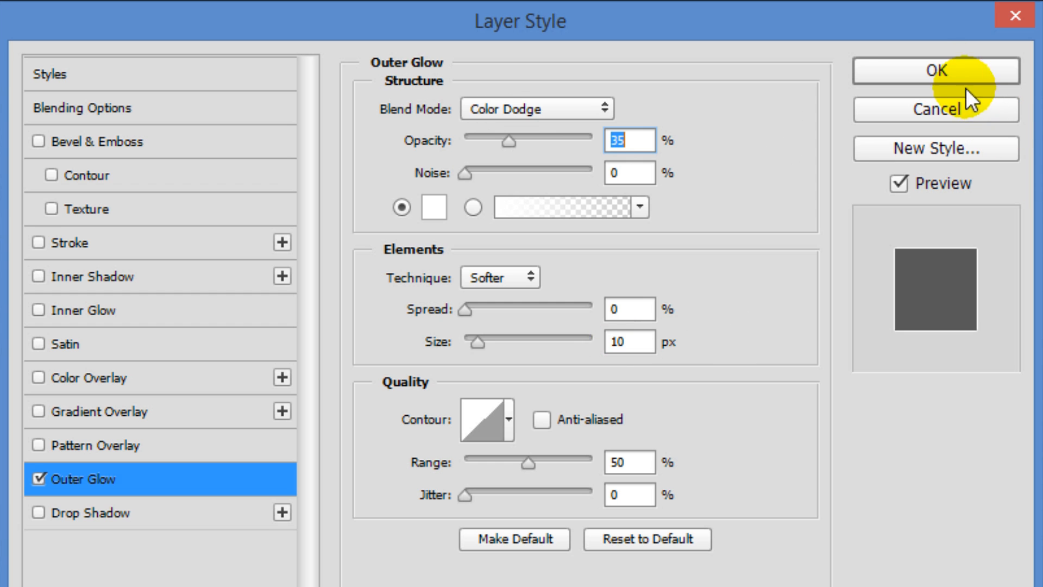
click(936, 71)
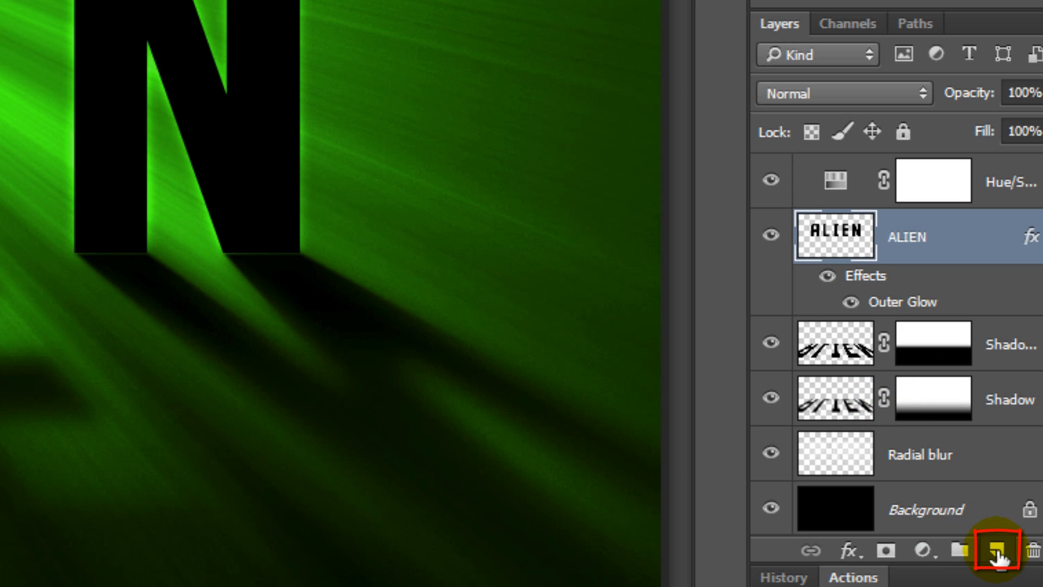
Add a Source light layer above ALIEN and feather an elliptical selection over the top of the I
click(990, 551)
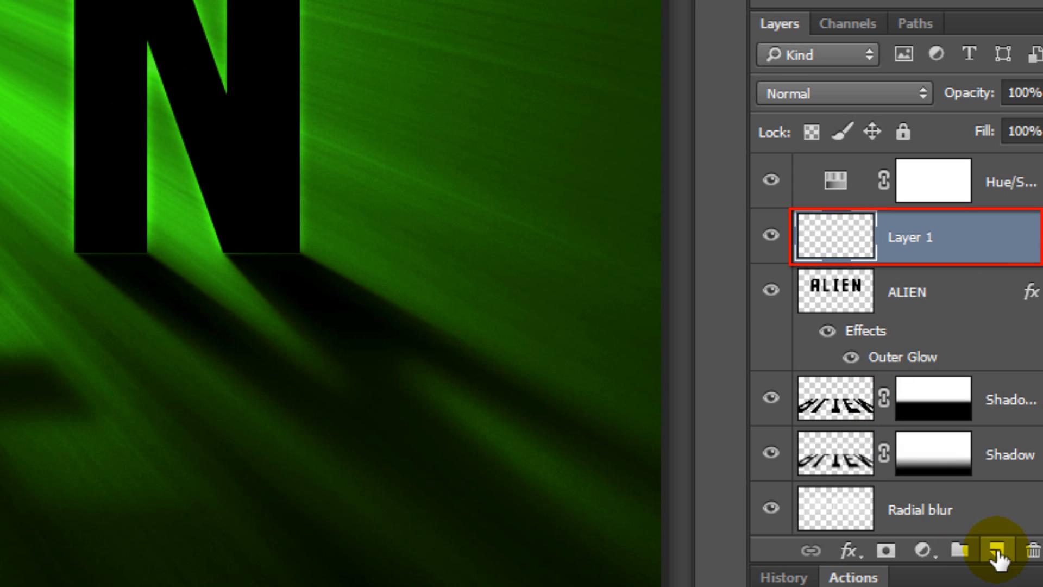
double_click(913, 237)
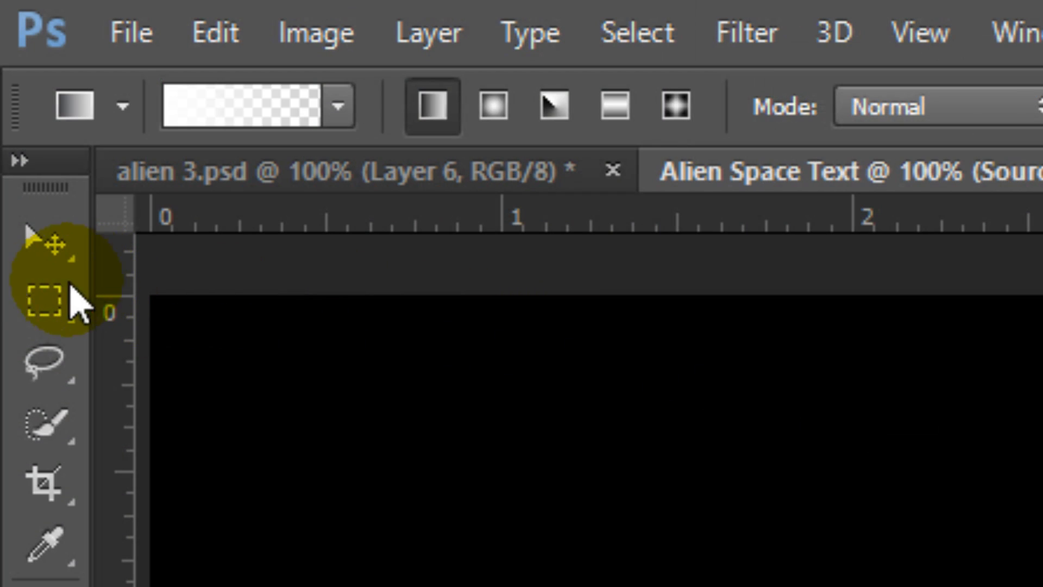
click(44, 301)
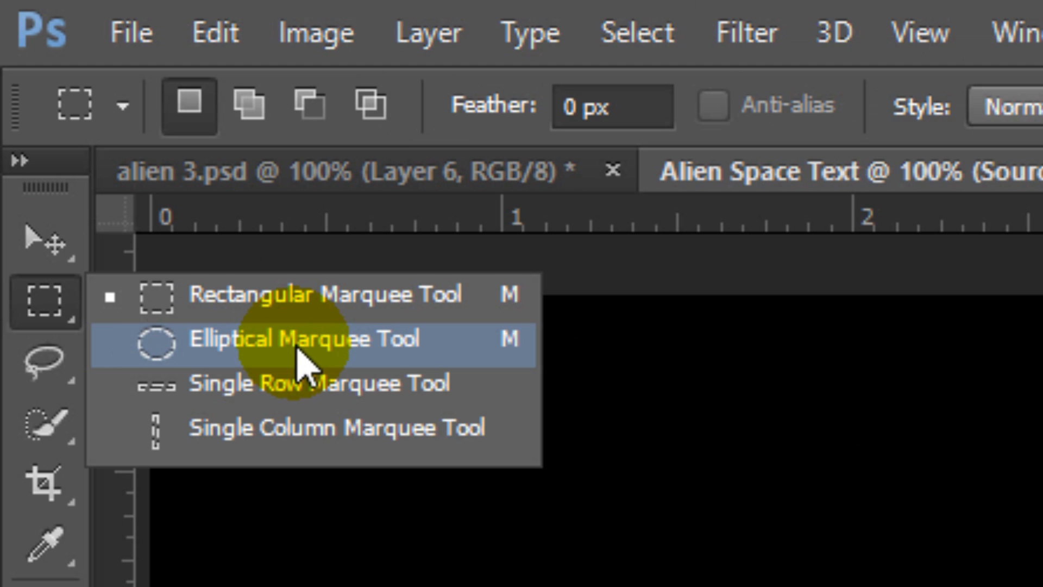
click(335, 17)
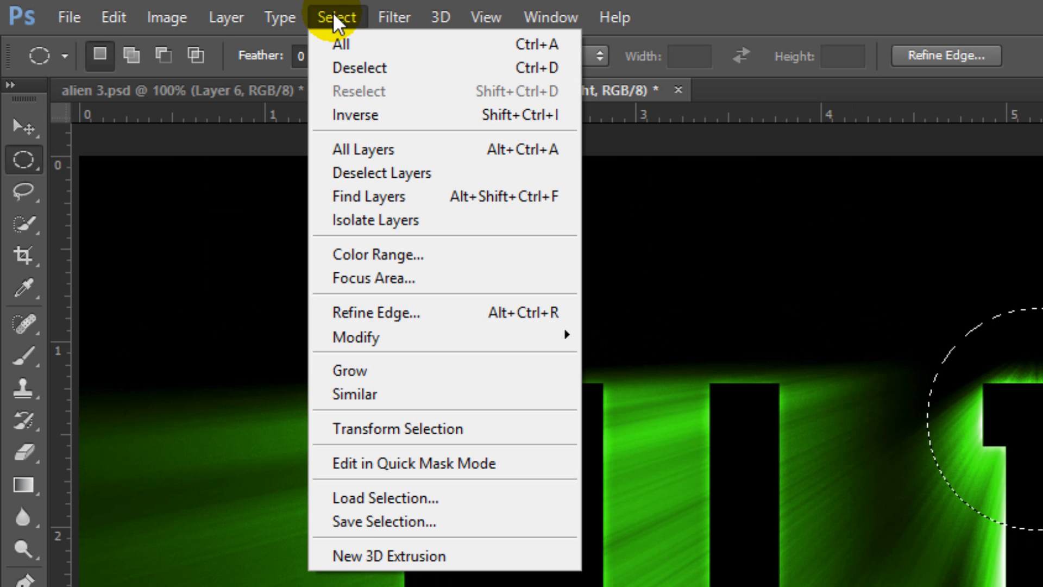
mouse_move(357, 337)
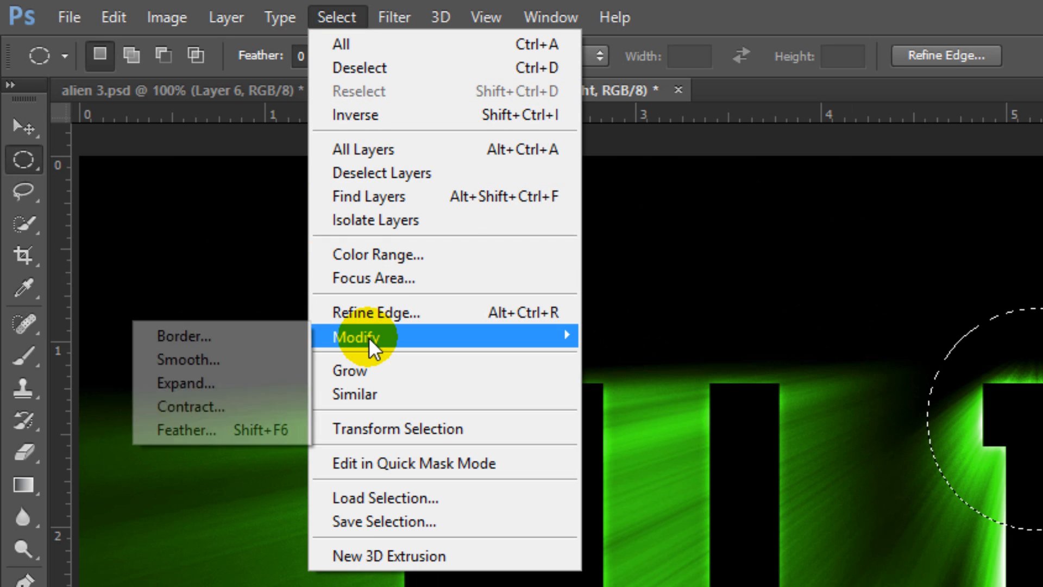
click(187, 429)
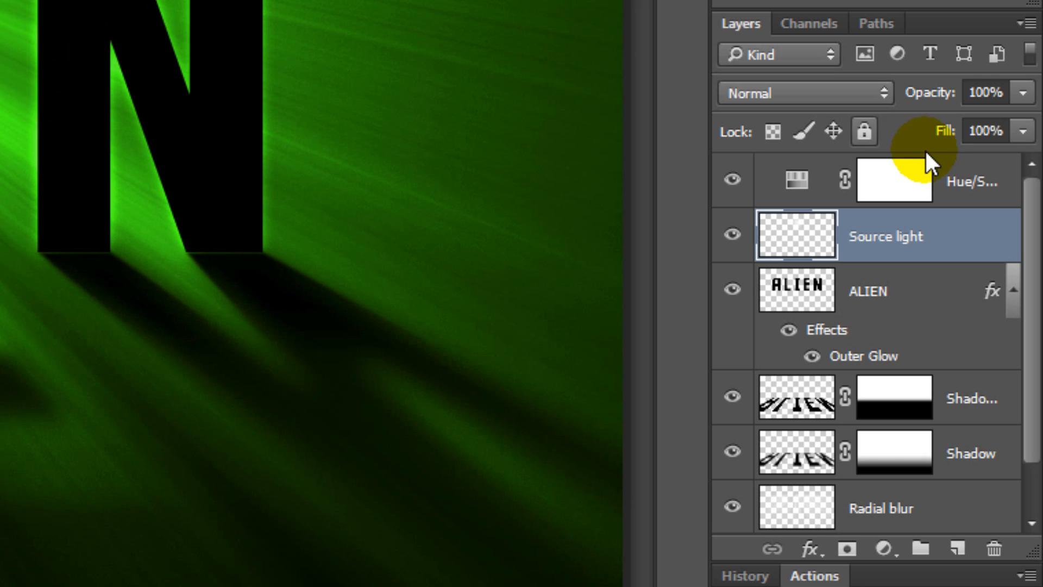
Stamp all visible layers into a merged top layer and render a Lens Flare over the light source on the I
click(971, 180)
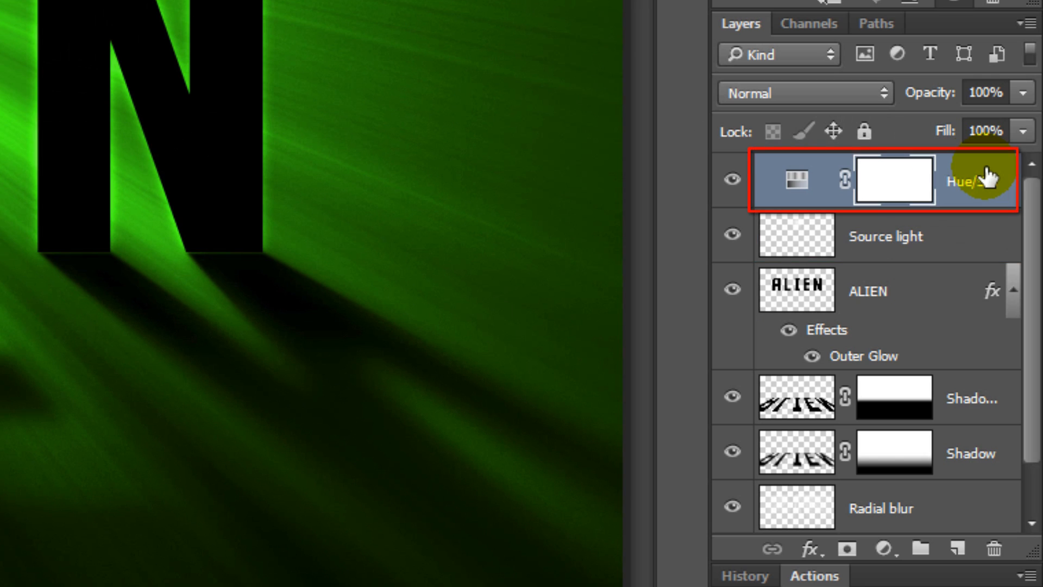
key(ctrl+shift+alt+e)
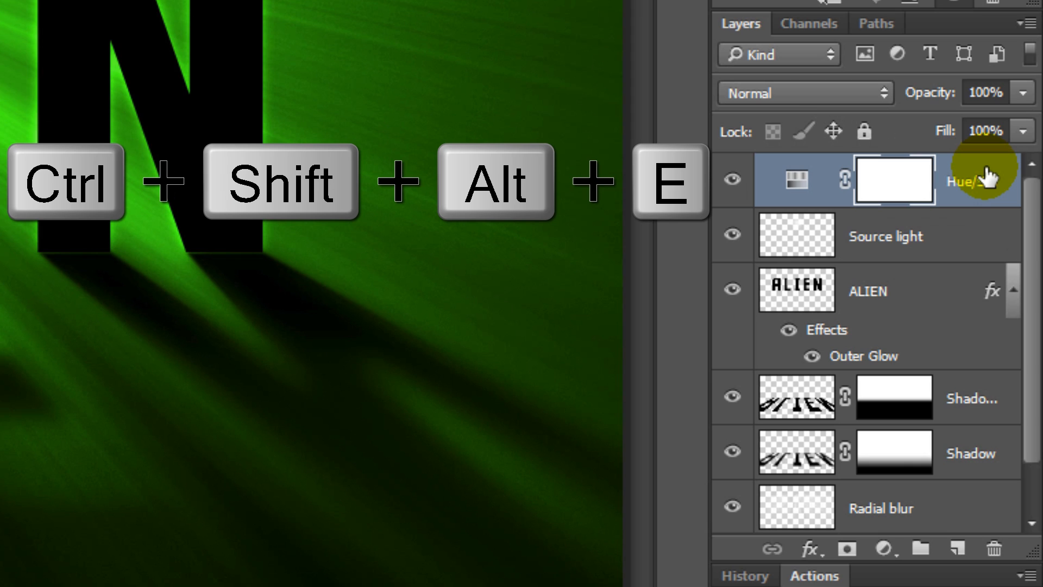
key(ctrl+shift+alt+e)
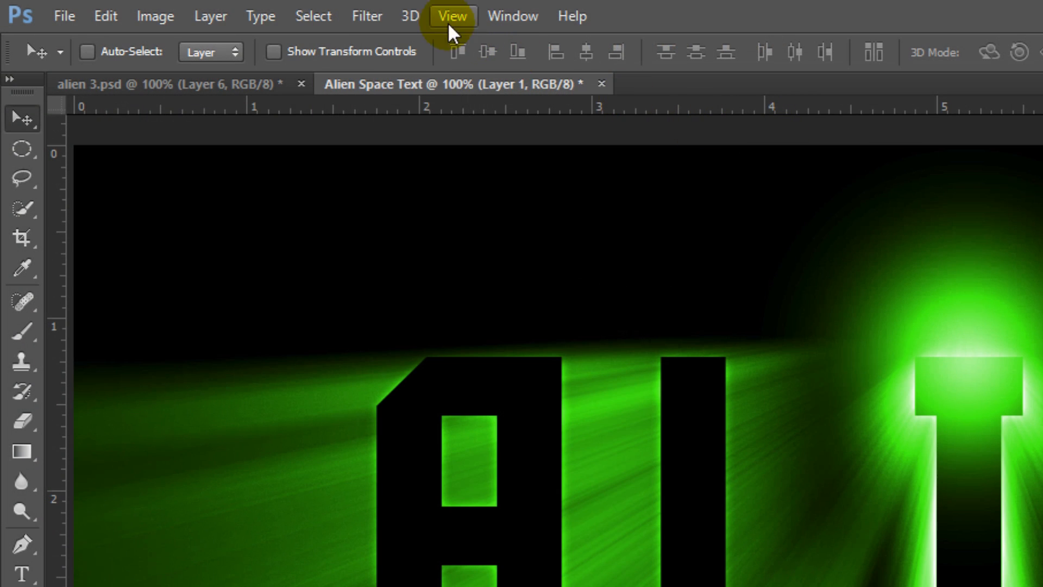
click(365, 15)
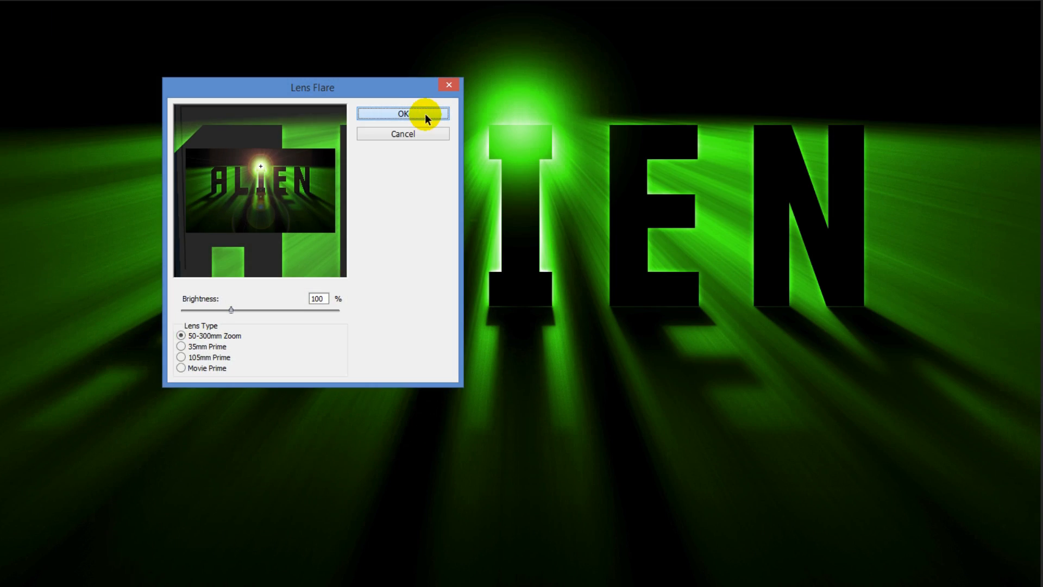
click(402, 113)
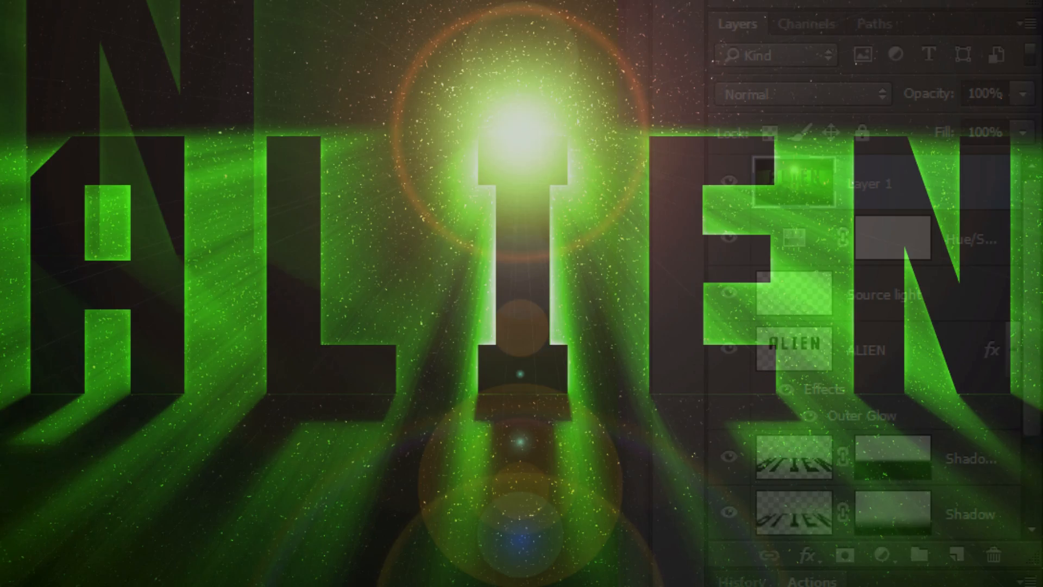
Add a new empty layer above the merged one and fill it with black
click(956, 555)
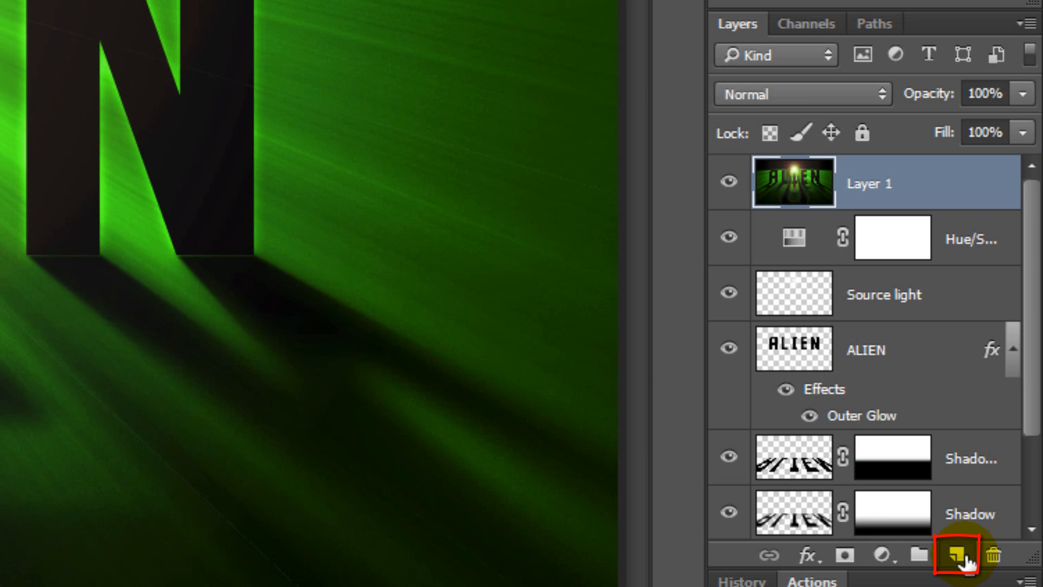
click(956, 554)
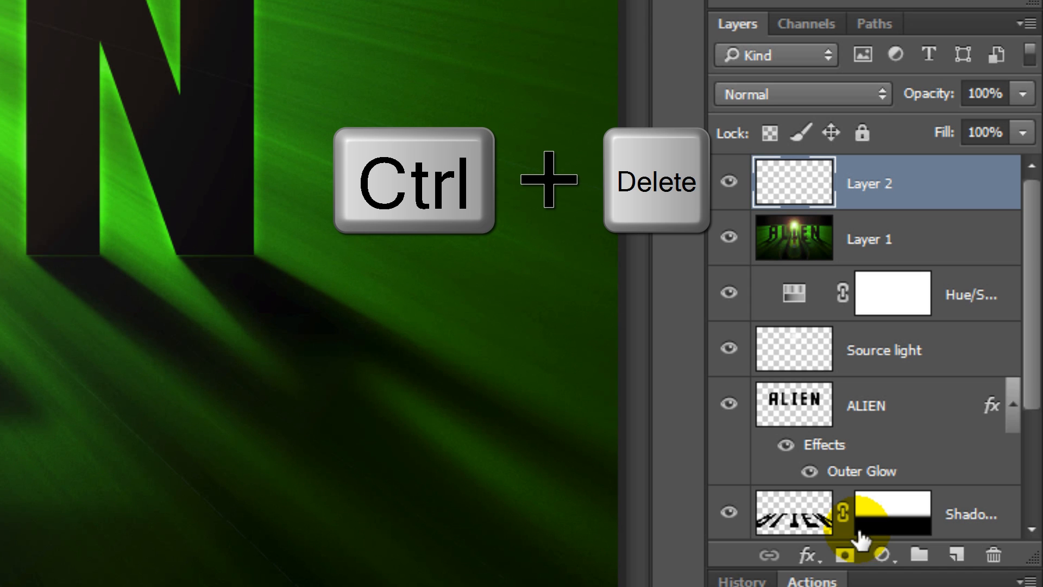
key(ctrl+Delete)
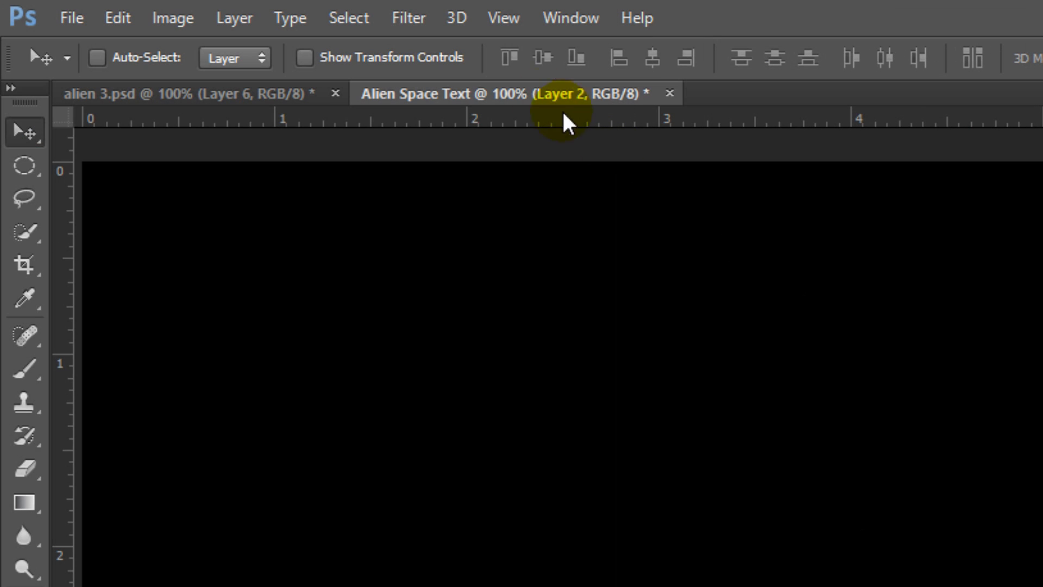
Cover the black layer with Gaussian monochromatic noise at amount 100
click(408, 18)
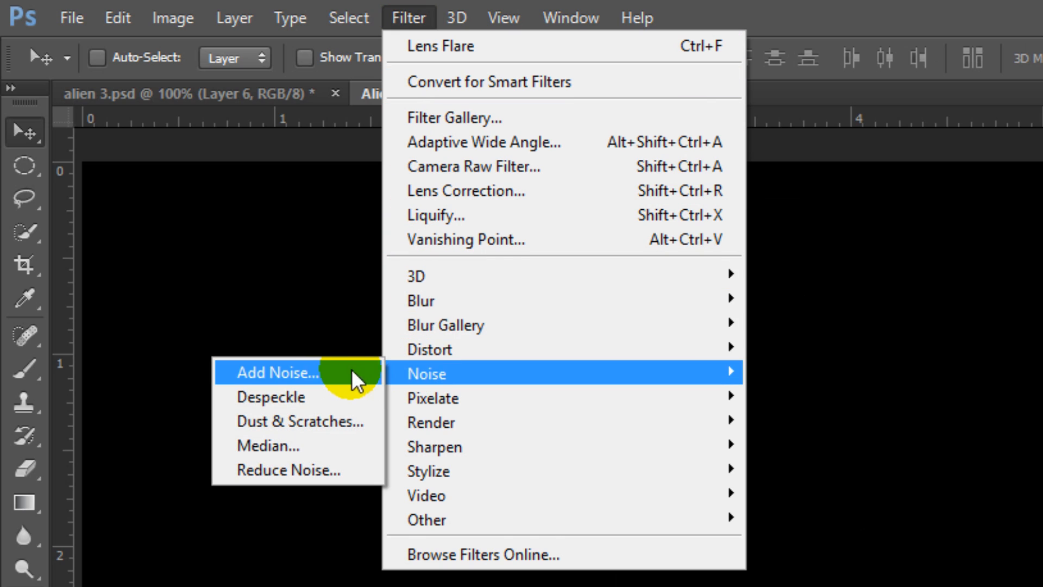
click(276, 372)
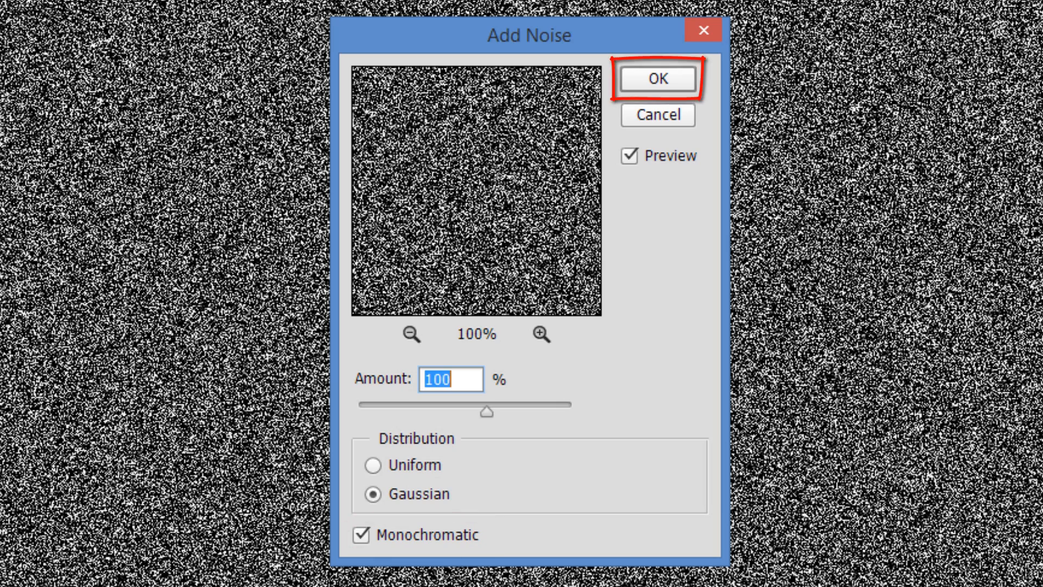
key(Enter)
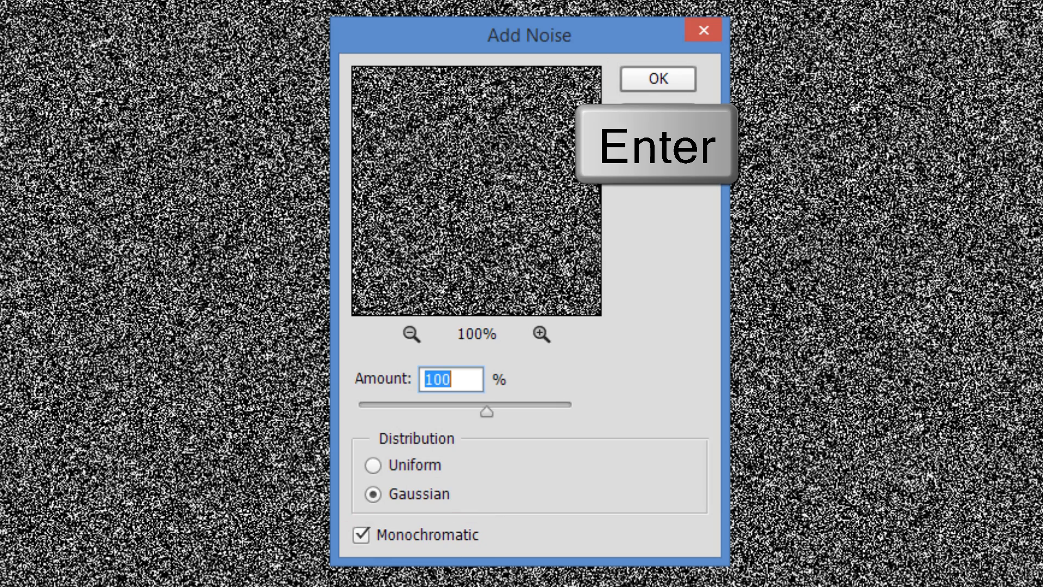
key(Enter)
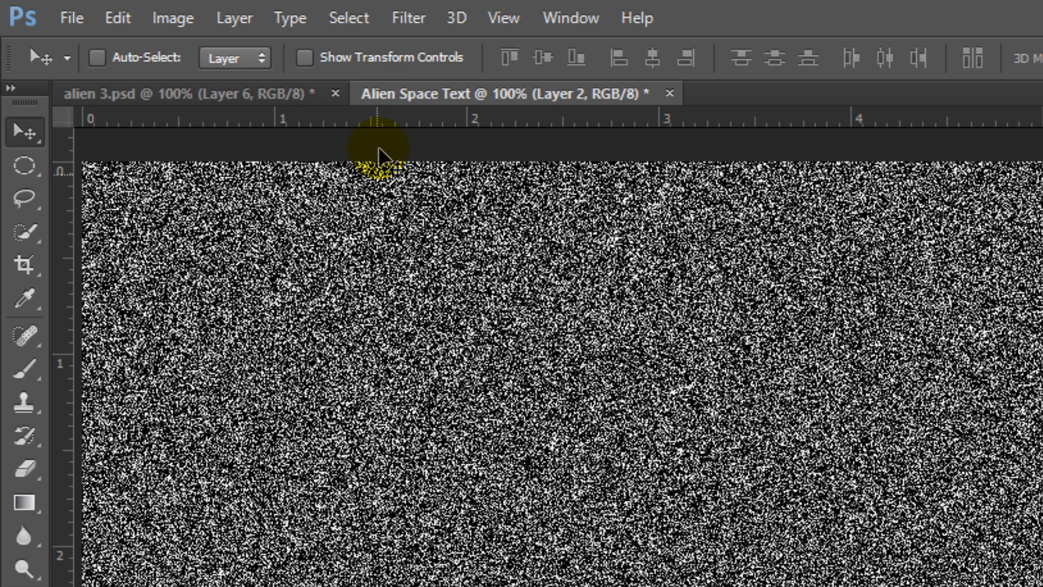
Soften the noise with a Gaussian Blur of radius 0.3
click(407, 17)
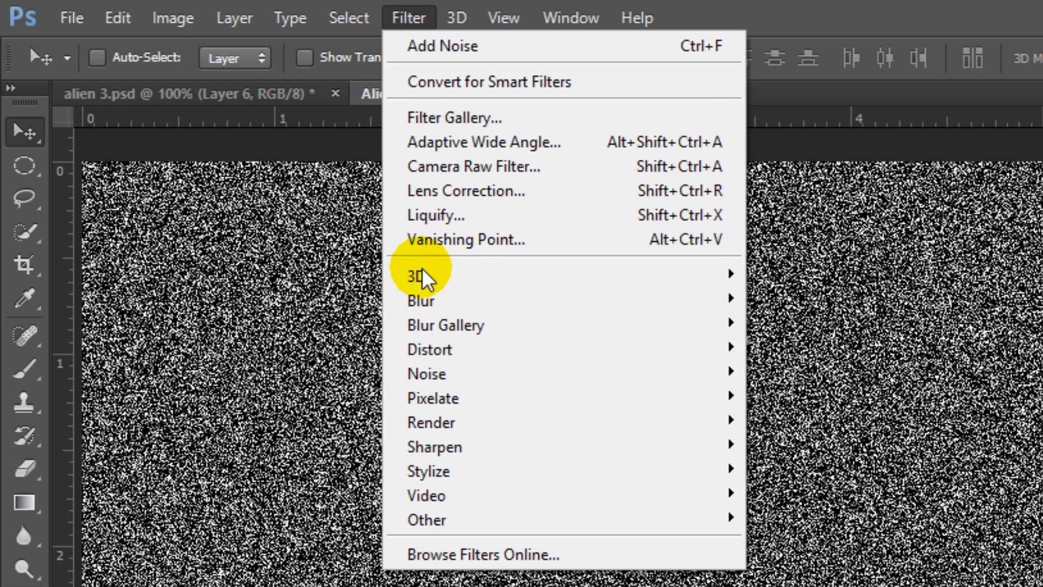
mouse_move(421, 301)
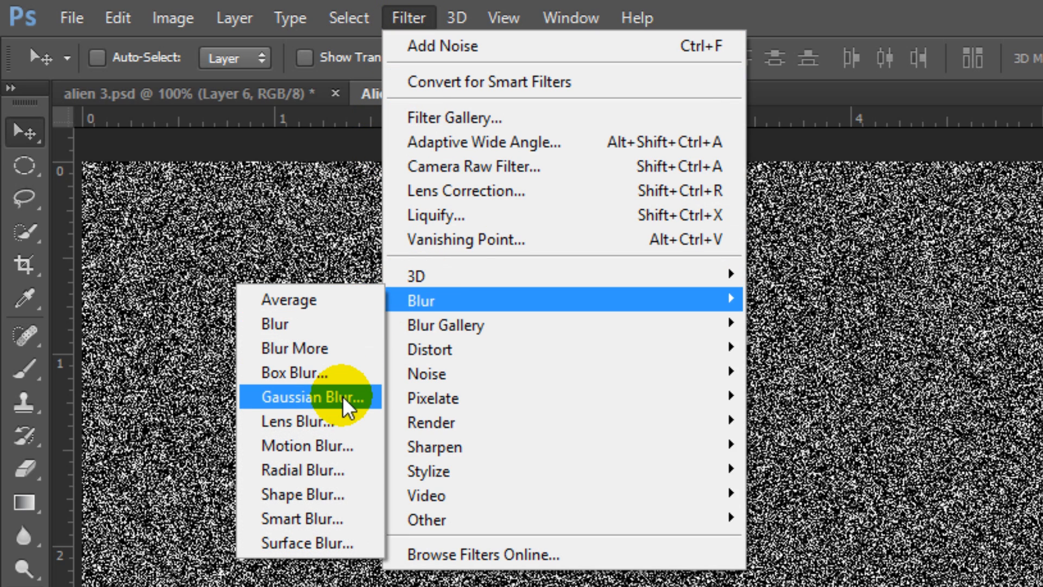
click(313, 396)
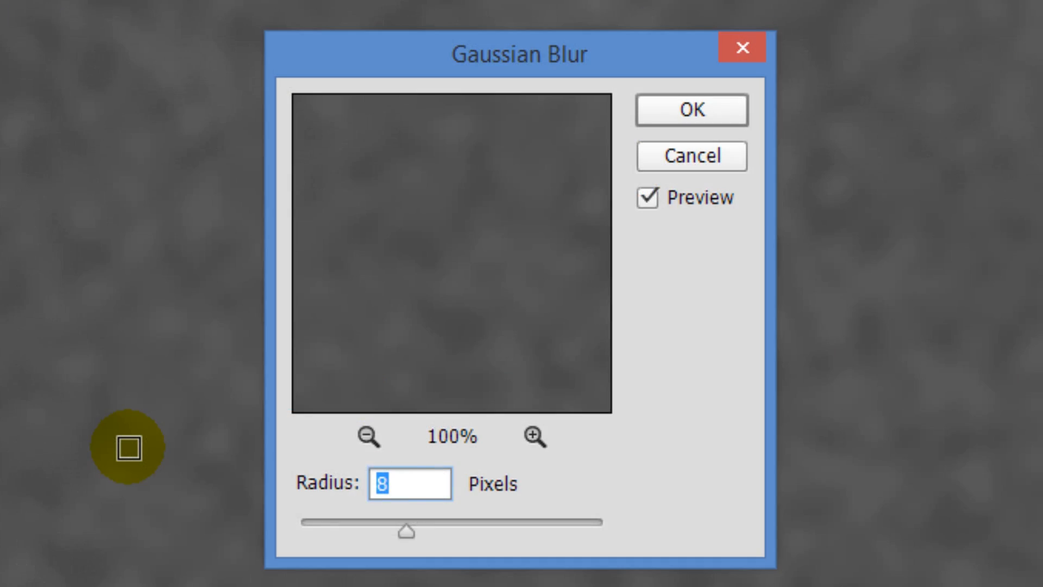
text(.3)
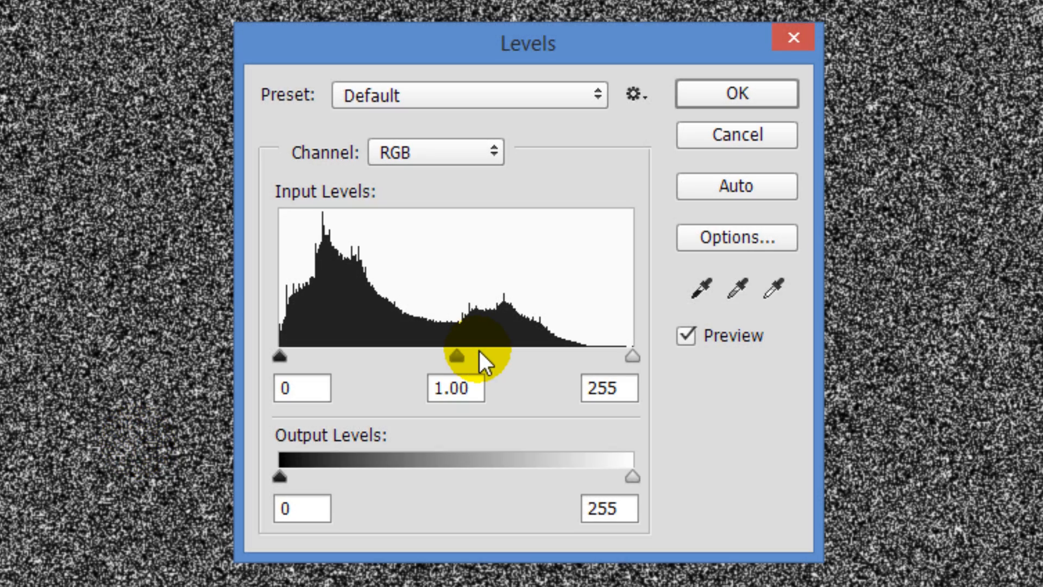
Crush the noise to black with Levels, leaving sparse white star specks
drag(455, 357, 280, 357)
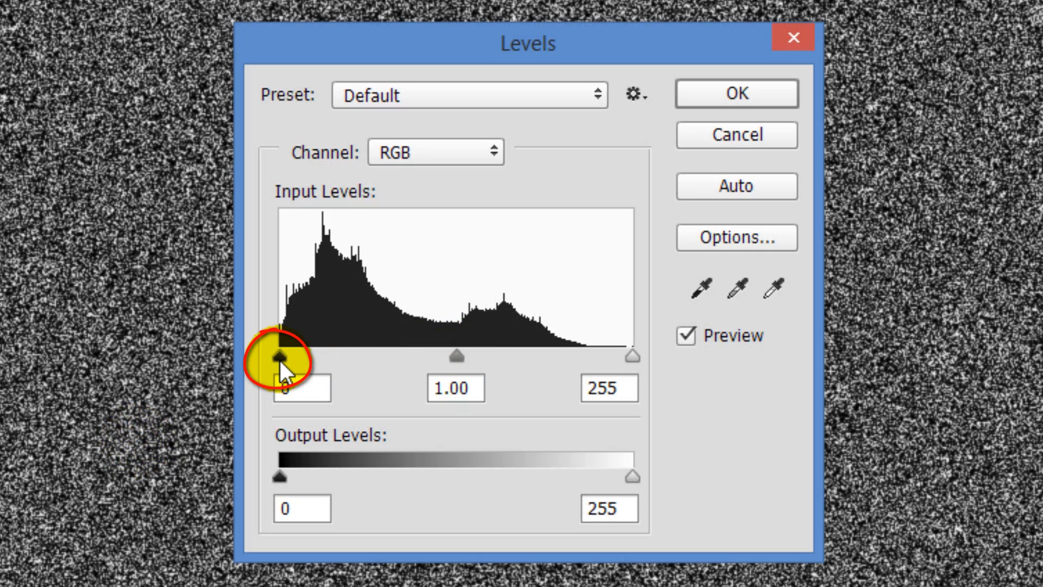
drag(278, 356, 345, 356)
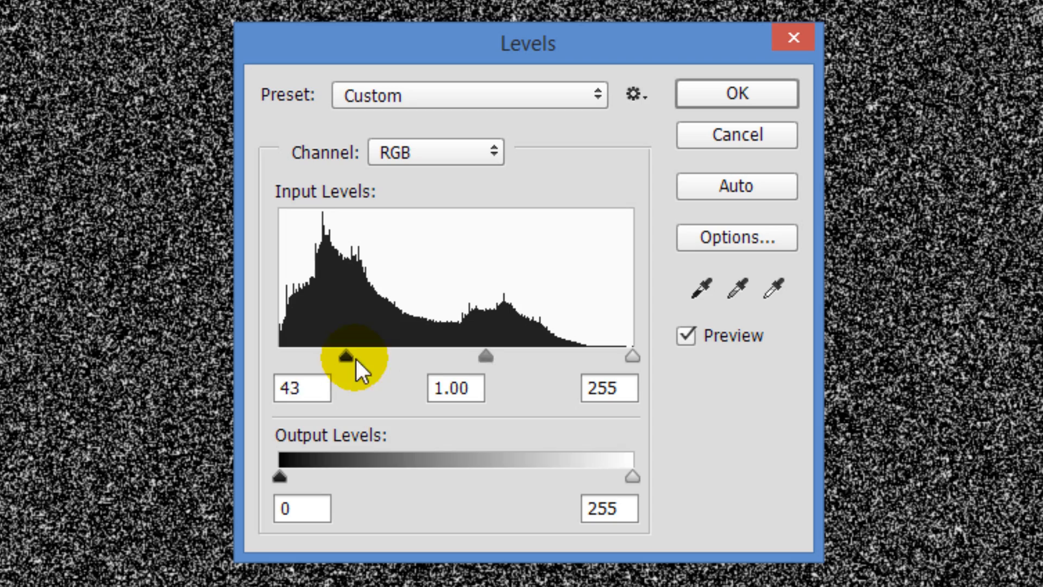
drag(345, 356, 515, 357)
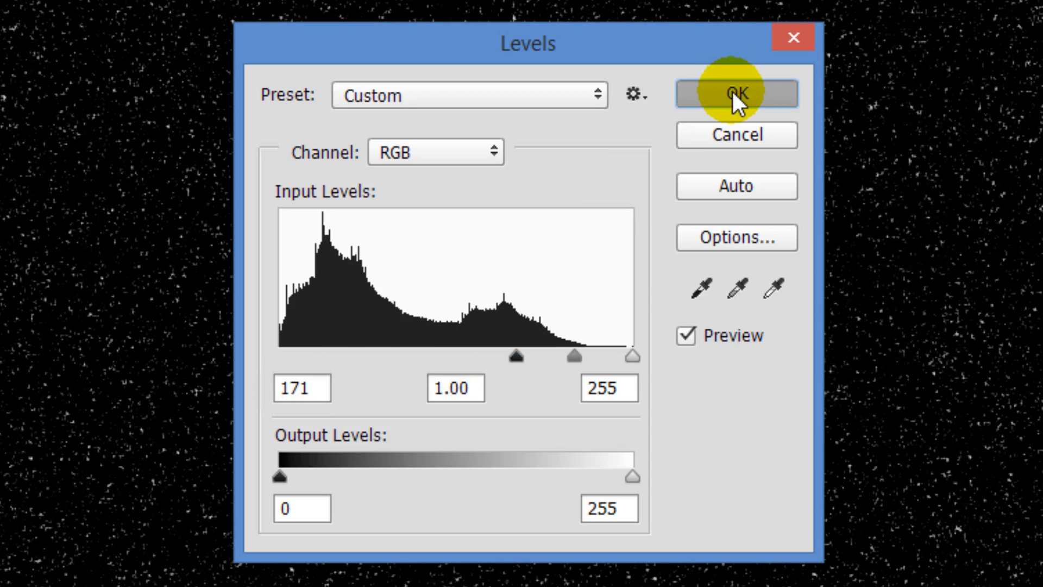
click(735, 91)
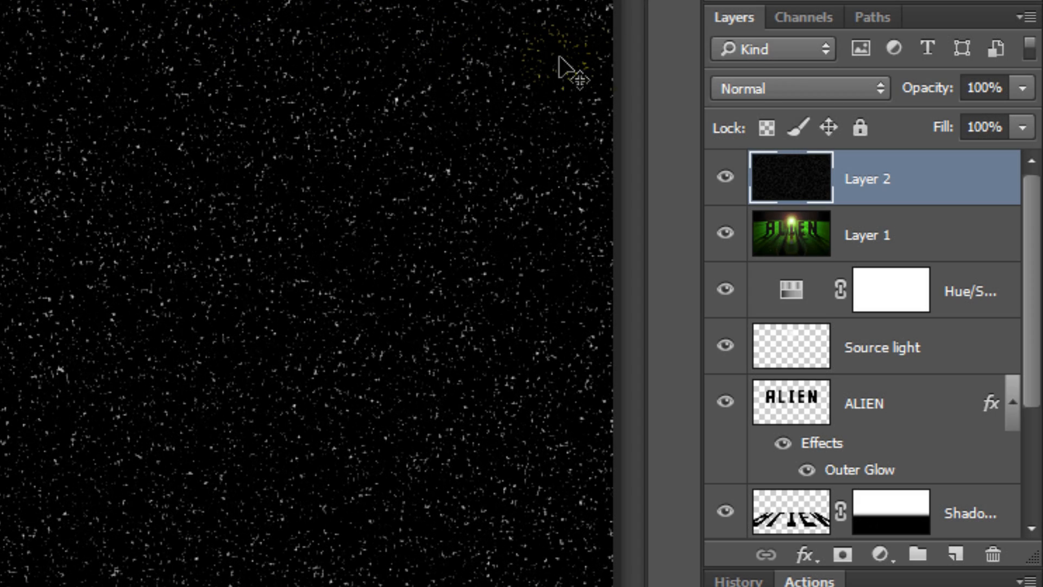
Blend the star layer in Color Dodge and mask it with the inverted ALIEN letter selection
click(799, 88)
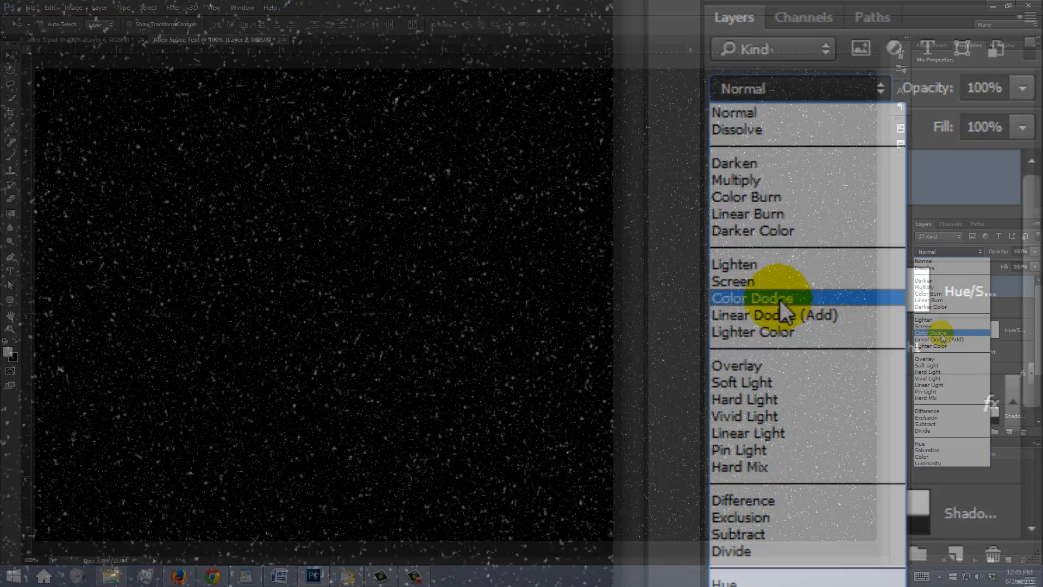
click(752, 298)
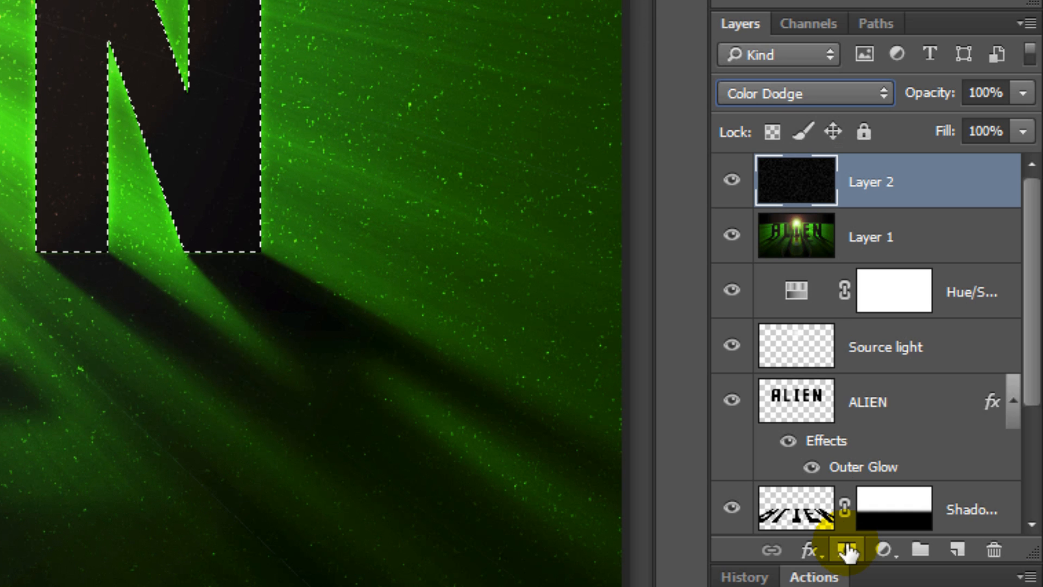
click(852, 550)
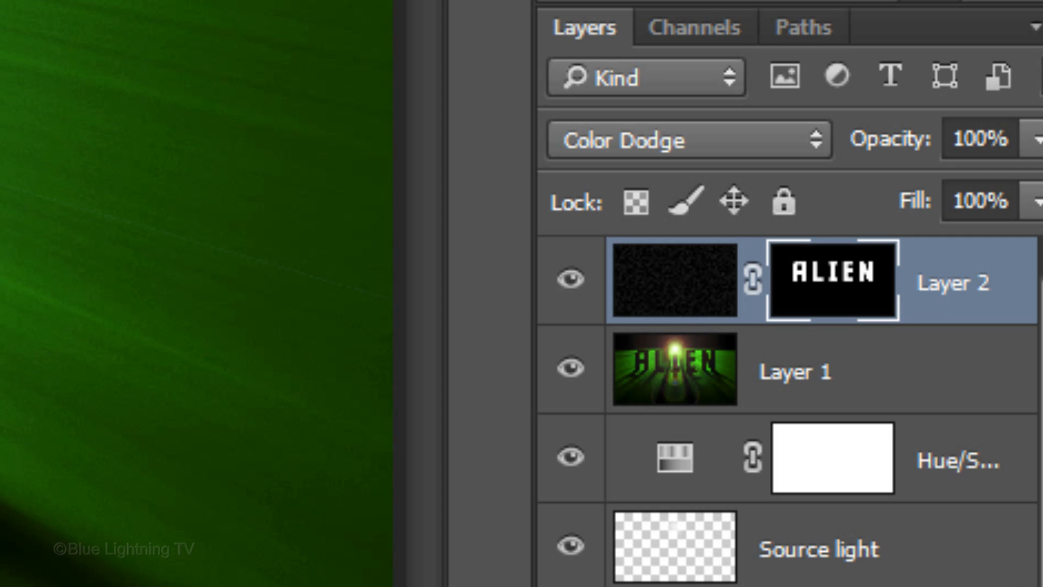
key(ctrl+i)
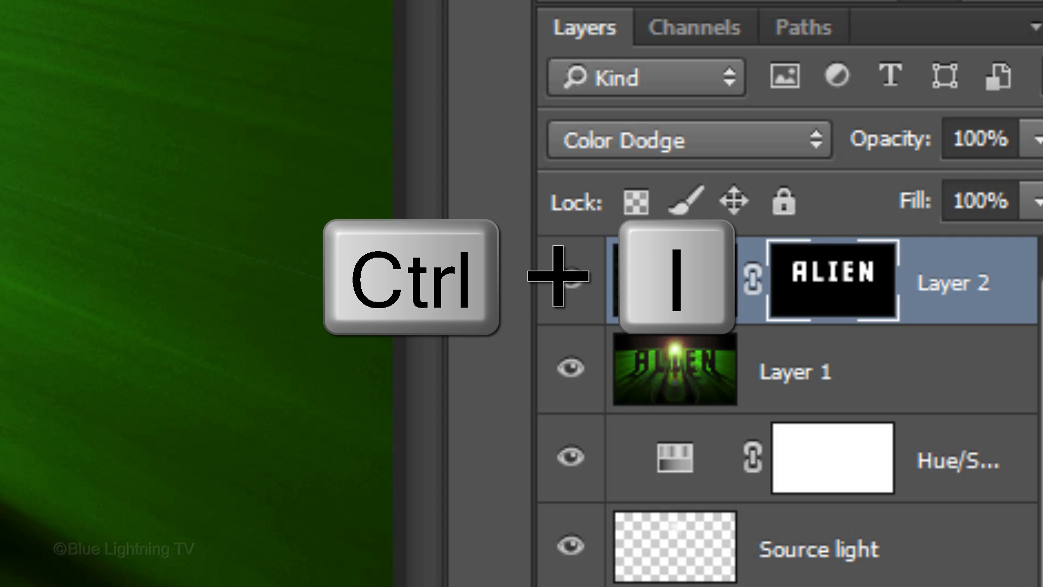